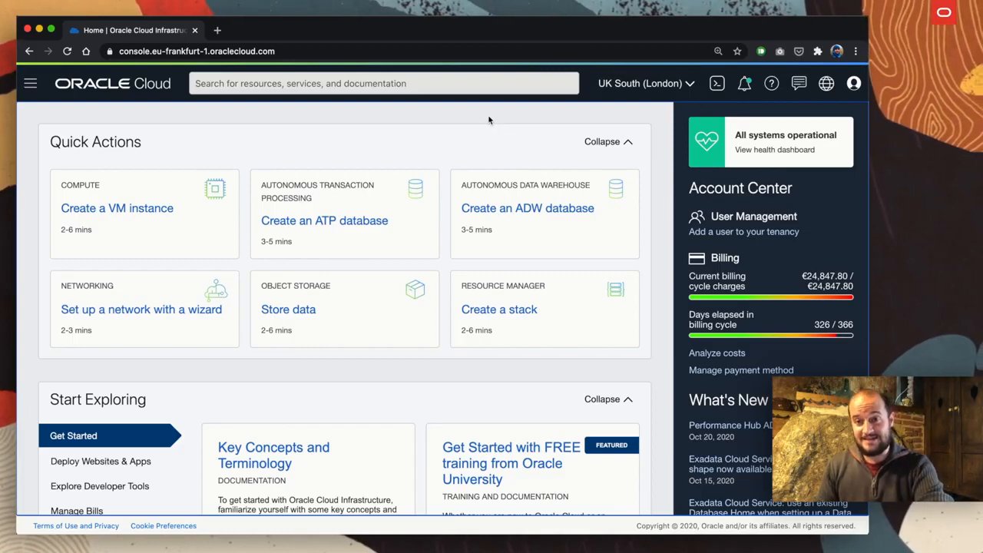
mouse_move(82, 231)
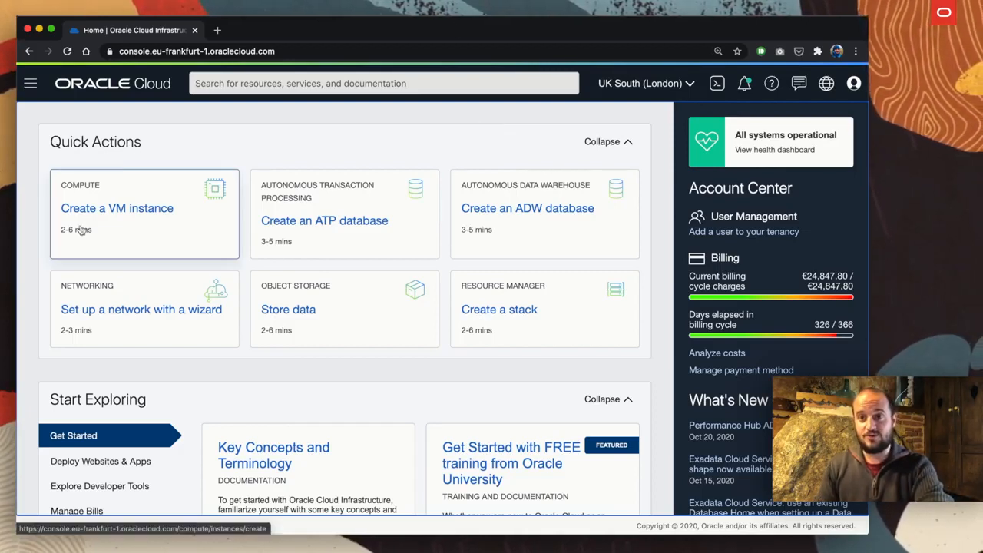
Begin a new VM instance and name it oraclelinux.
left_click(116, 209)
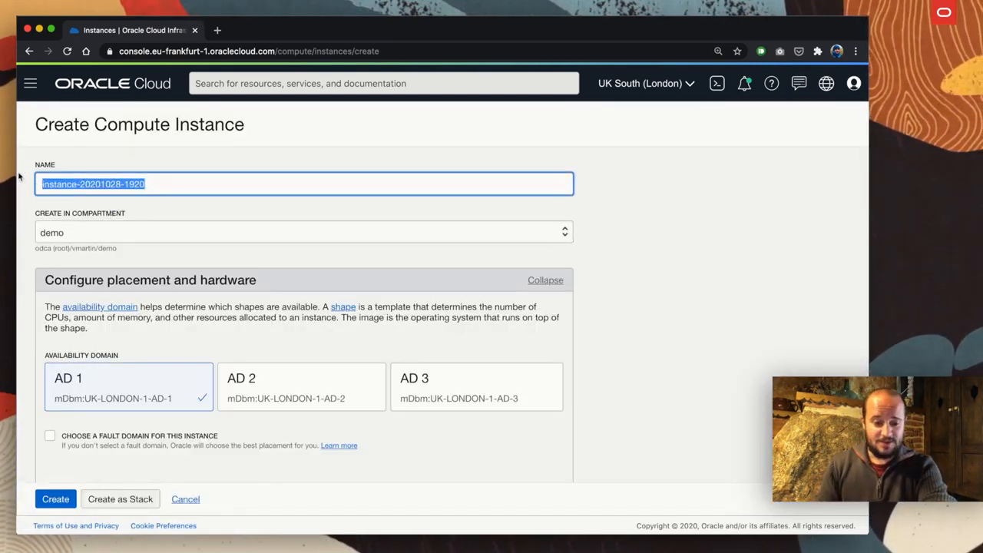
type("oraclein")
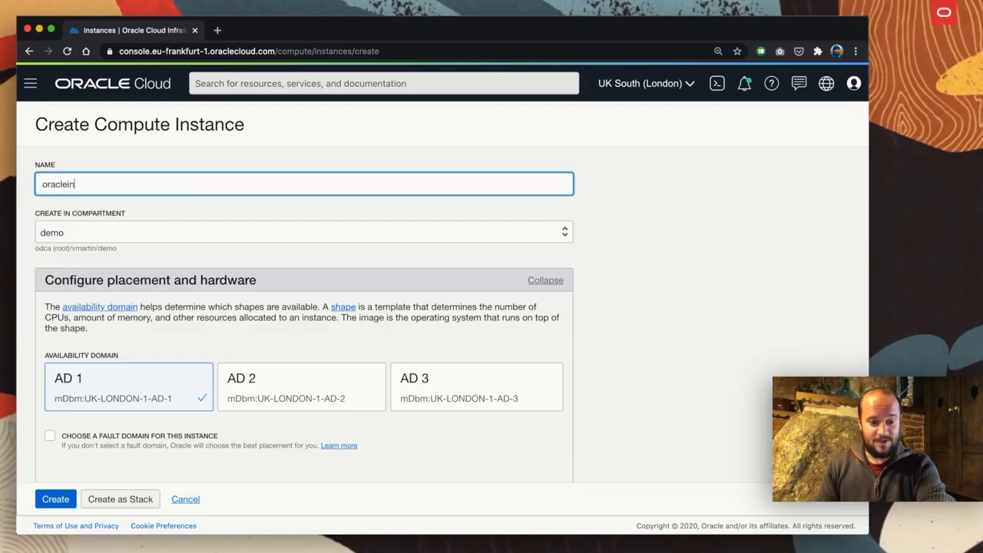
type("linux")
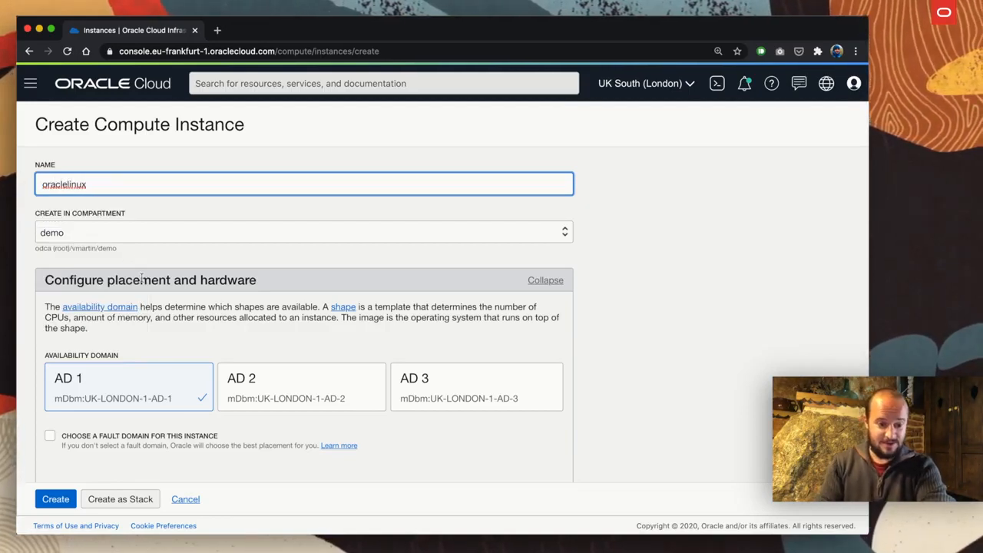
Review the default image, shape and networking sections of the form.
scroll("down", 3)
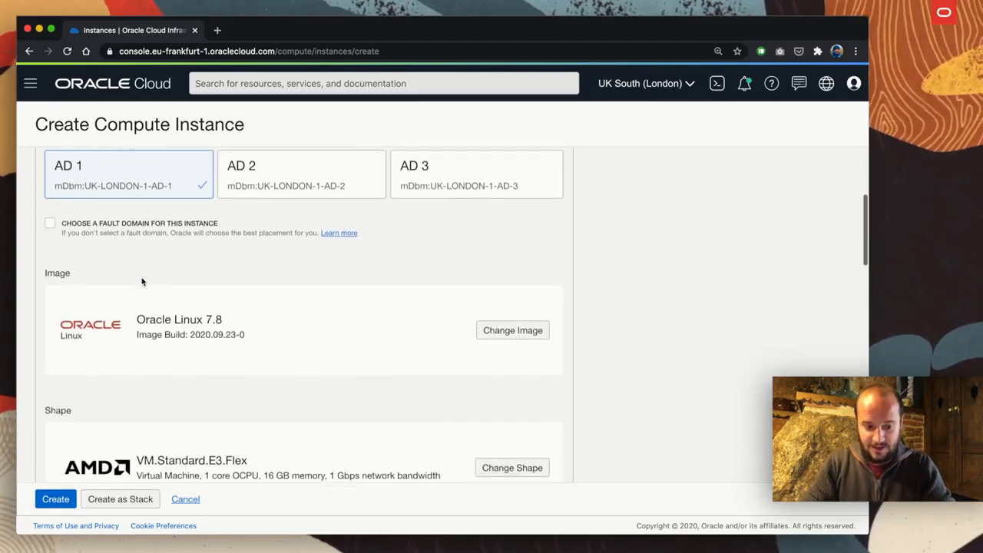
scroll("down", 3)
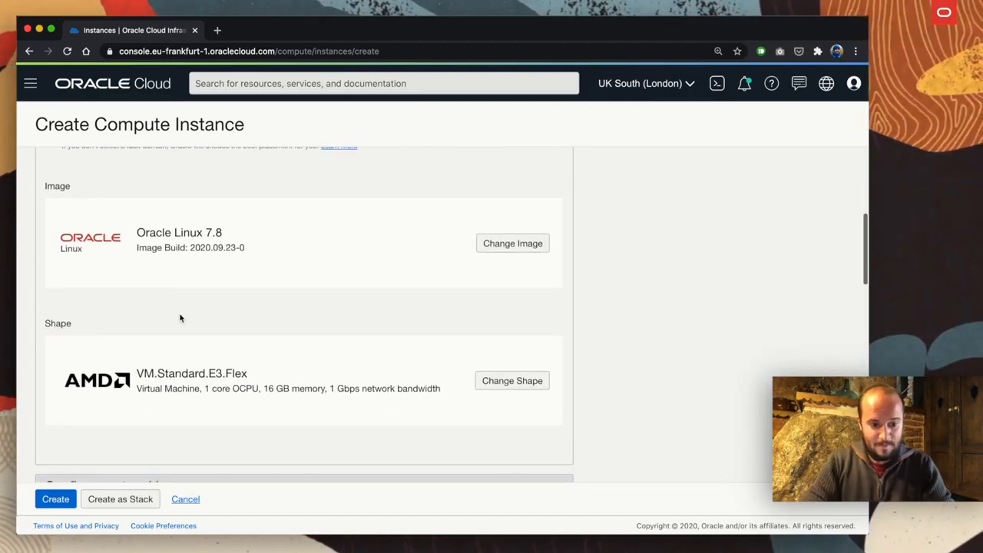
scroll("down", 3)
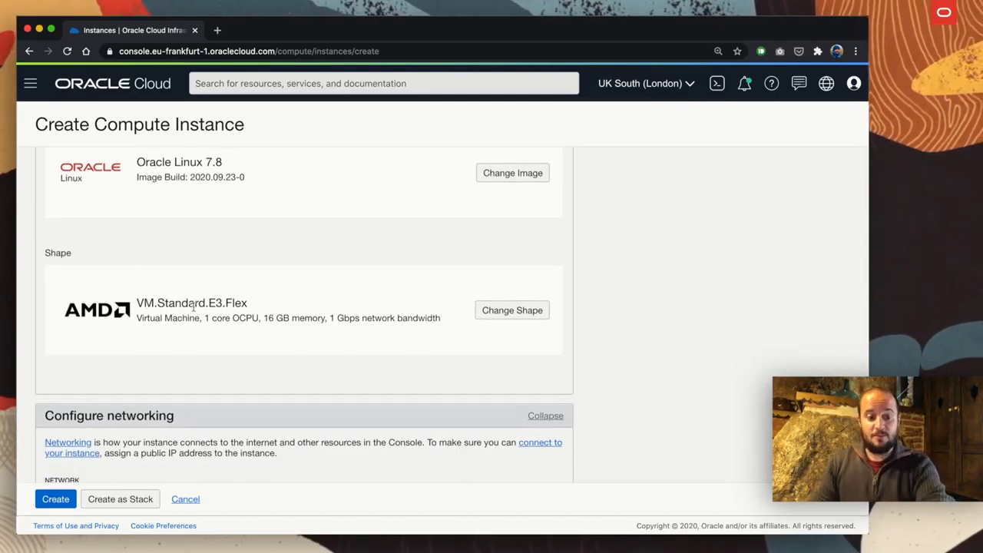
mouse_move(261, 362)
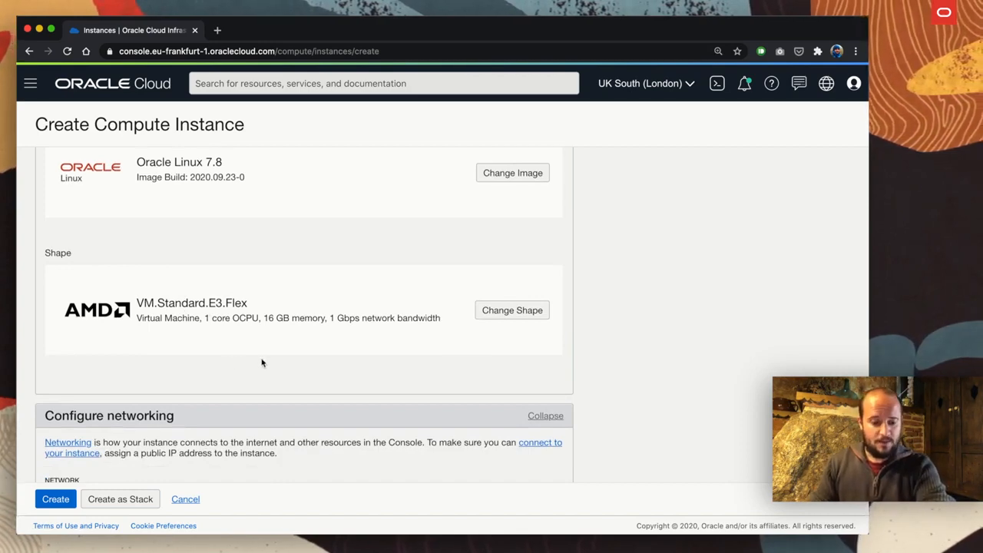
scroll("down", 3)
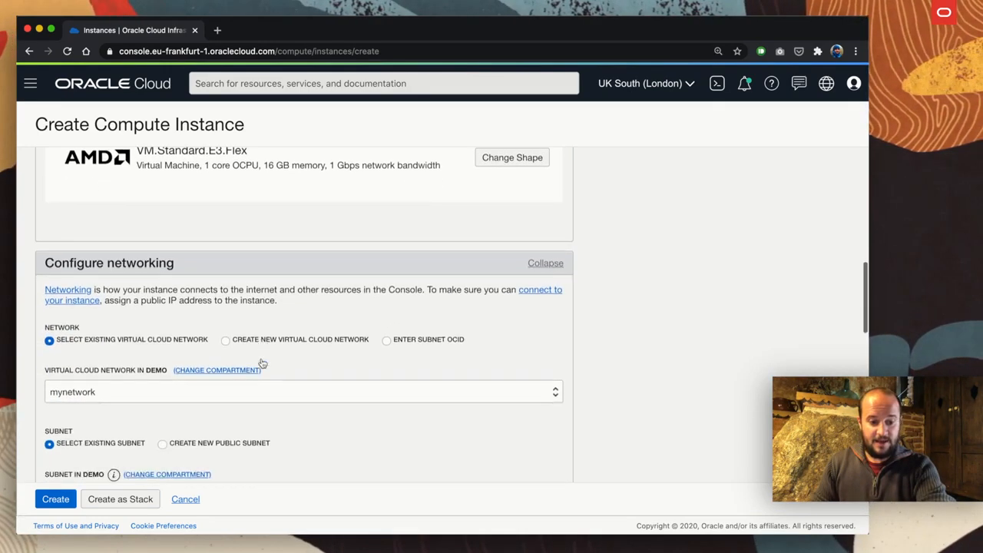
scroll("down", 3)
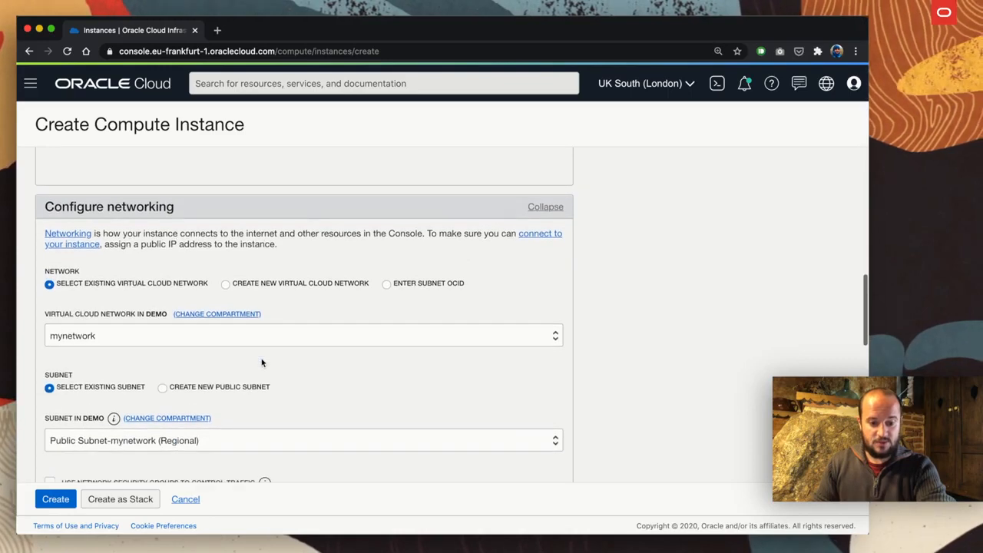
mouse_move(284, 338)
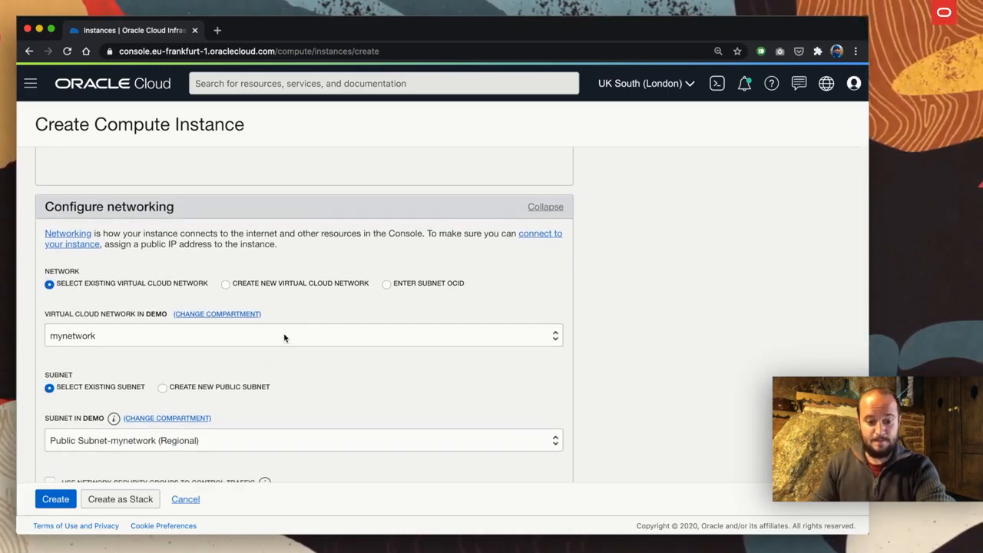
left_click(303, 335)
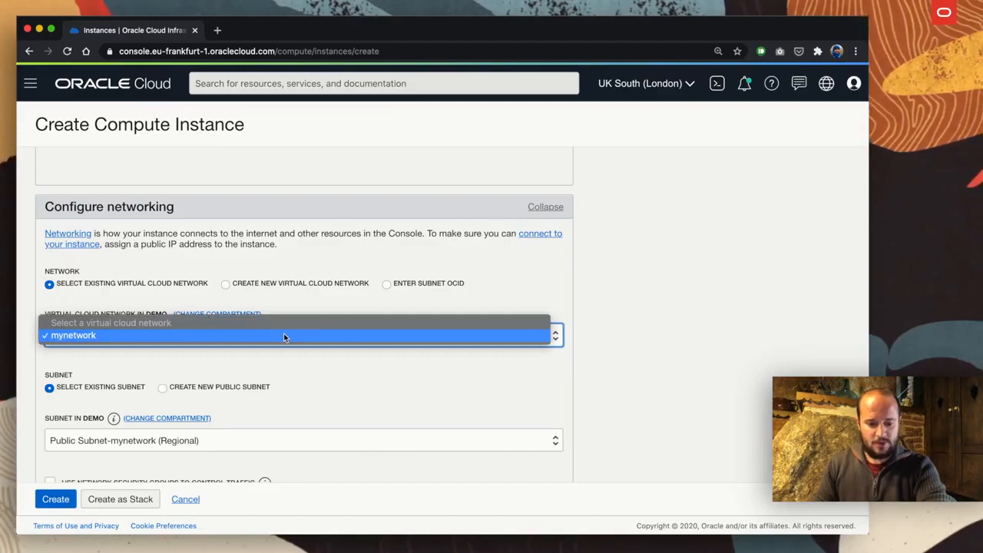
left_click(284, 335)
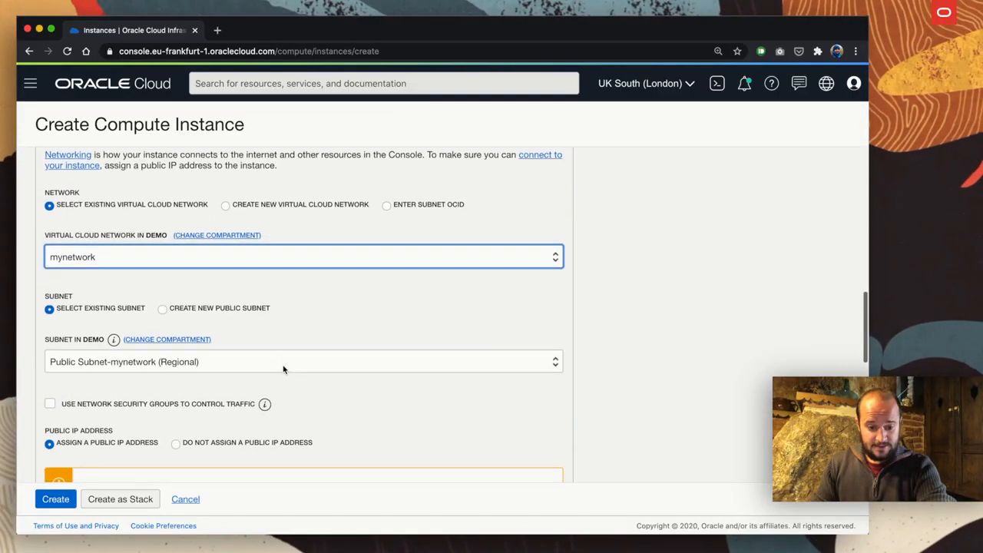
scroll("down", 3)
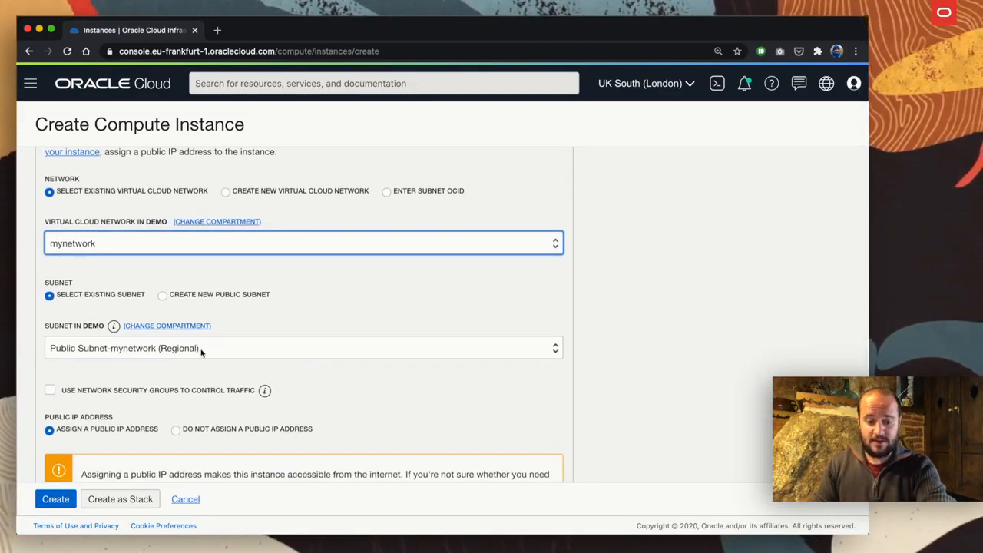
mouse_move(214, 381)
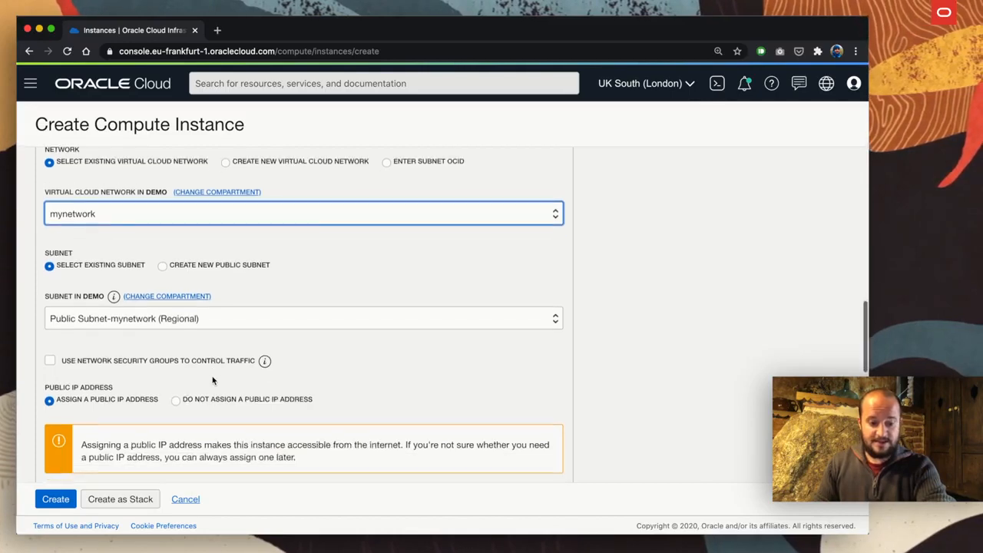
scroll("down", 3)
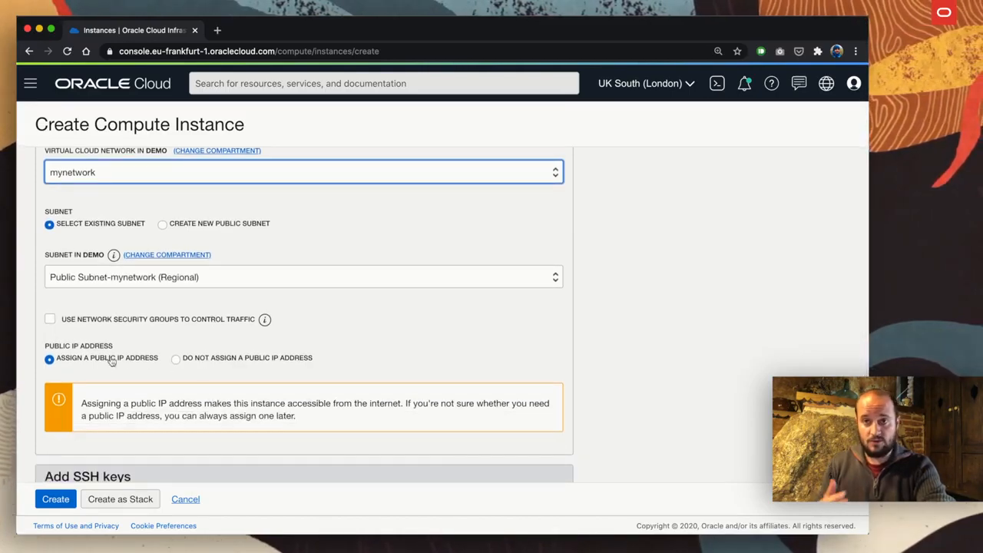
scroll("down", 3)
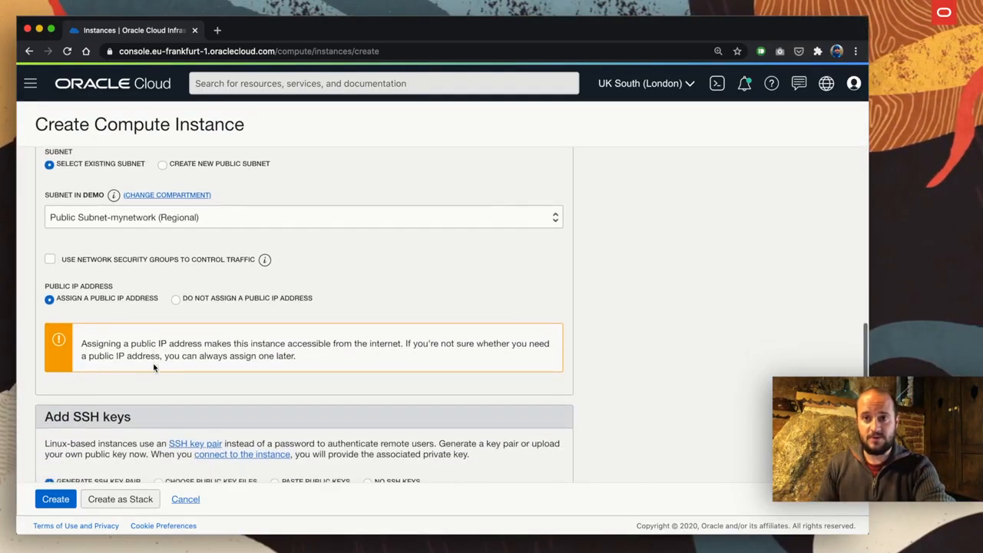
scroll("down", 3)
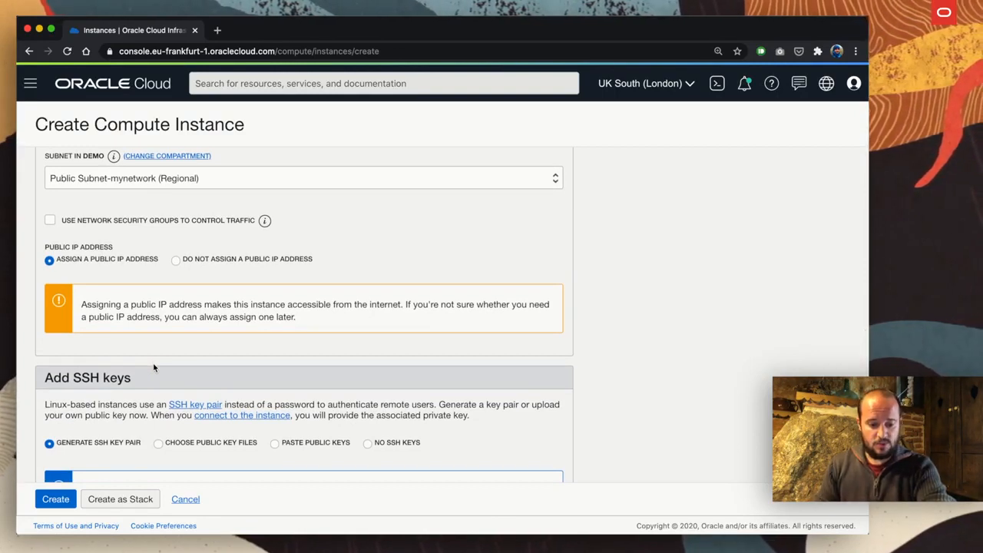
scroll("down", 3)
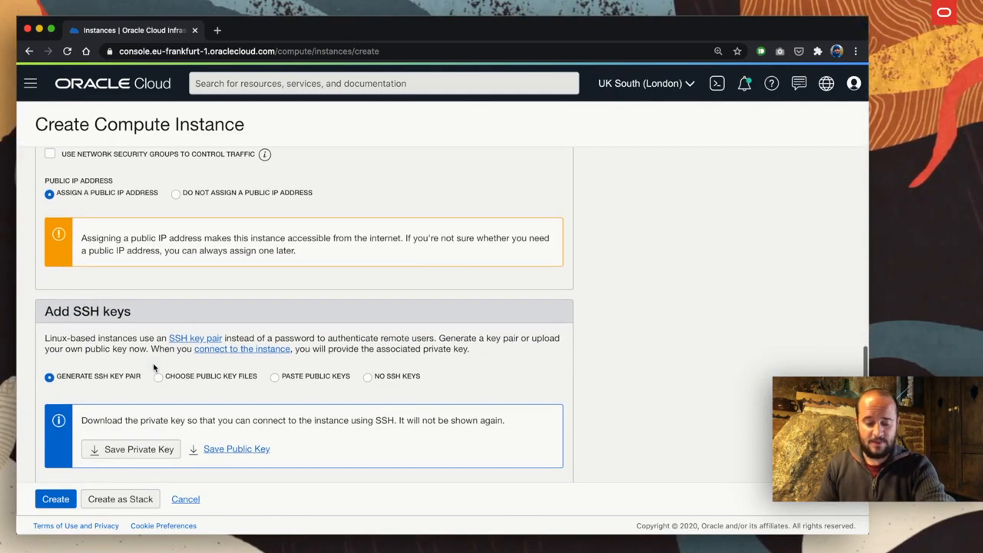
scroll("down", 3)
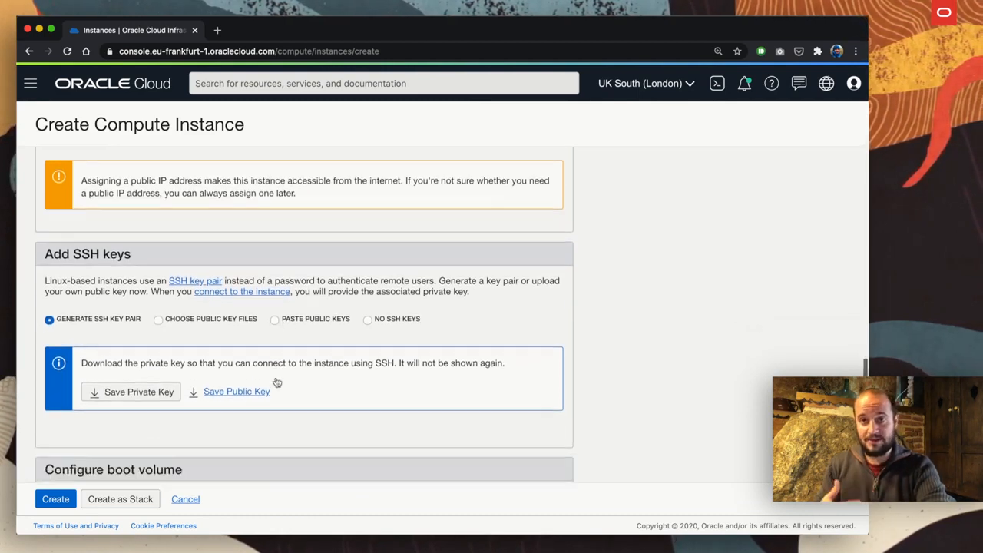
Supply an existing public SSH key and launch the oraclelinux instance.
left_click(273, 314)
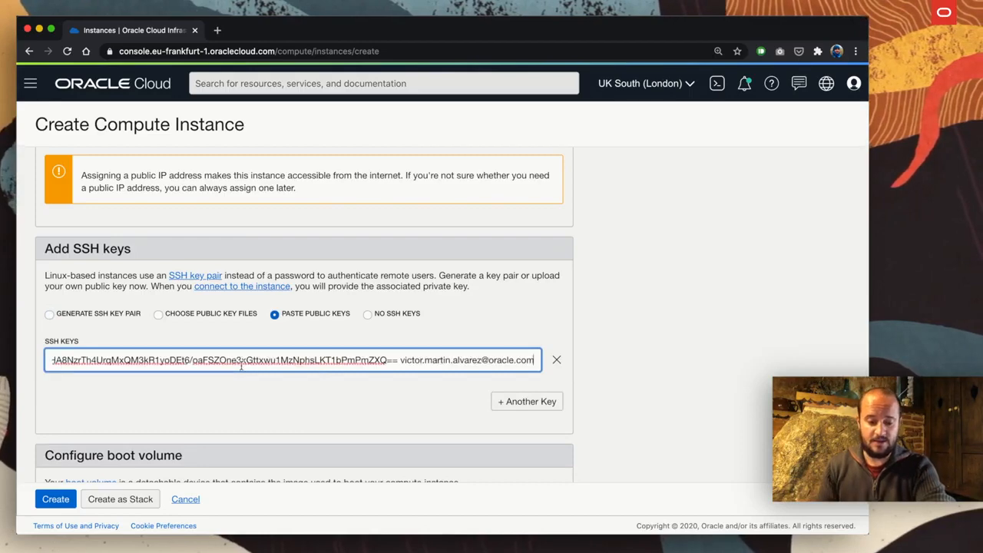
scroll("down", 3)
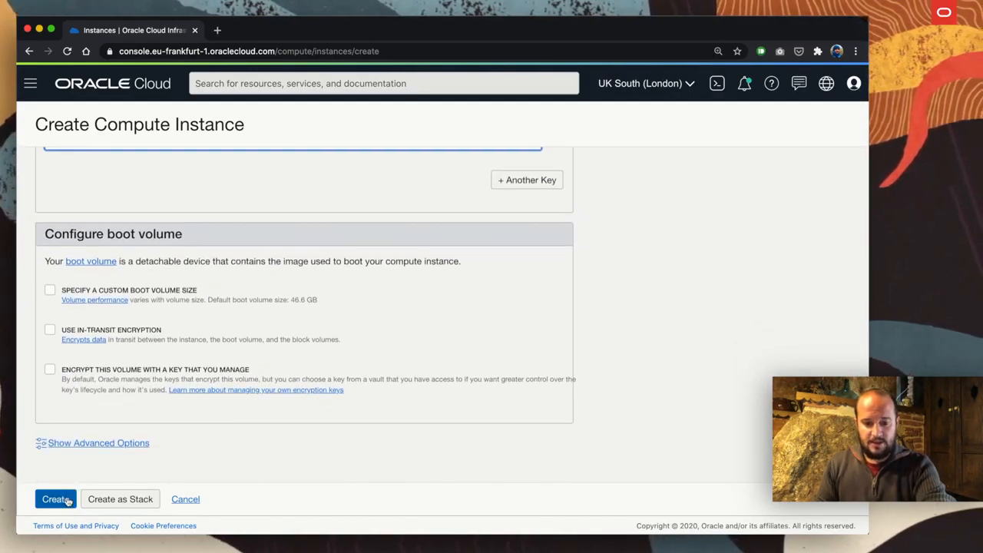
left_click(55, 498)
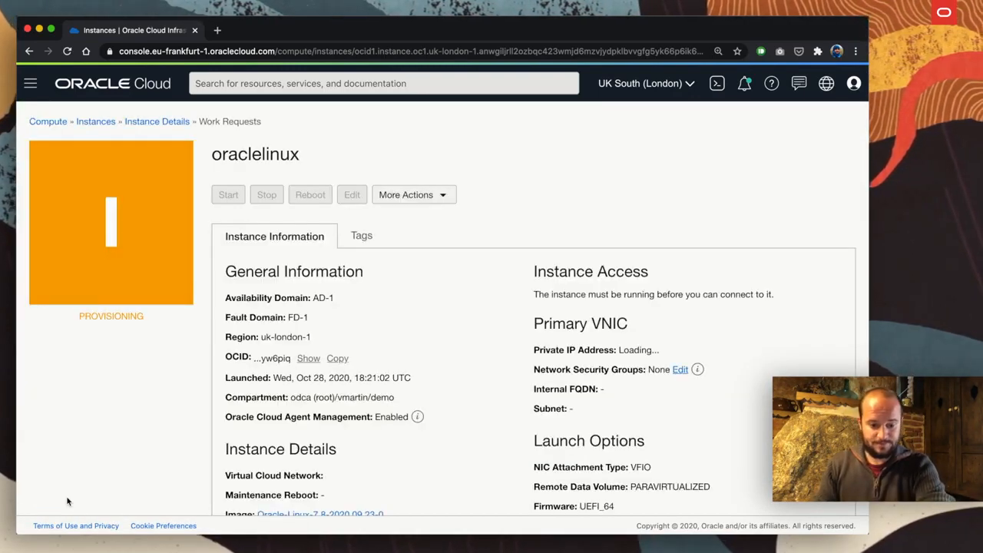
mouse_move(96, 122)
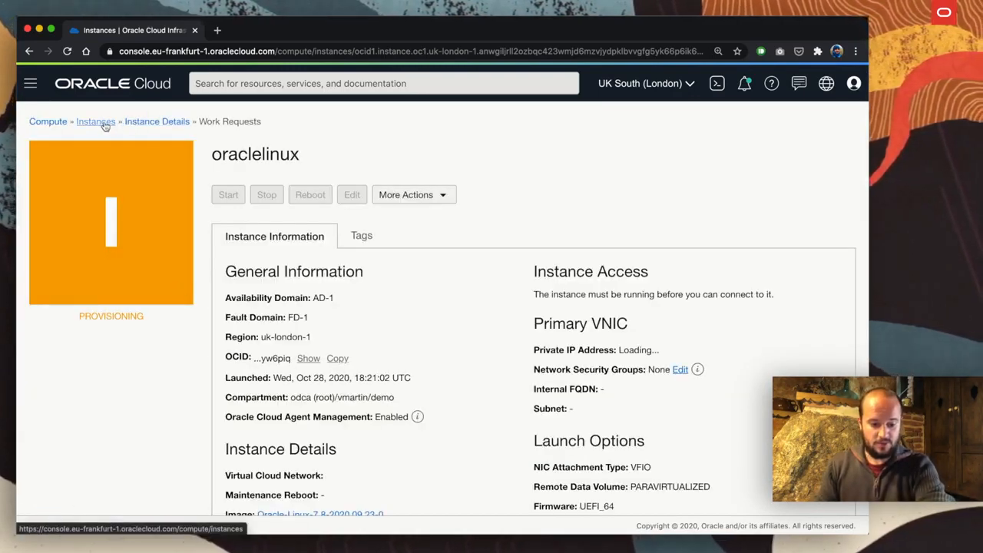
Begin a second VM instance and name it ubuntu.
left_click(95, 122)
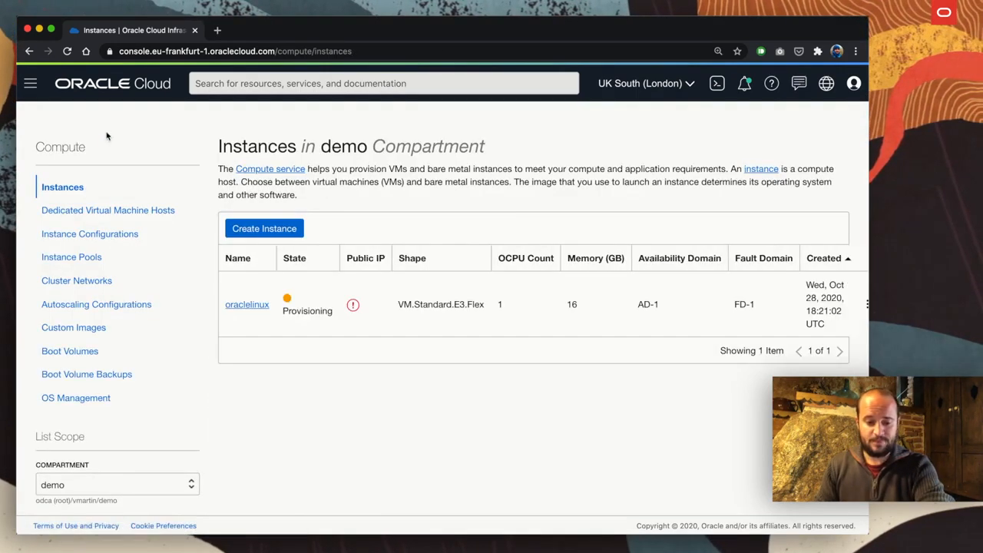
left_click(264, 227)
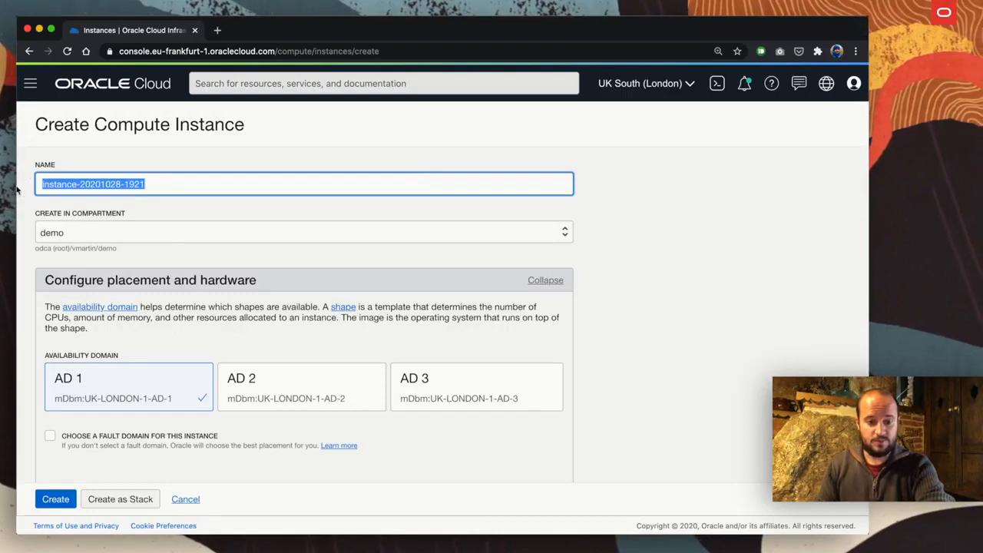
type("ubun")
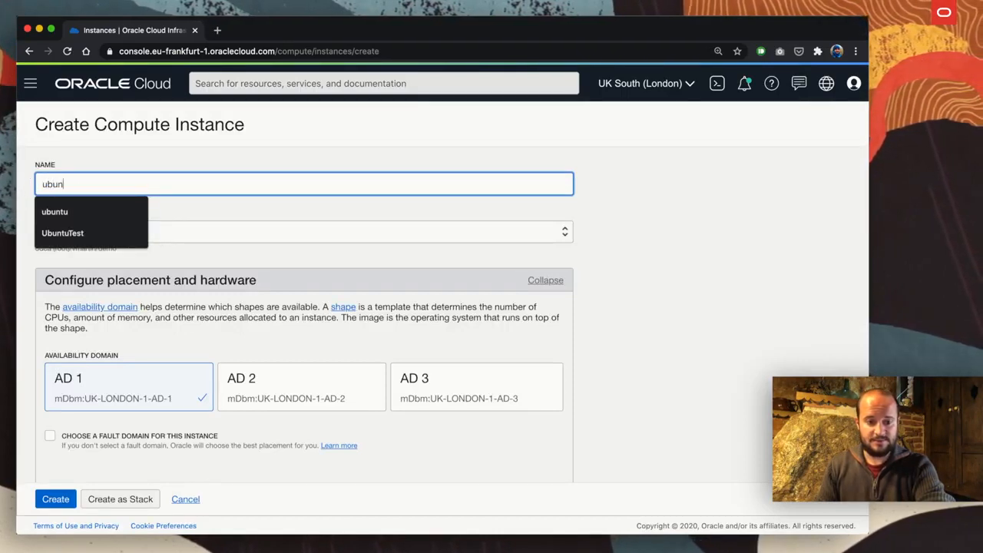
left_click(53, 212)
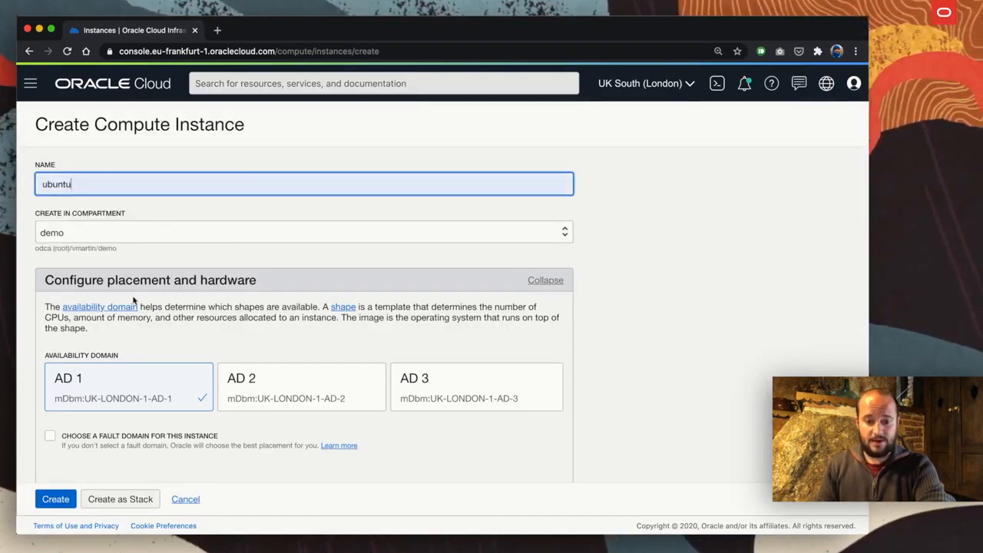
Move down the form to the image and shape sections.
scroll("down", 3)
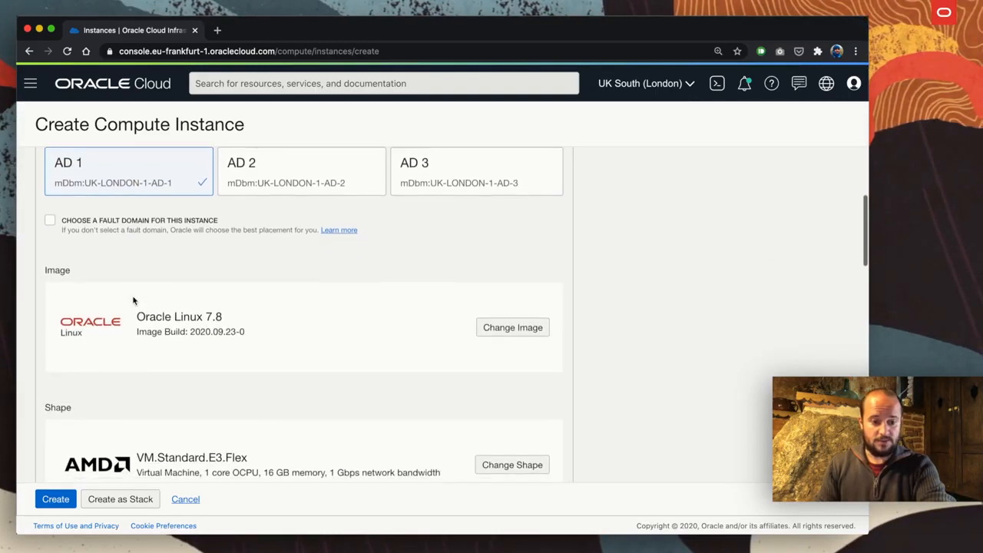
scroll("down", 3)
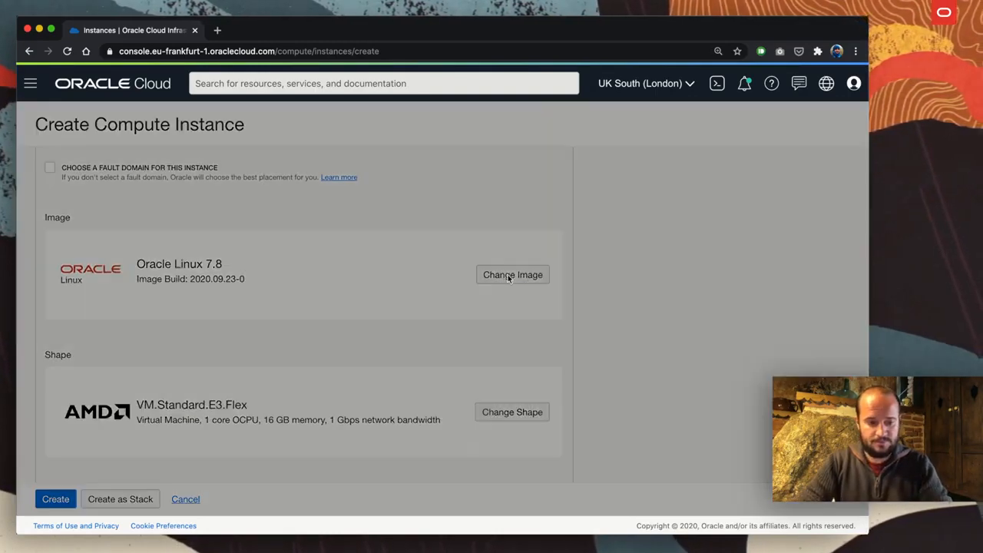
Choose Canonical Ubuntu 20.04 from the image catalogue for the ubuntu instance.
left_click(513, 274)
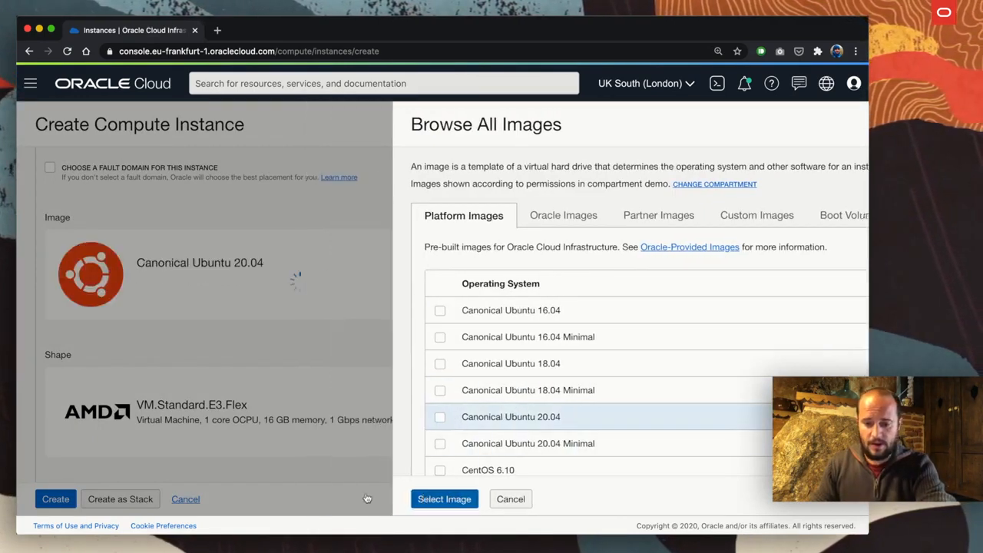
left_click(445, 498)
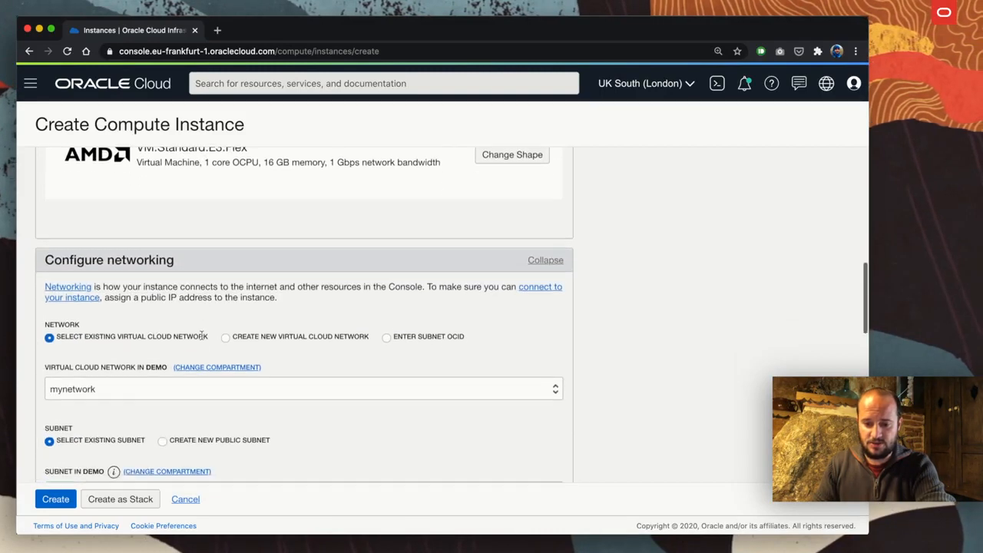
Paste an existing public SSH key into the ubuntu instance's SSH Keys section.
scroll("down", 3)
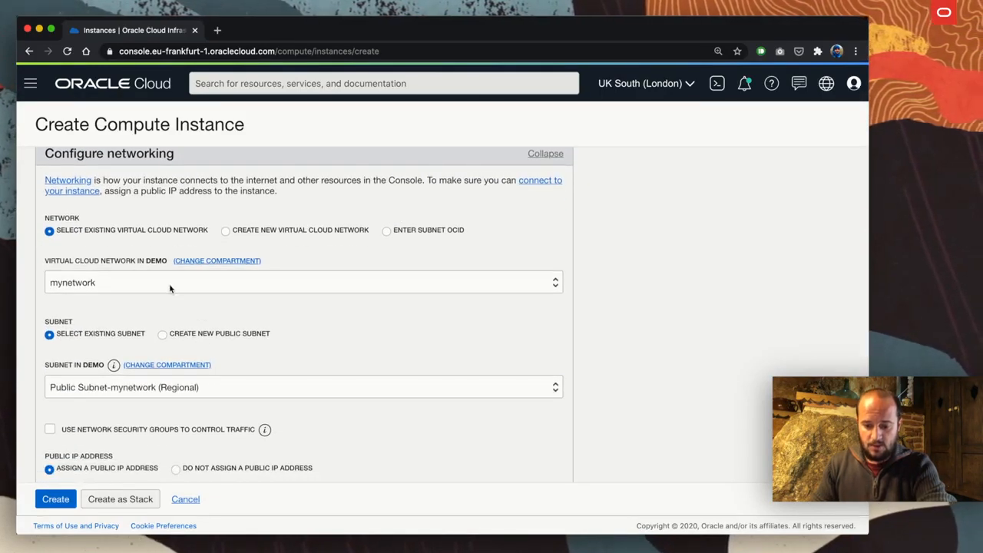
scroll("down", 3)
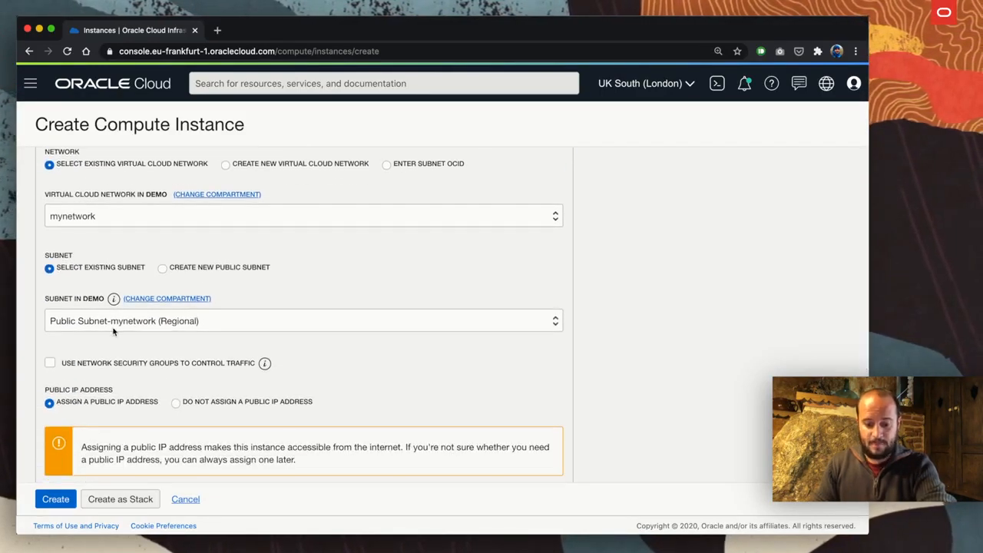
scroll("down", 3)
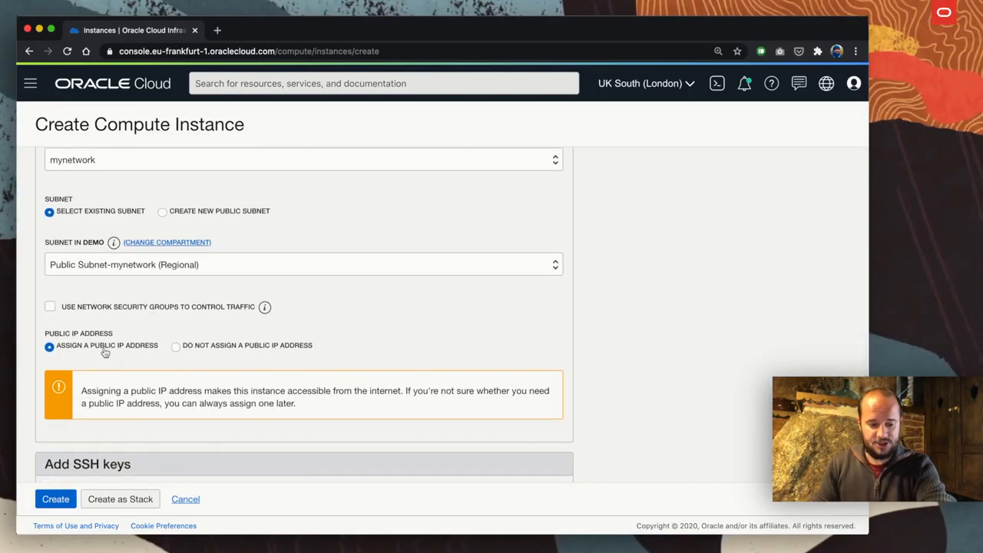
scroll("down", 3)
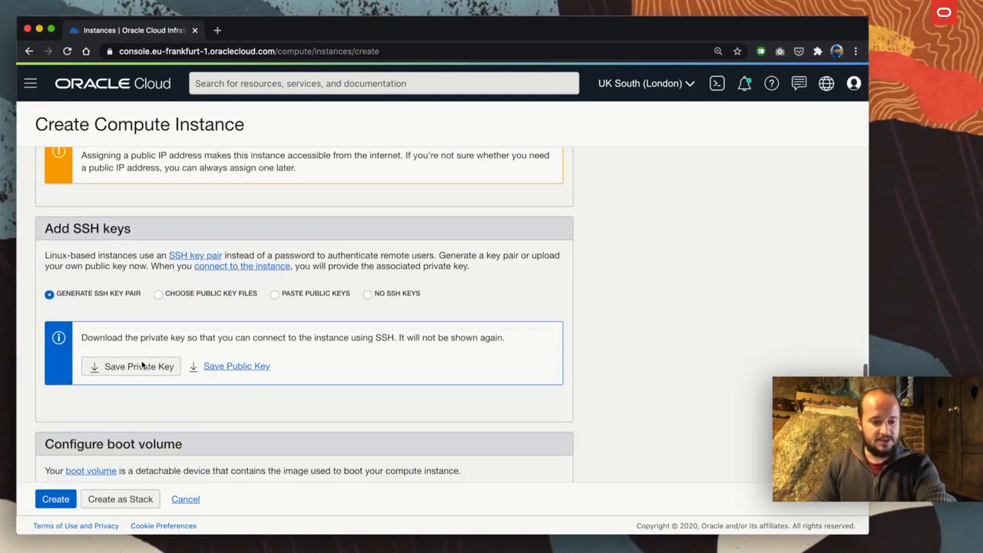
left_click(275, 292)
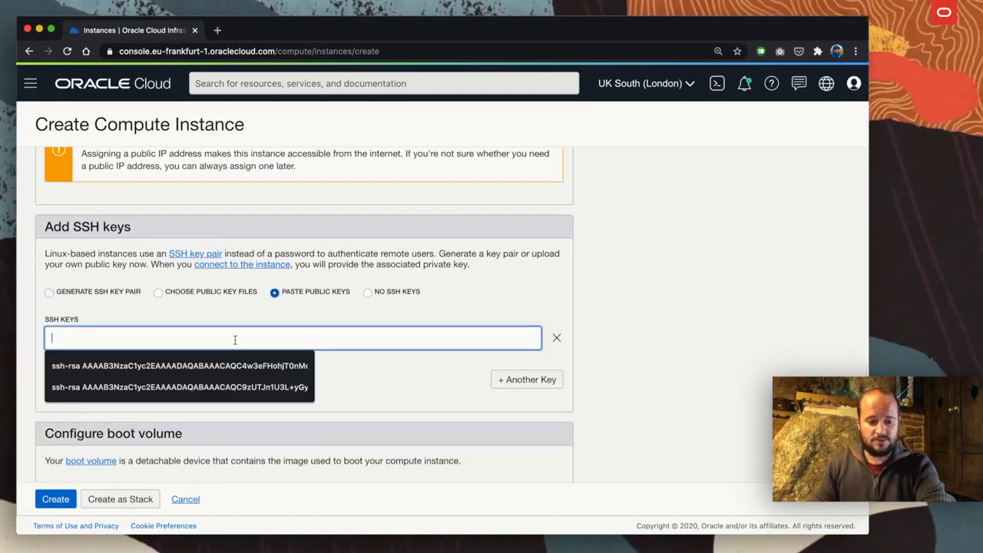
left_click(178, 366)
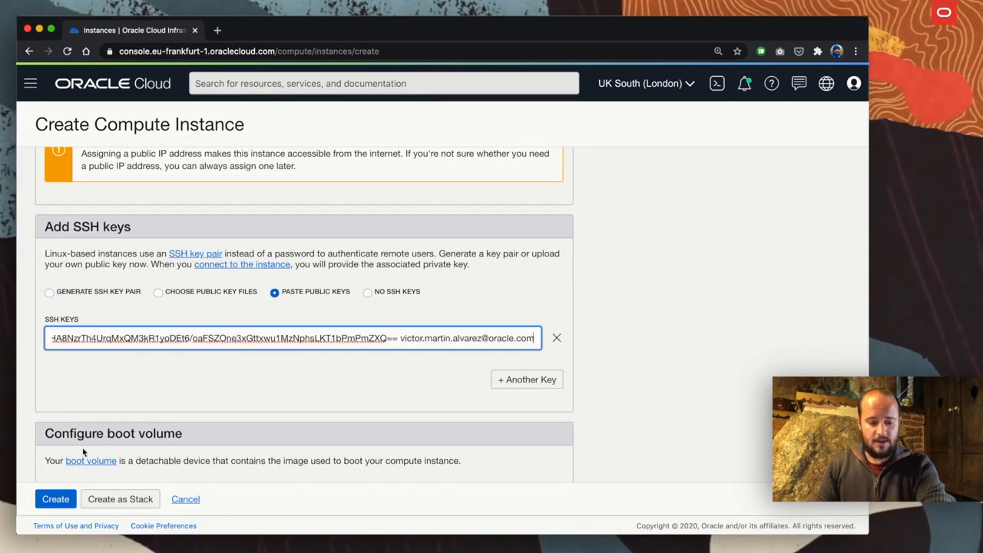
Launch creation of the ubuntu instance.
scroll("down", 3)
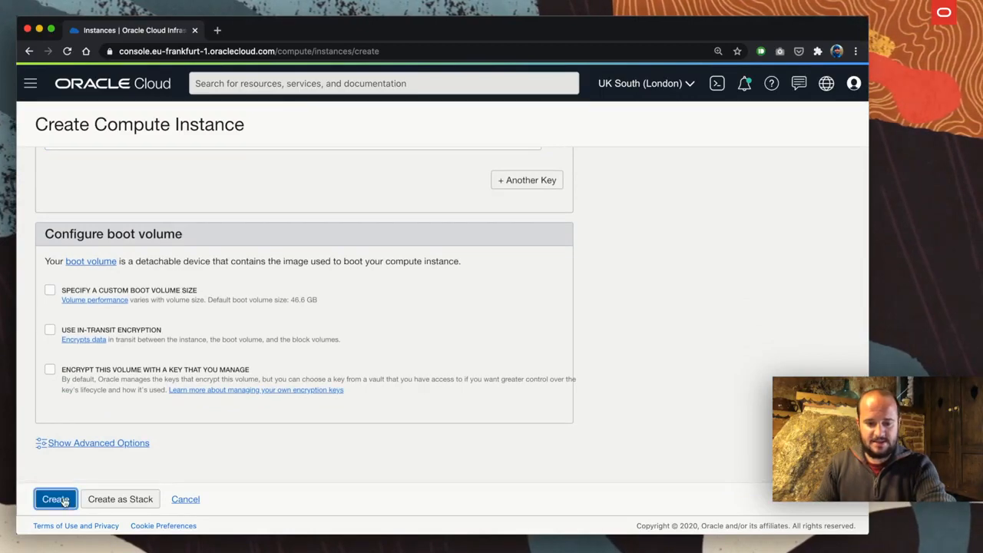
left_click(55, 498)
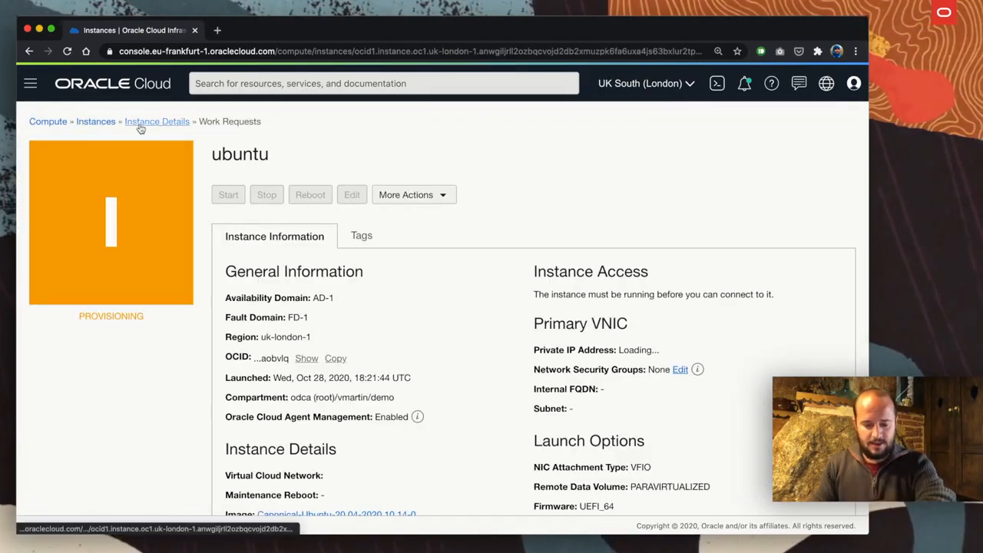
Go to the oraclelinux instance details and copy its public IP 132.145.24.135.
left_click(96, 121)
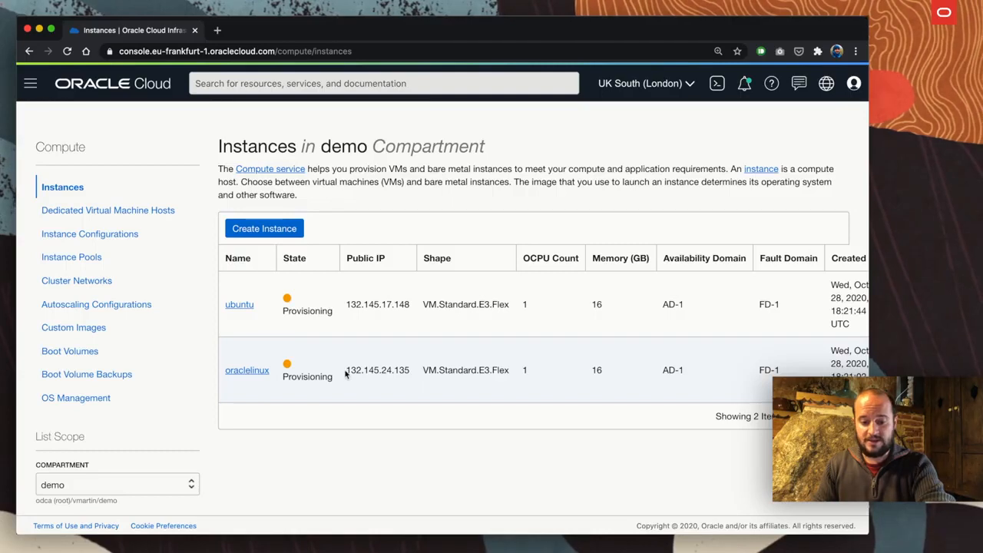
mouse_move(273, 395)
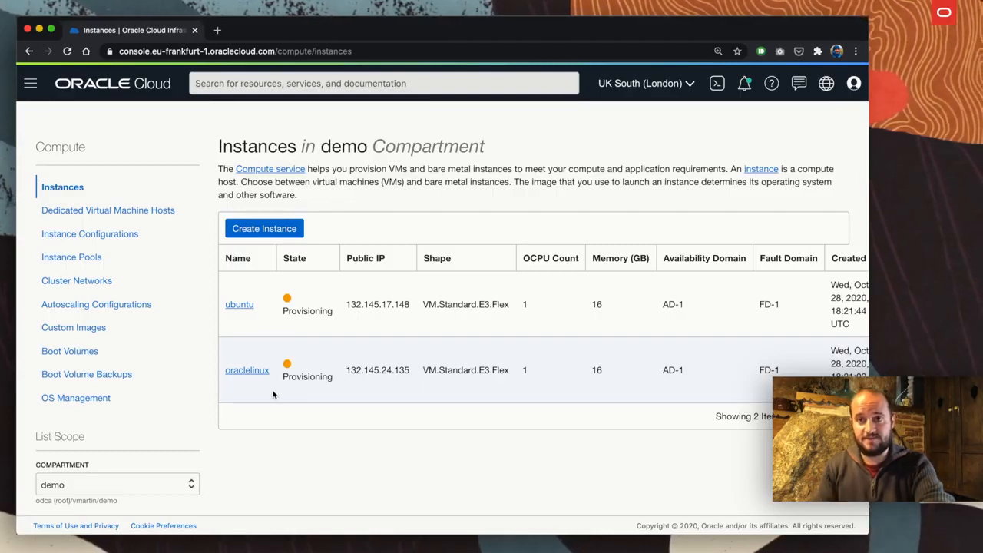
left_click(246, 370)
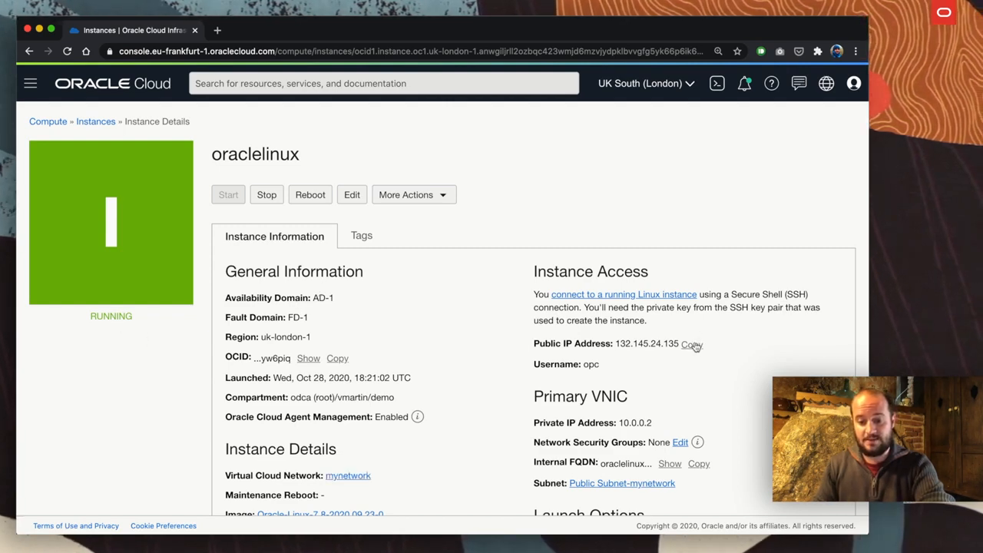
left_click(691, 344)
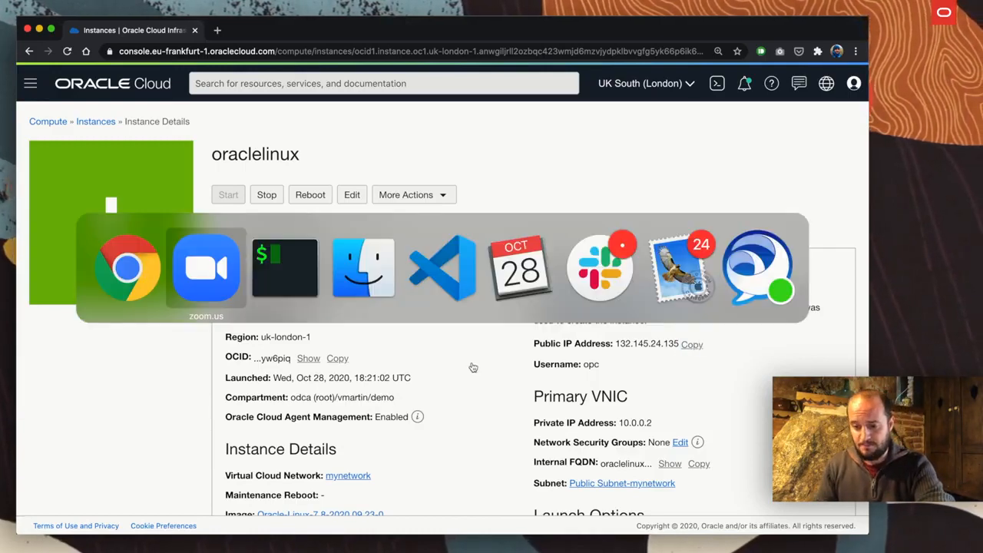
left_click(284, 267)
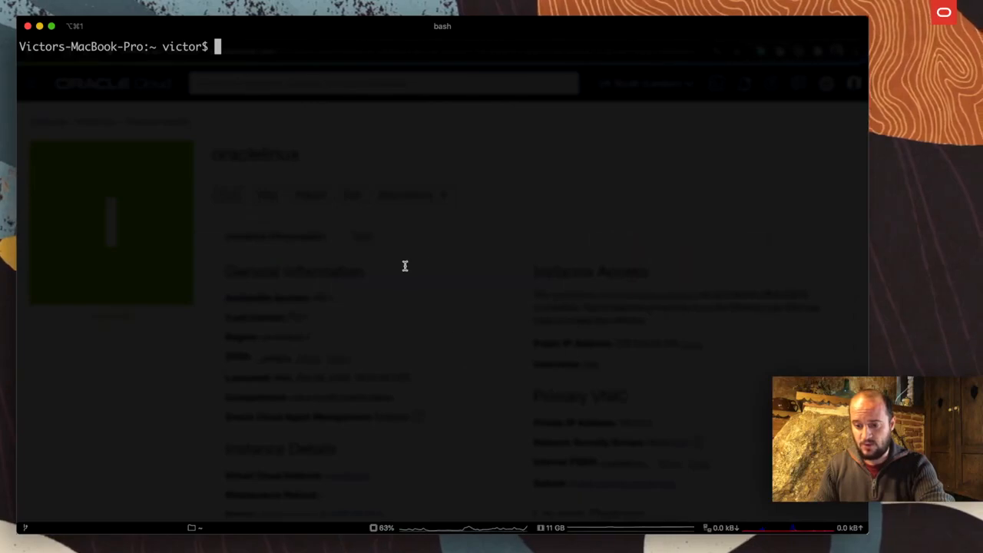
type("ss")
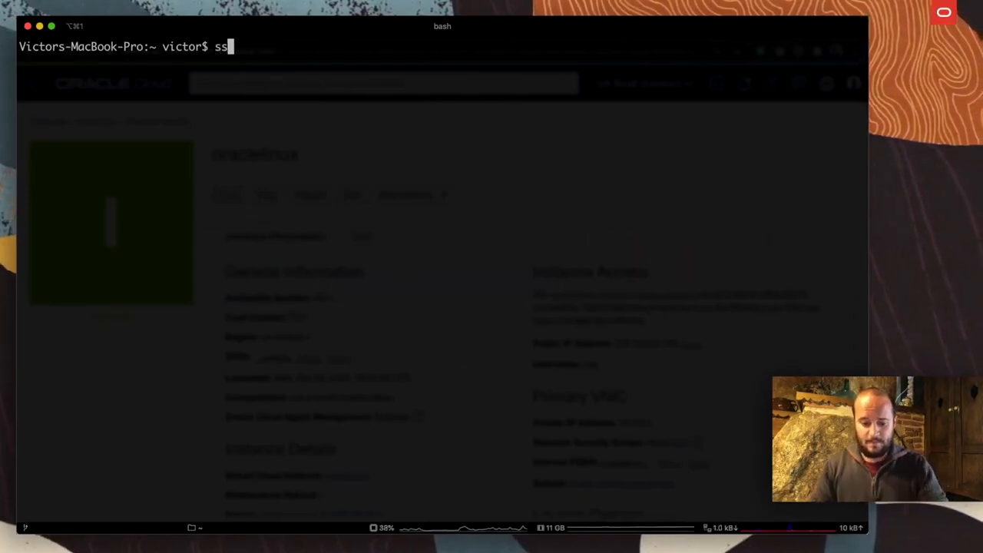
type("h opc")
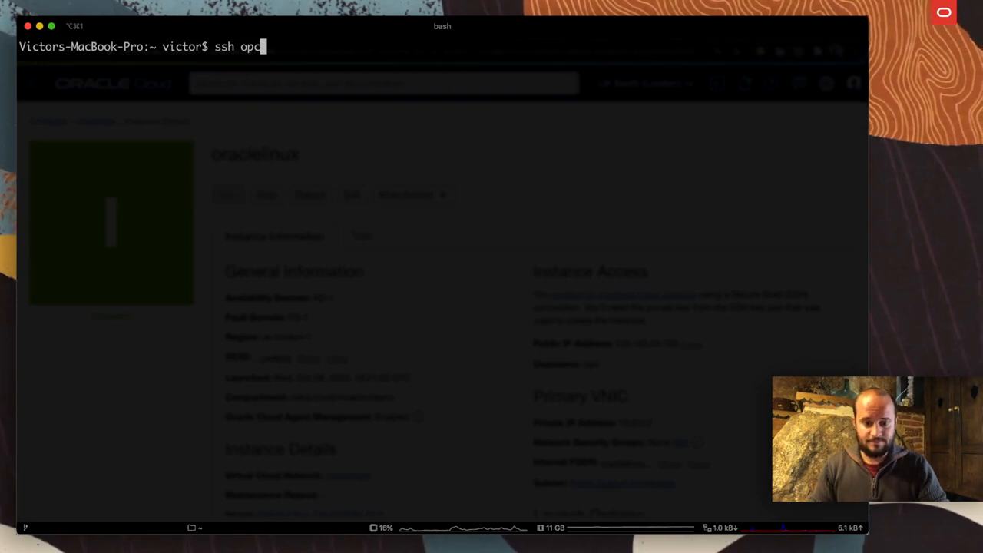
type("@132.145.24.135")
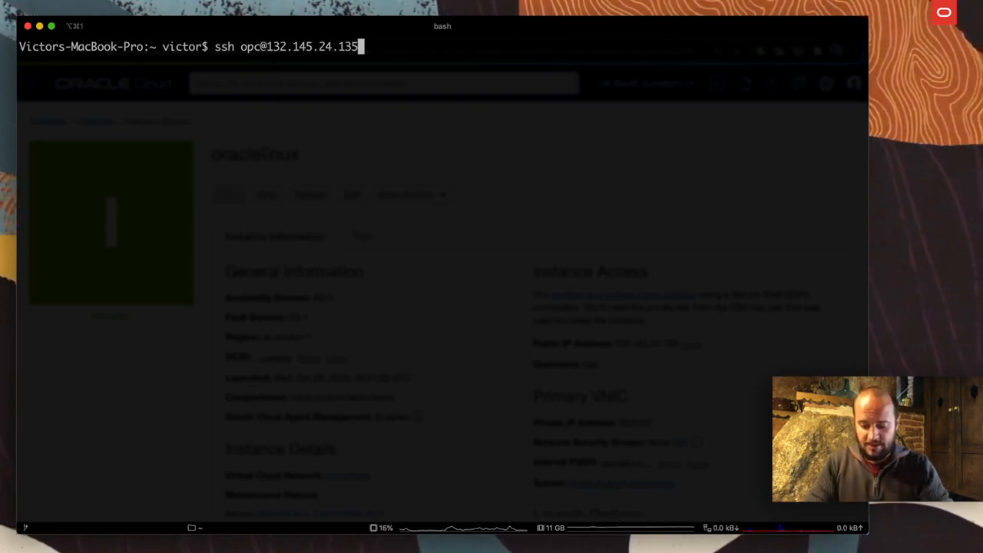
key("Return")
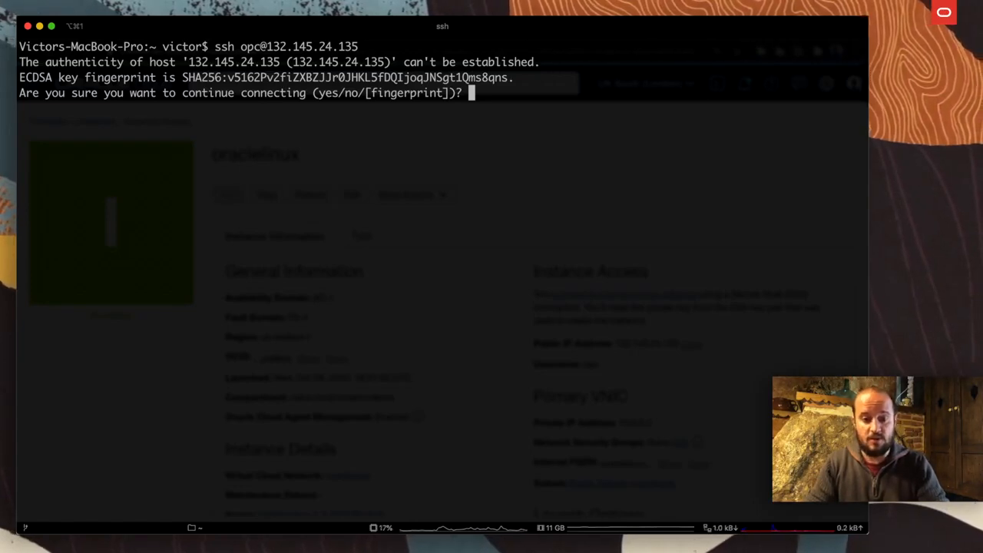
type("yes")
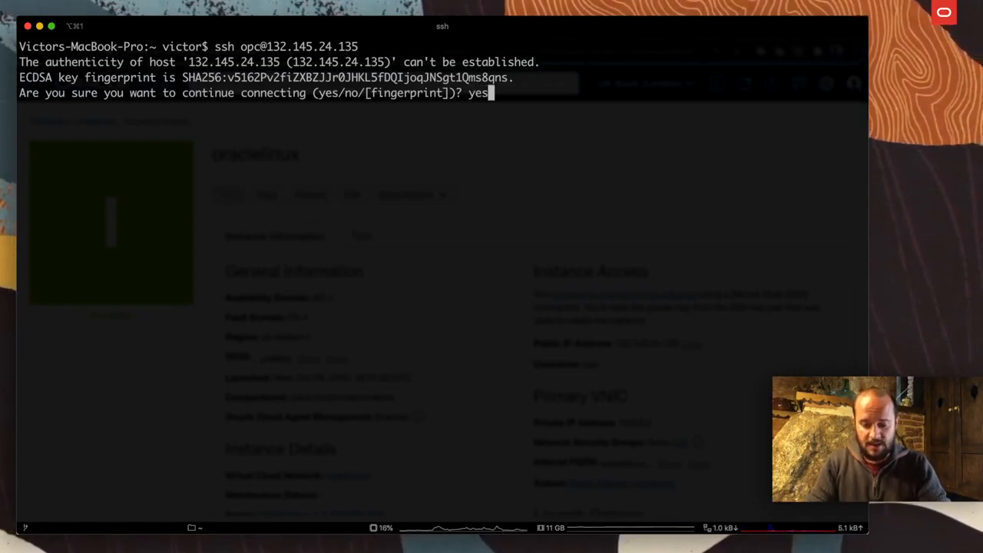
key("Return")
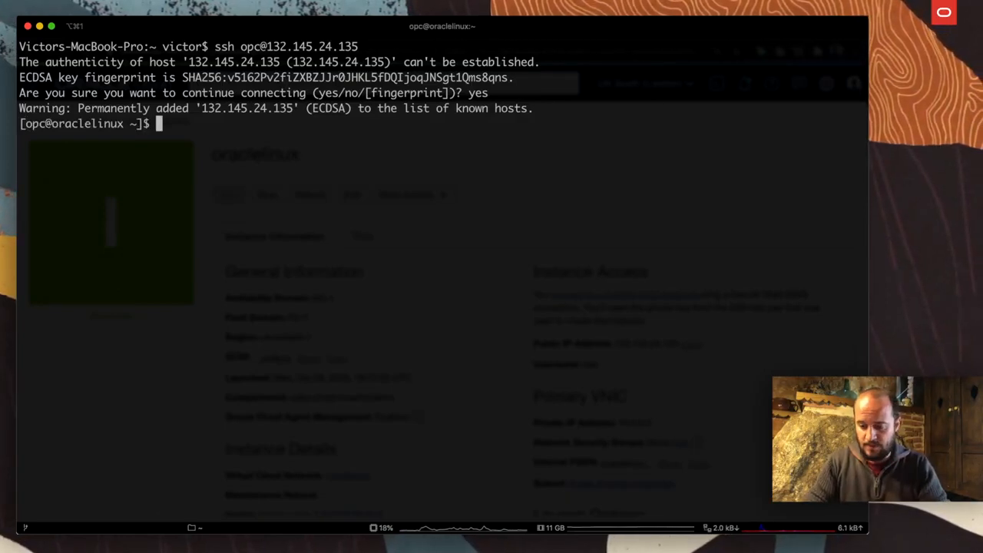
Begin a sudo yum install -y command on the Oracle Linux VM.
type("sudo")
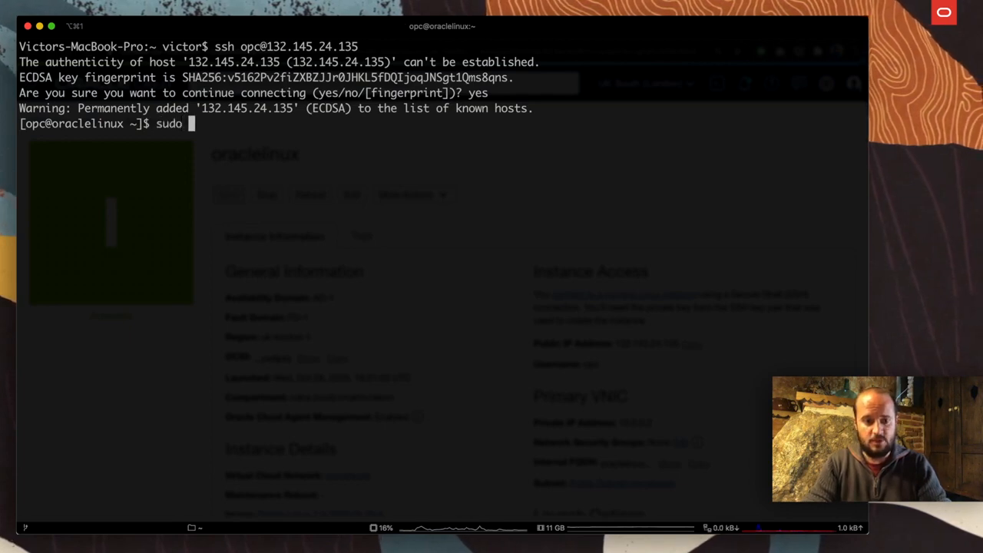
type("yum install")
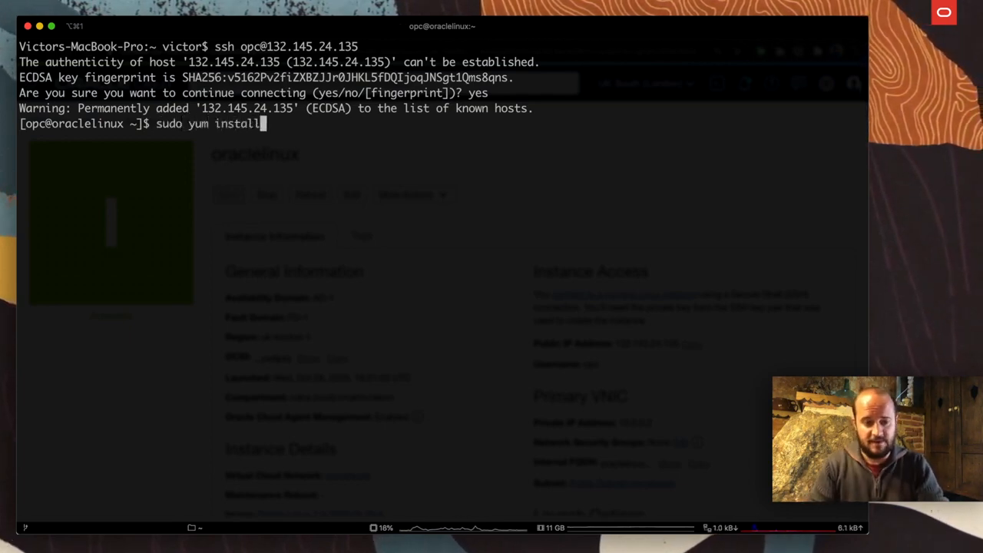
type("-y")
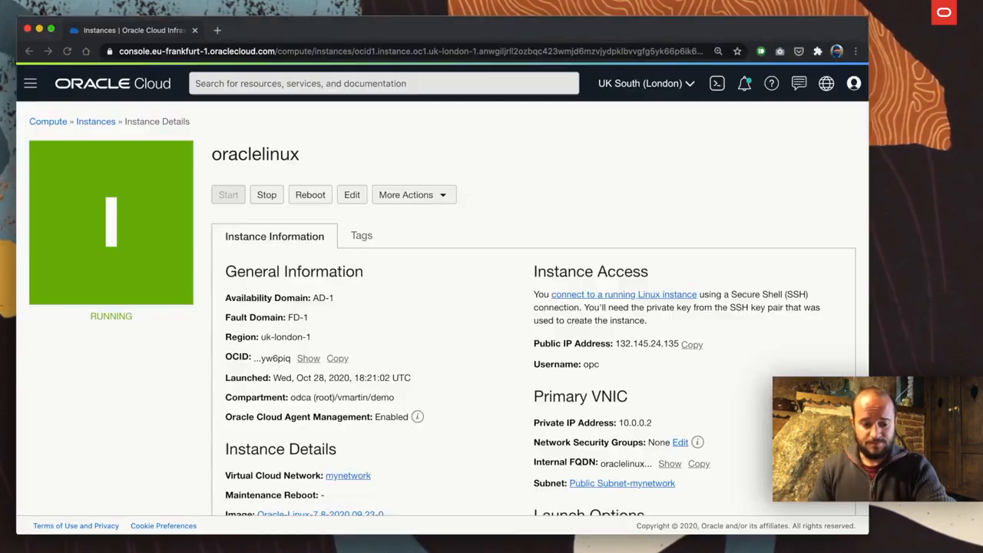
Go to the ubuntu instance details and copy its public IP 132.145.17.148.
left_click(95, 121)
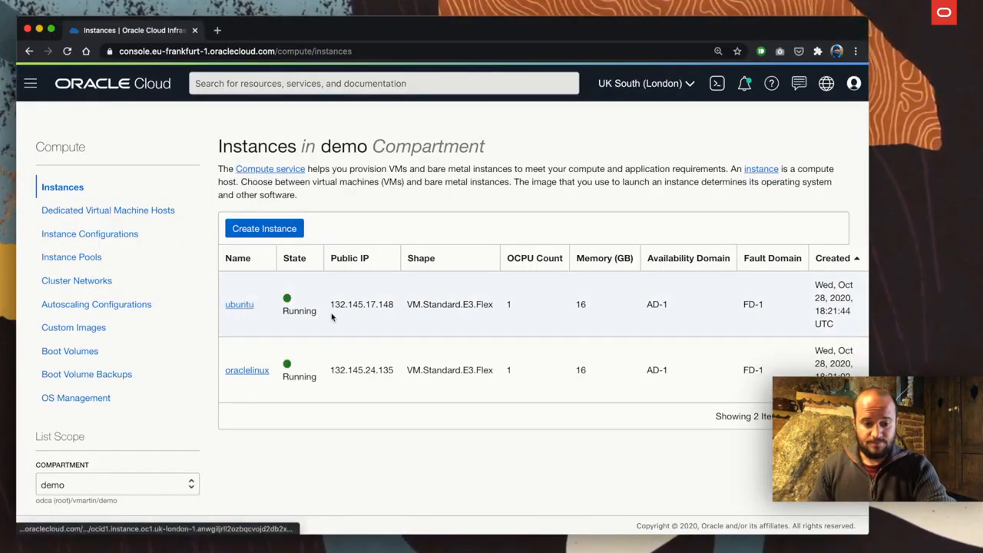
left_click(240, 304)
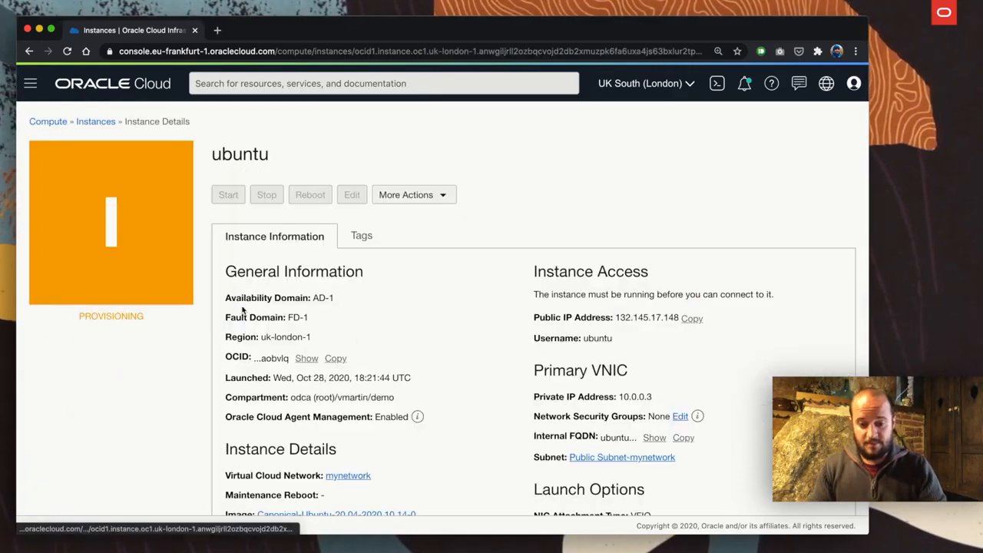
left_click(692, 318)
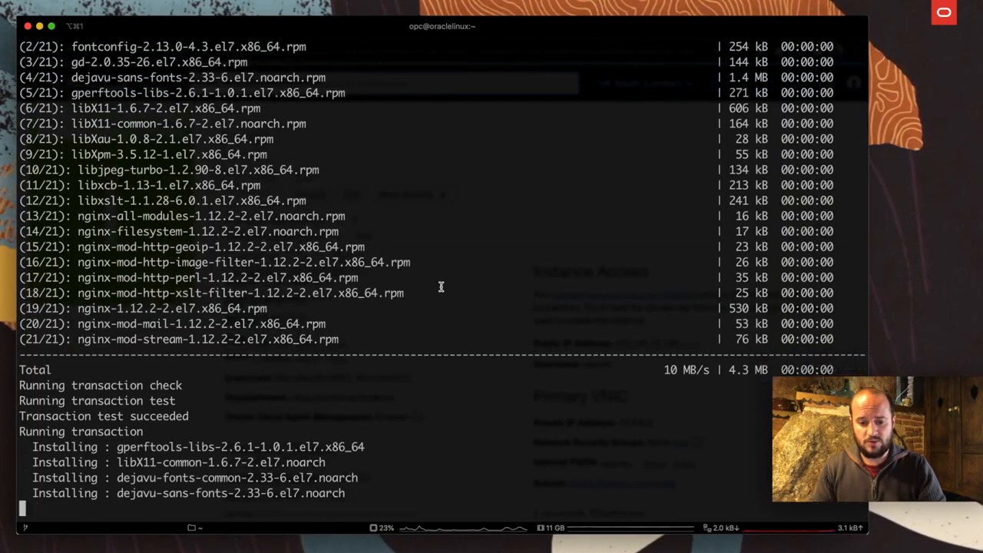
left_click(860, 26)
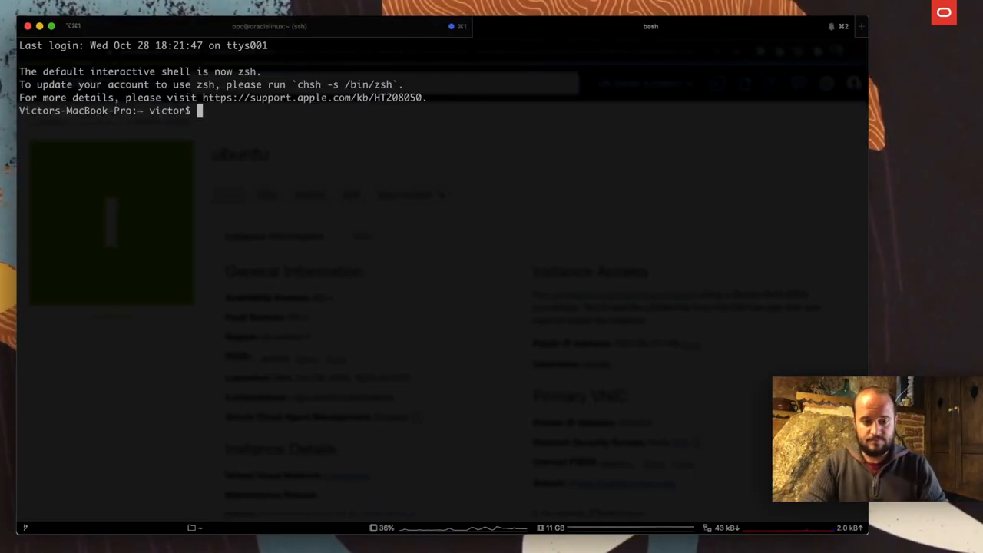
type("ssh")
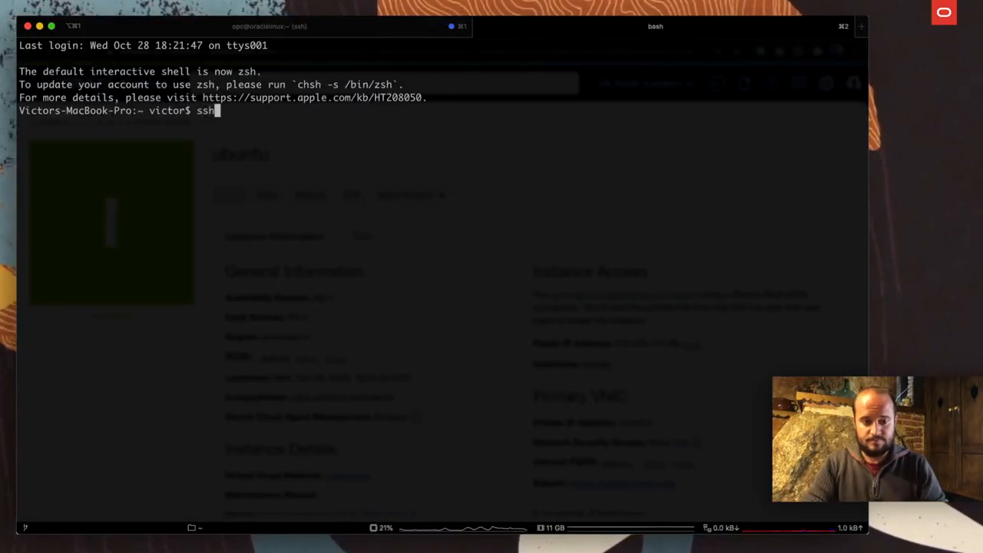
type("ubuntu@")
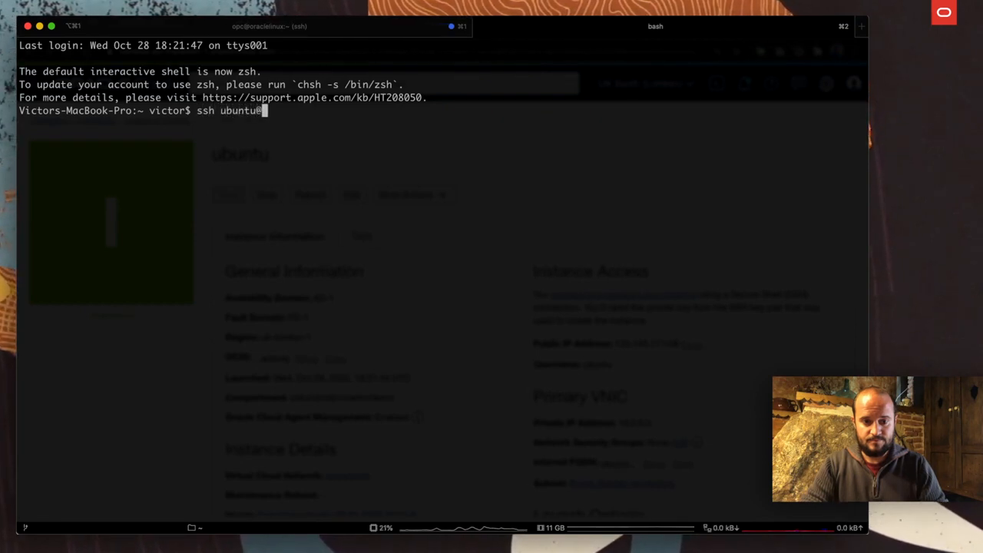
key("Return")
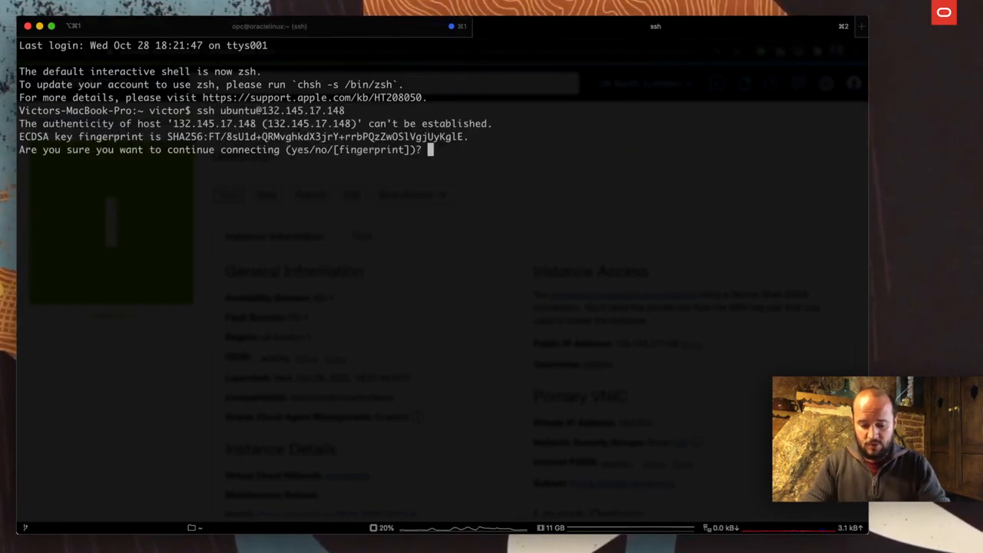
type("yes")
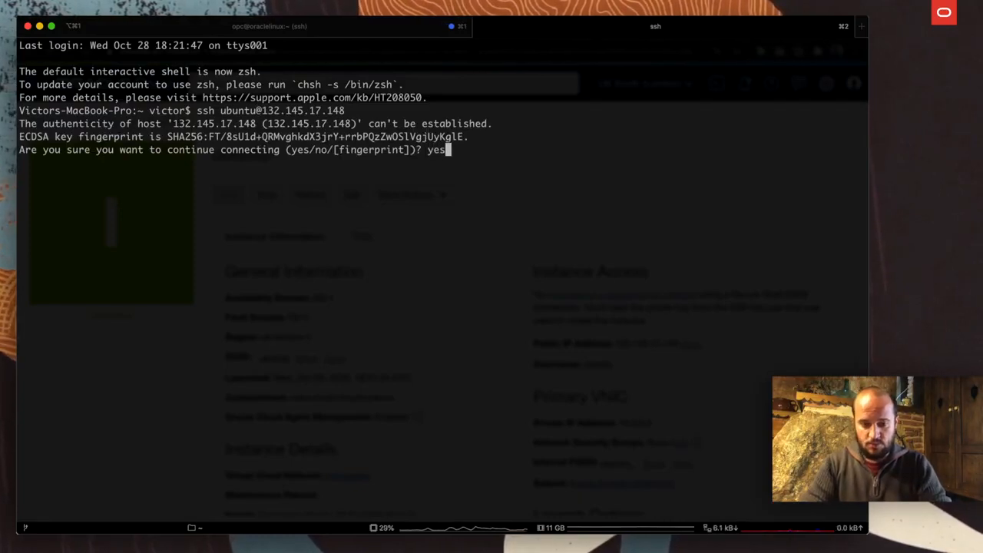
key("Return")
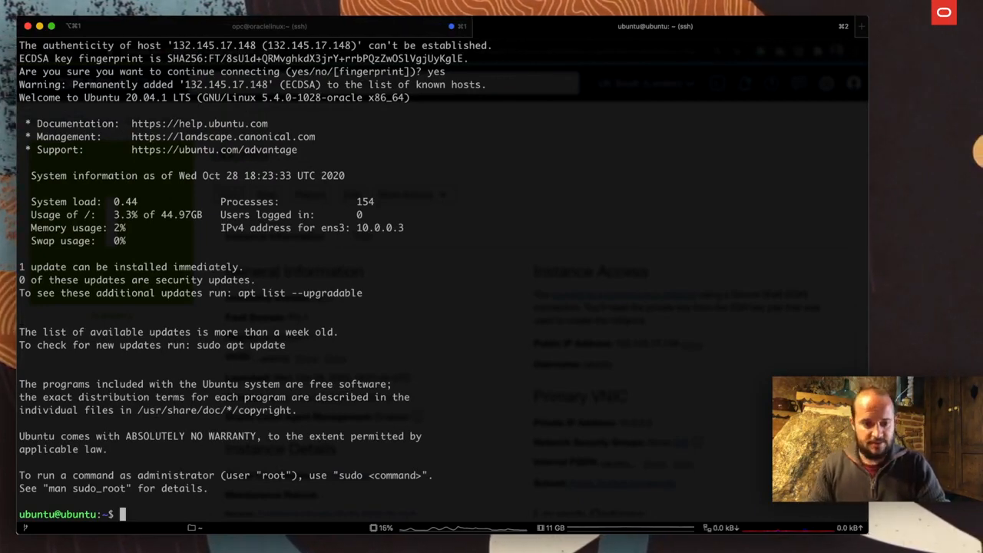
Run sudo apt update to refresh the Ubuntu VM's package lists.
type("sudo")
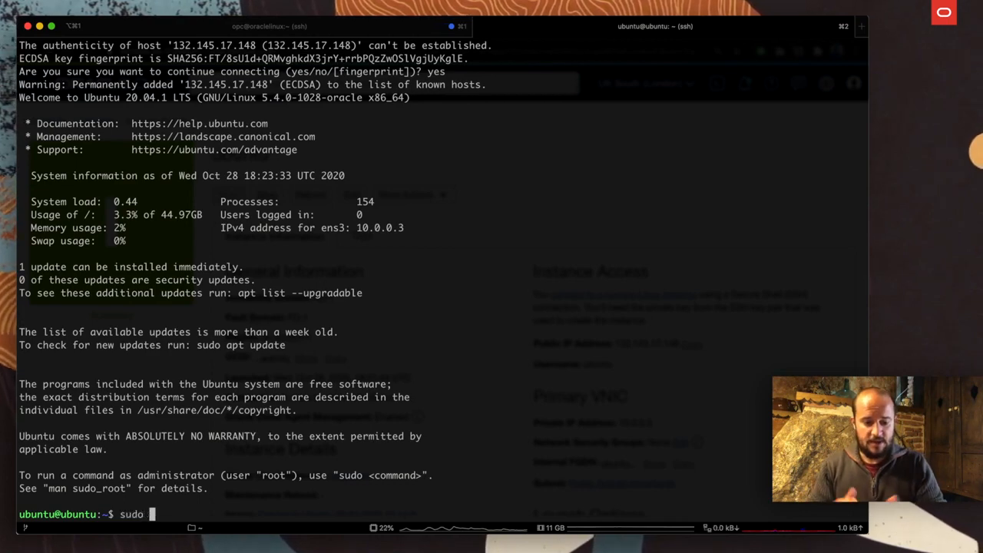
type("apt update")
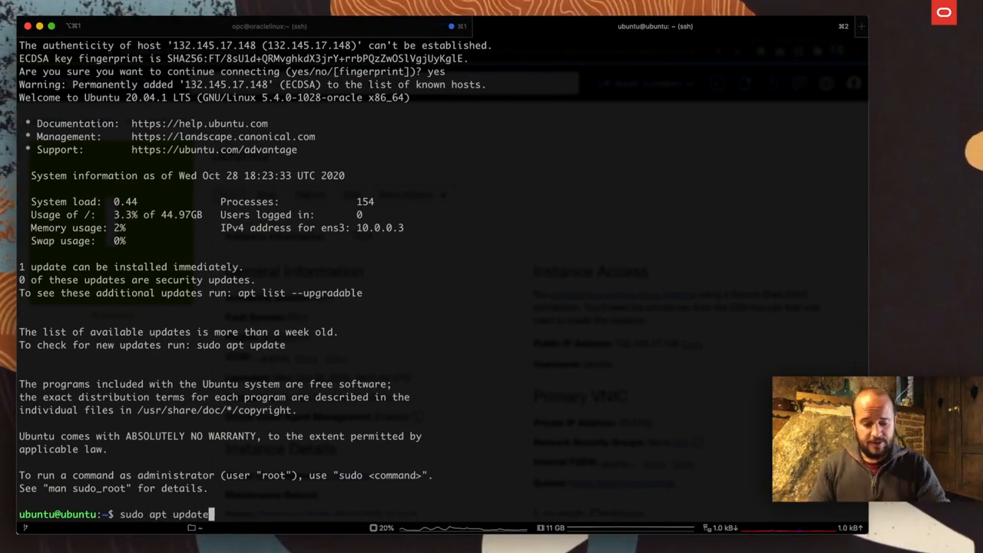
key("Return")
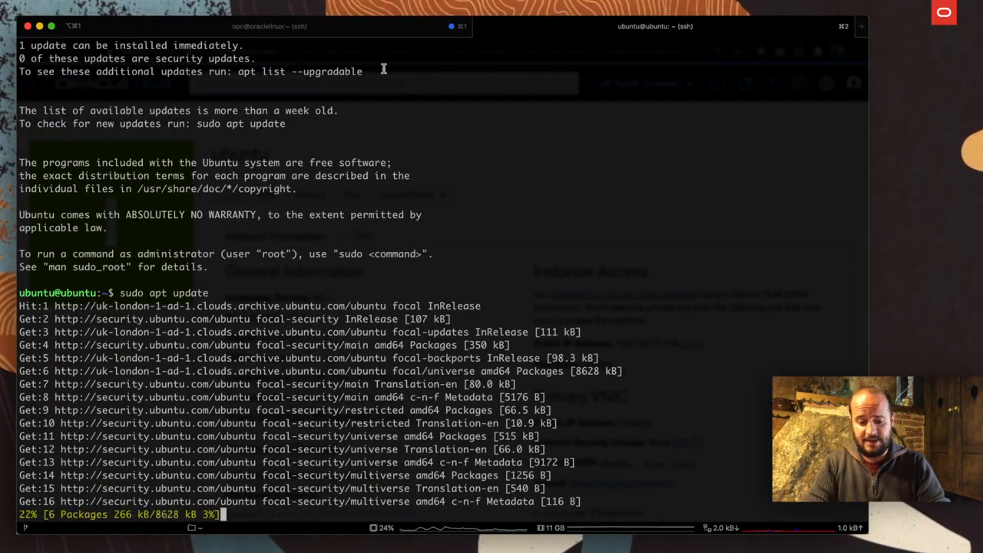
mouse_move(369, 34)
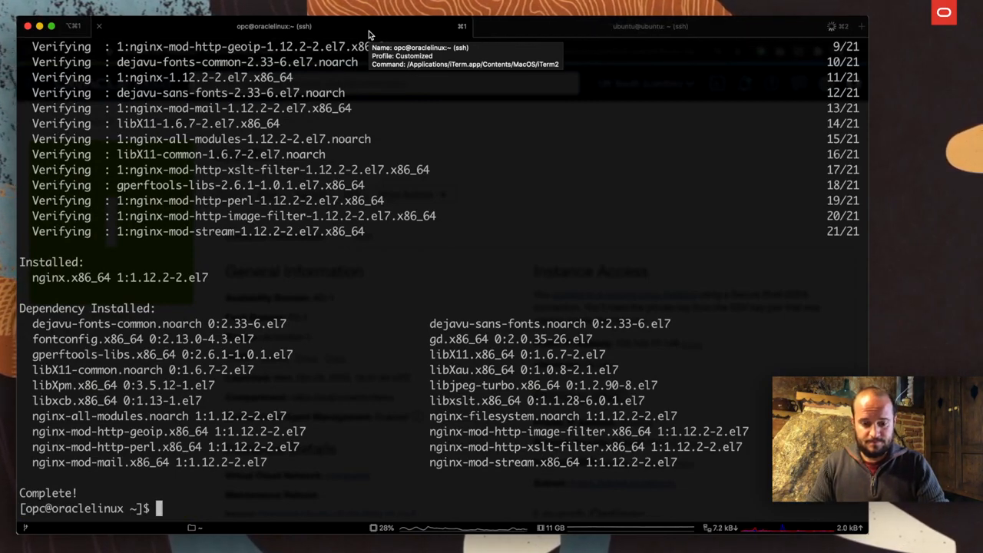
mouse_move(408, 107)
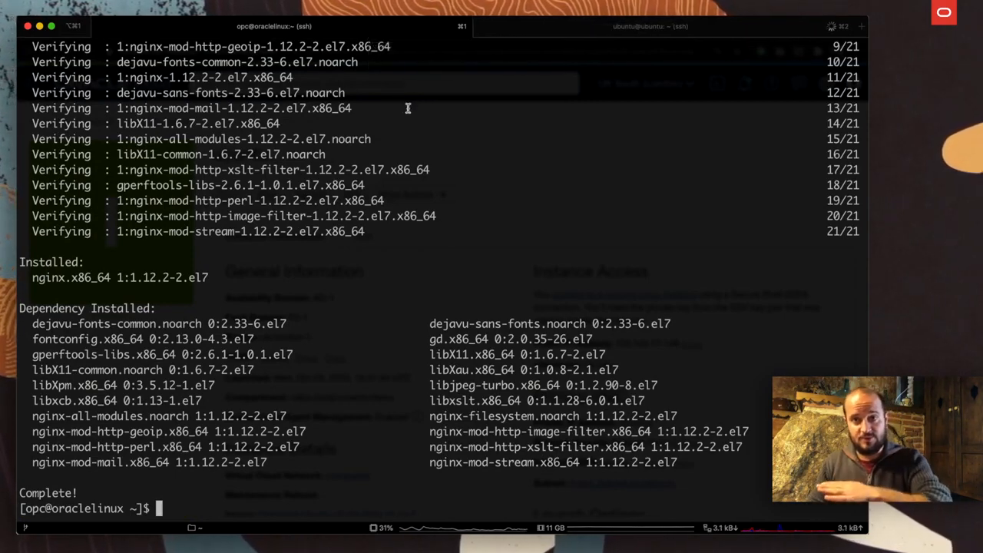
Check the nginx service status on the Oracle Linux VM with systemctl.
type("s")
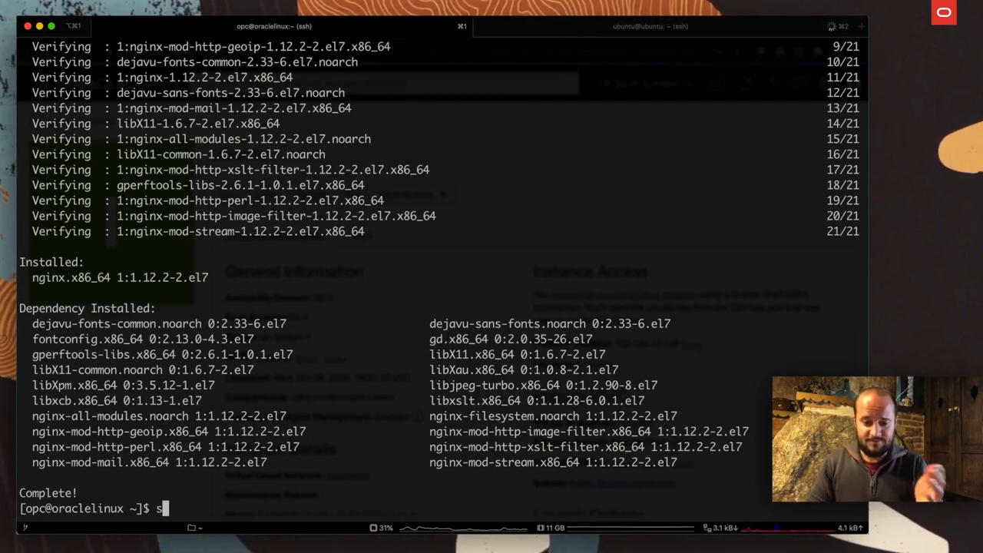
type("udo systemctl")
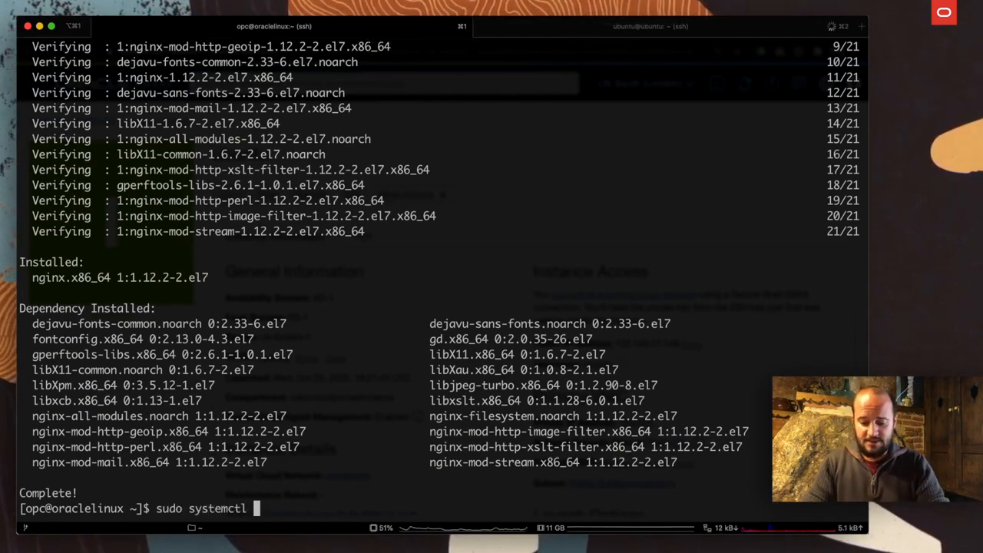
type("status n")
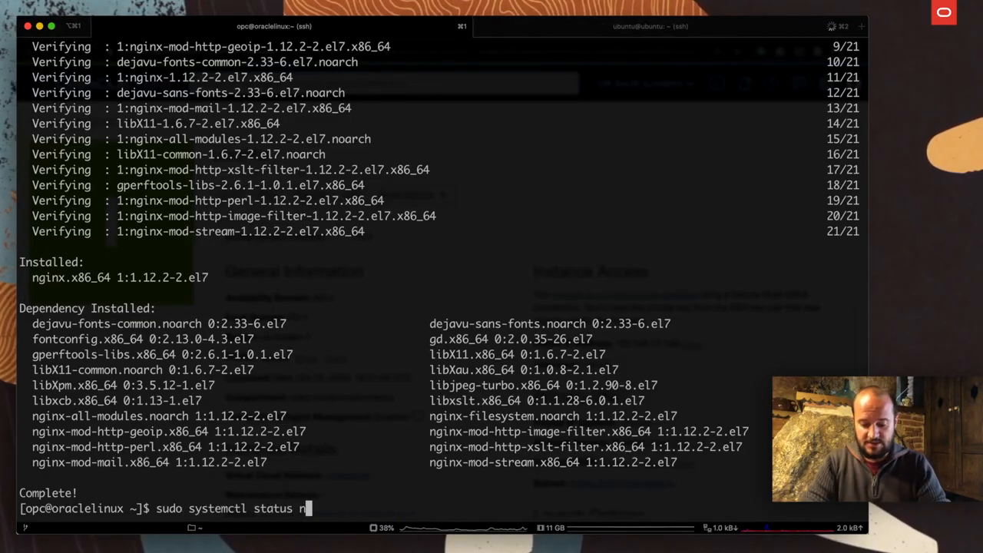
key("Return")
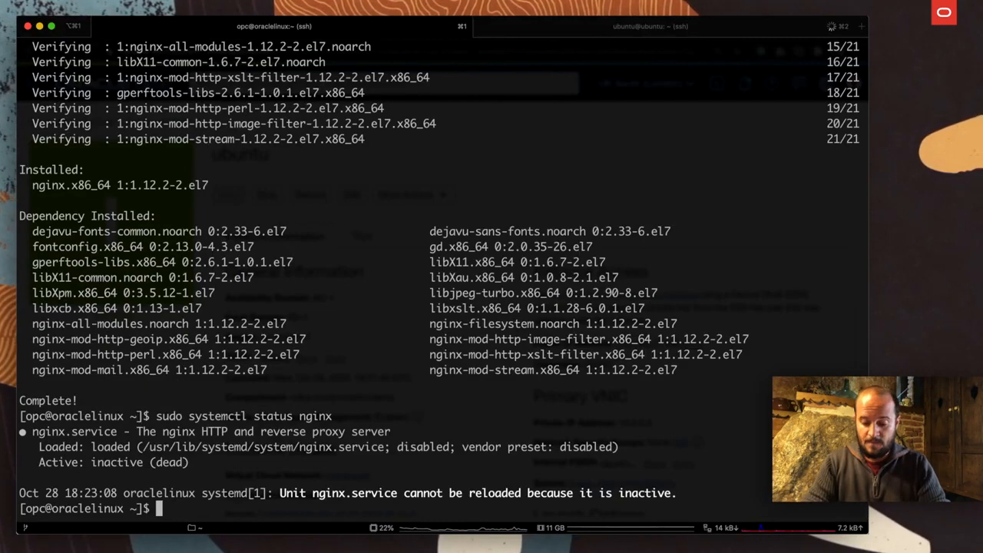
Start the nginx service on the Oracle Linux VM with sudo systemctl.
type("sudo syste")
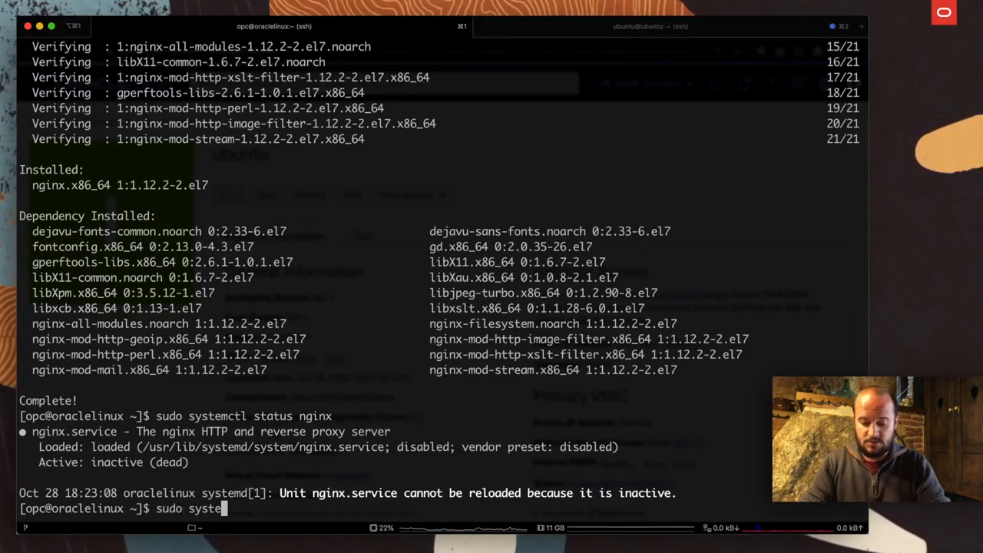
type("mctl start nginx")
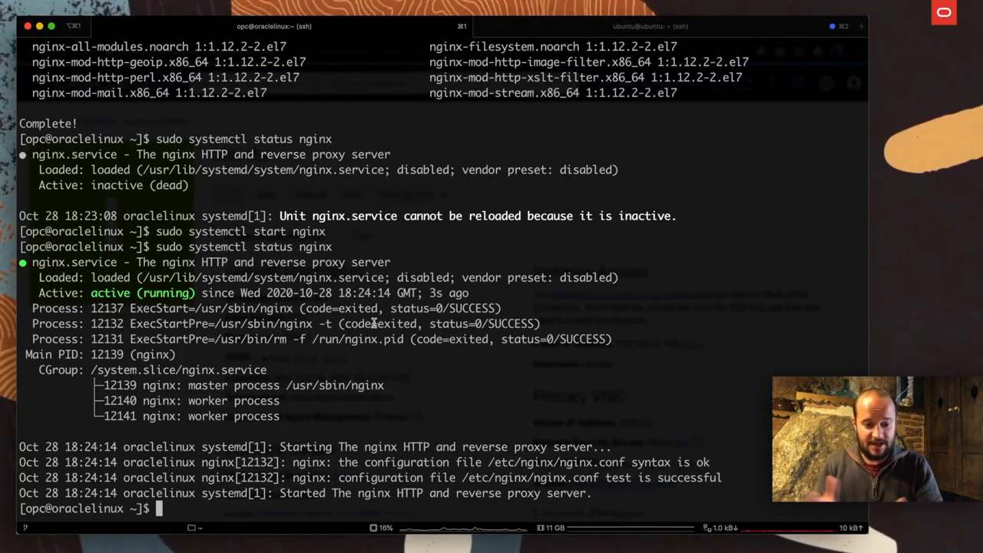
Run curl -s localhost | grep Welcome to confirm nginx serves its welcome page locally.
type("curl")
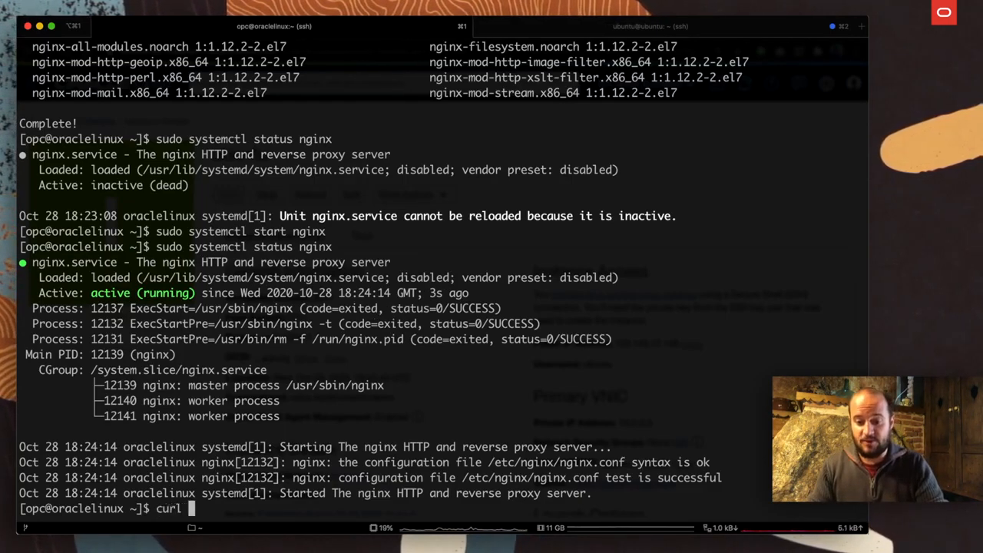
type("-s")
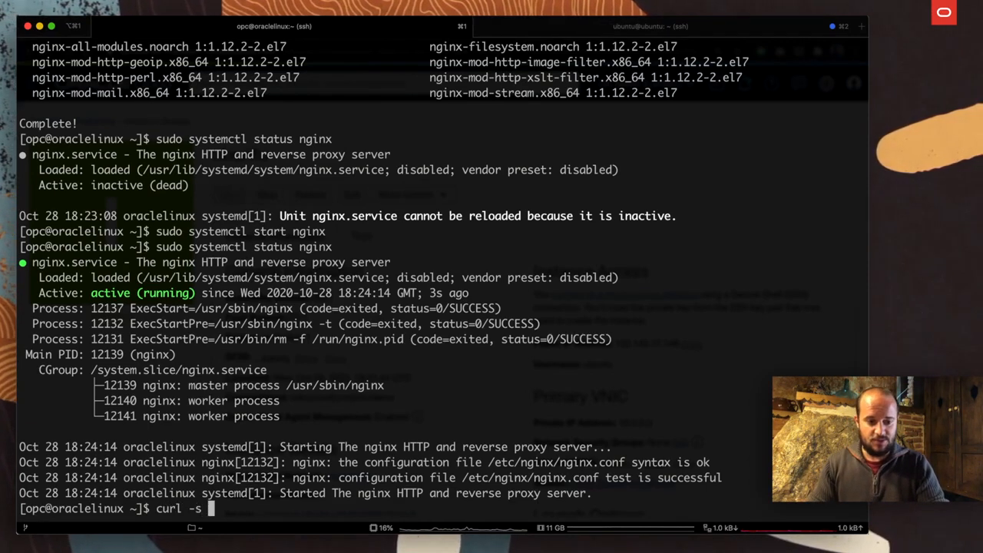
type("l")
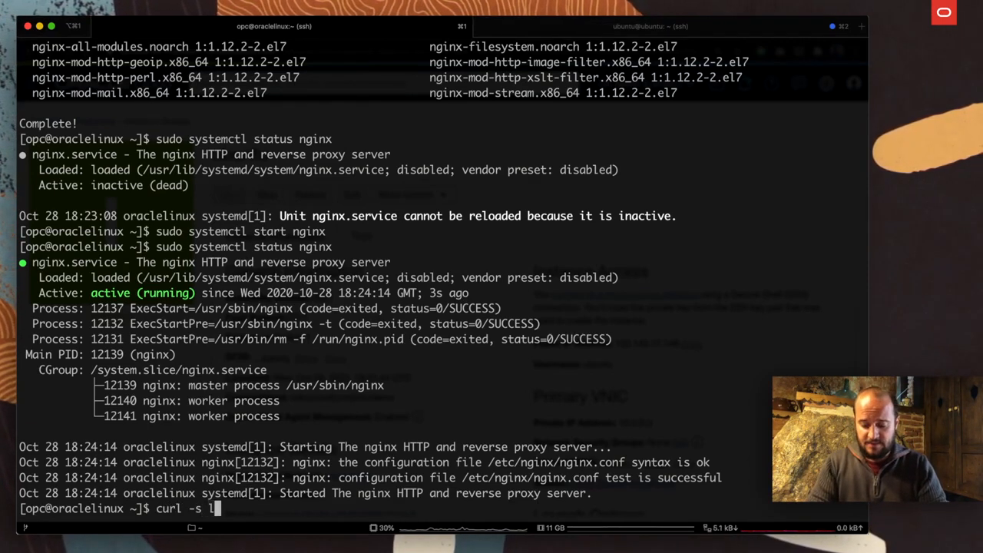
type("ocalhost")
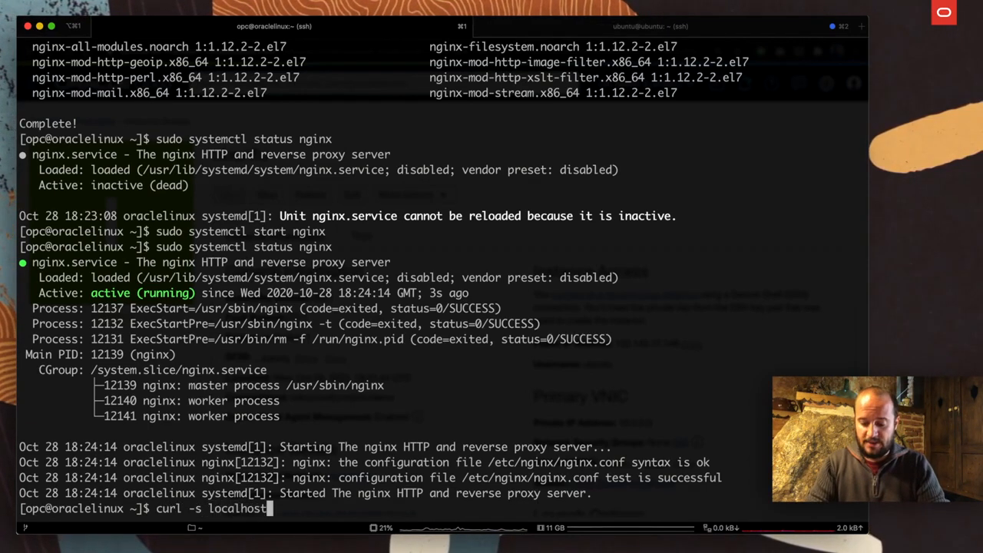
type("| grep Welc")
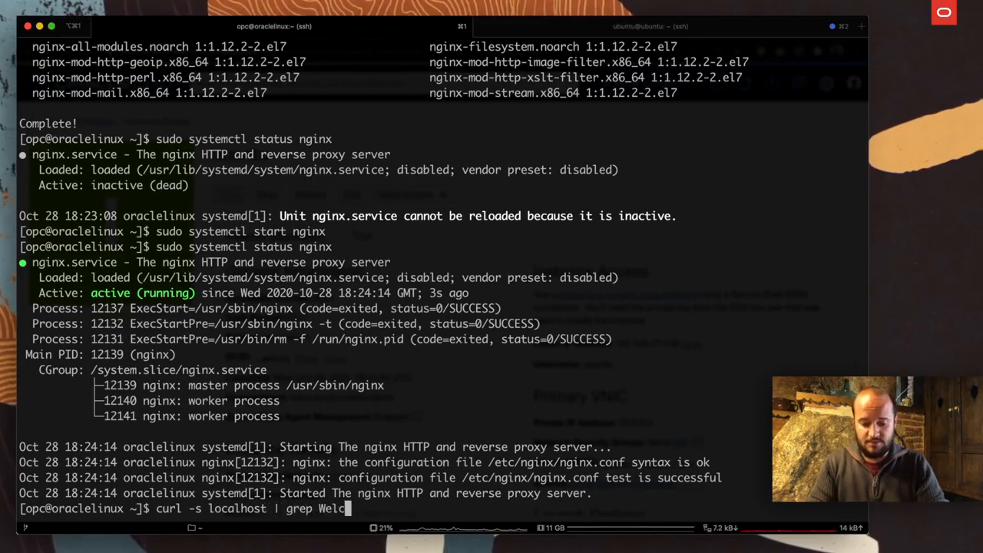
key("Return")
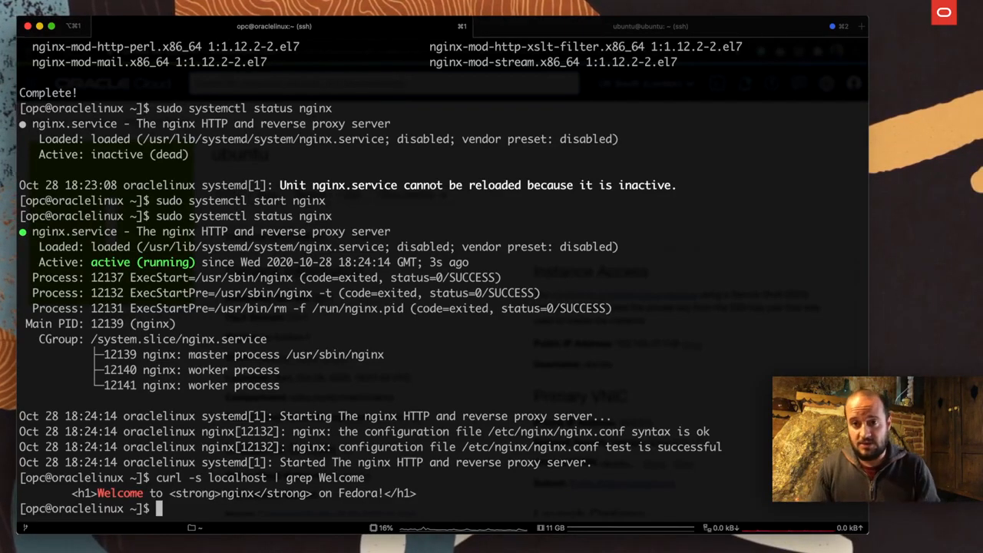
mouse_move(387, 317)
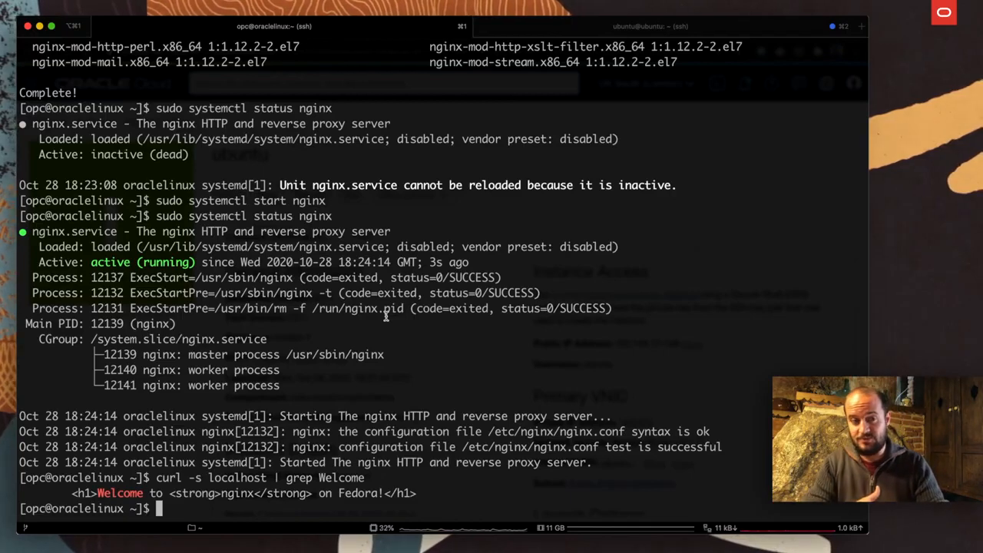
Run oci-public-ip -h to display the VM's public IP, 132.145.24.135.
type("oc")
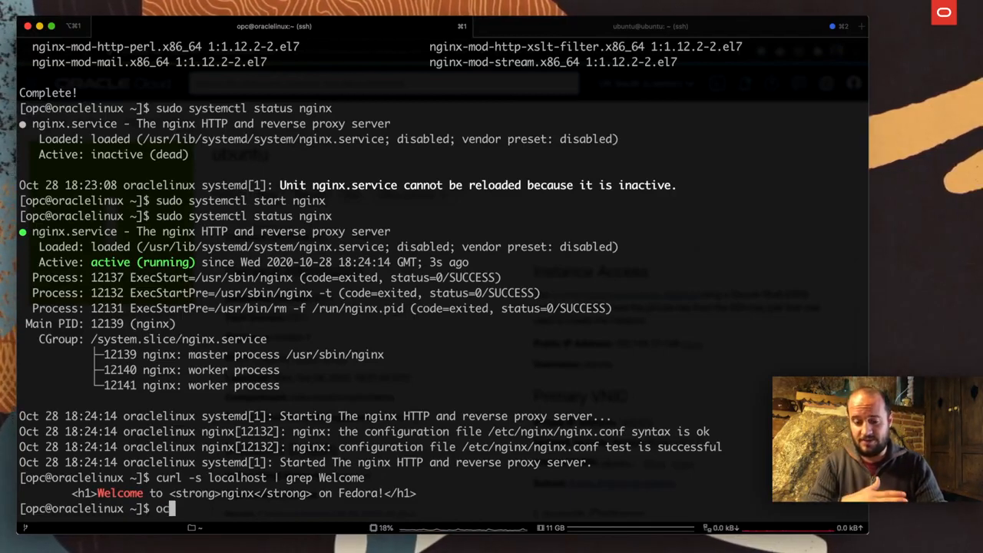
type("i-public-ip")
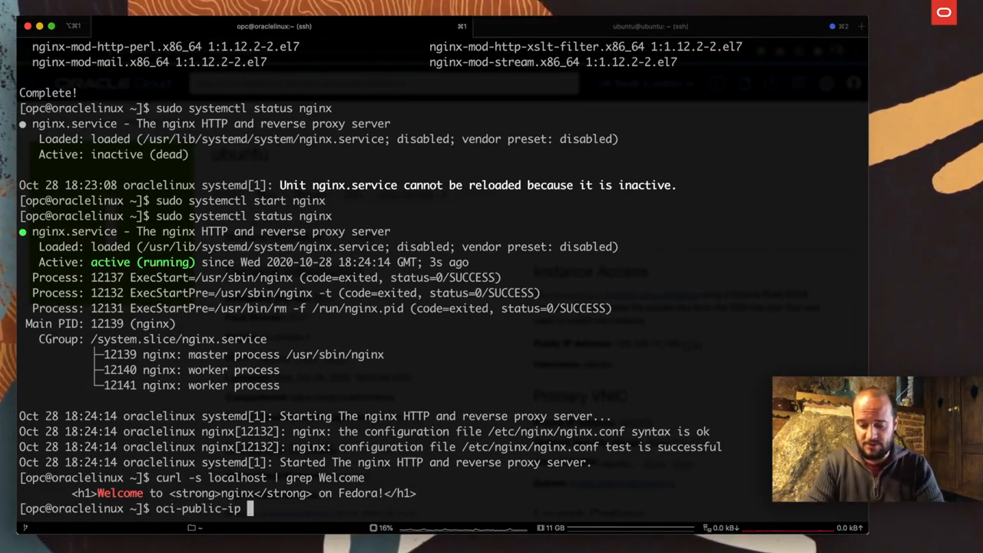
type("-")
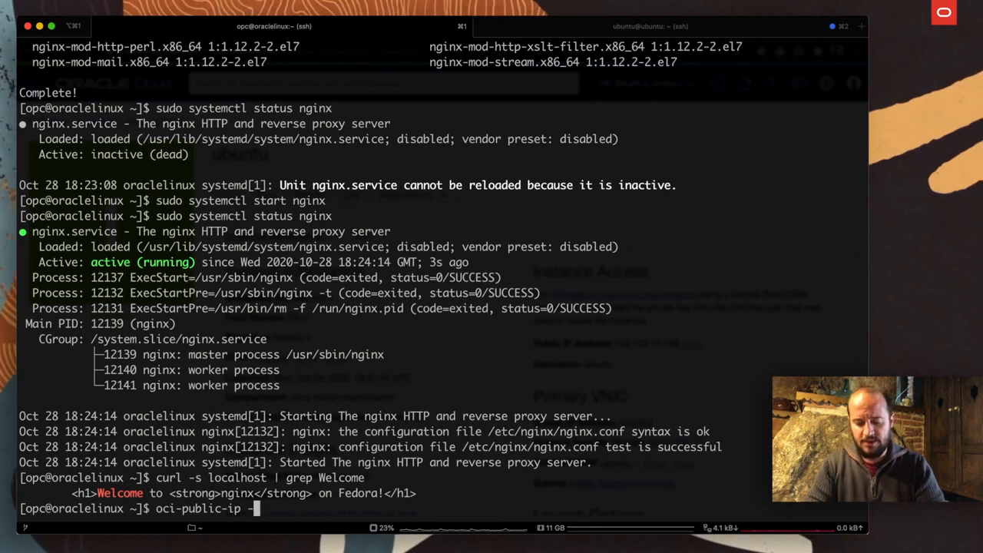
type("h")
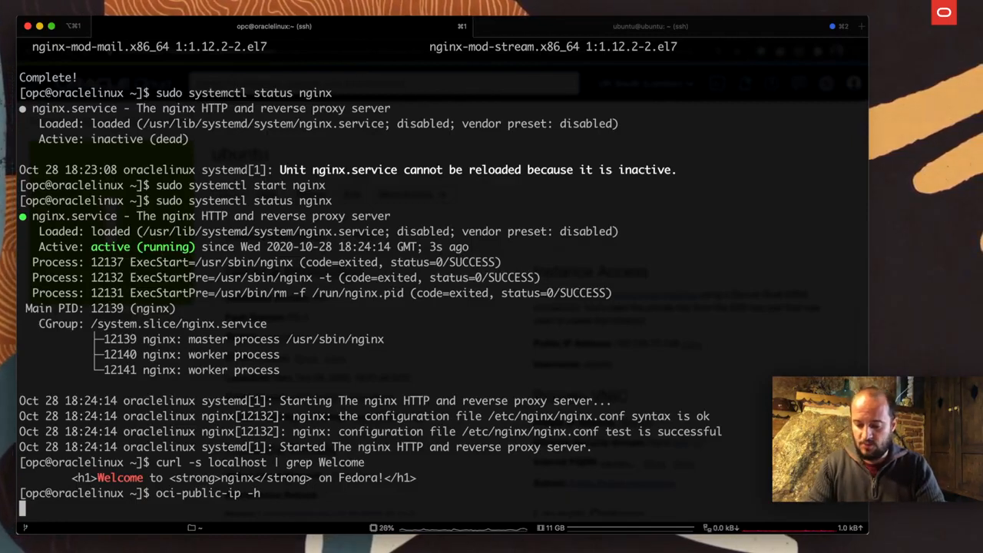
key("Return")
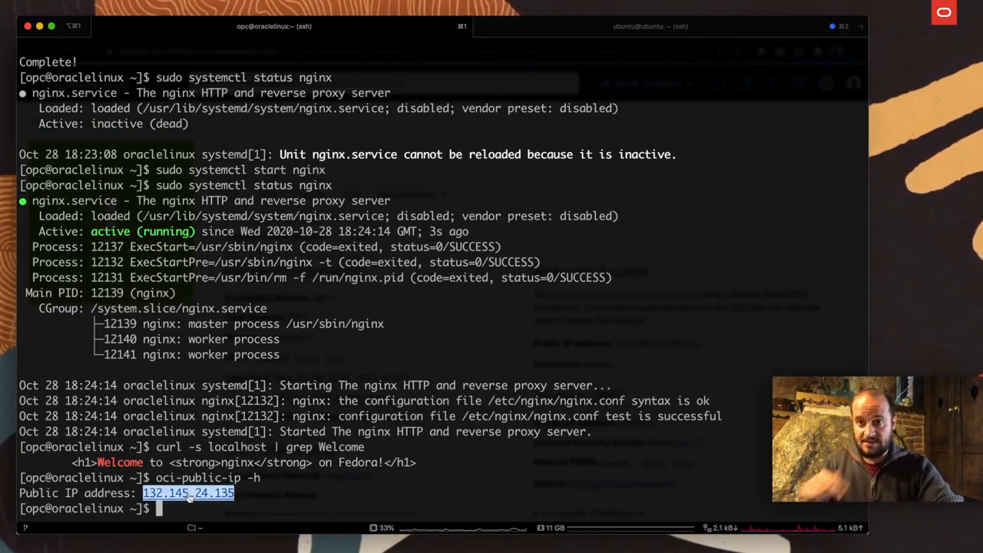
Request the web page with curl 132.145.24.135, then cancel the hanging request.
type("curl")
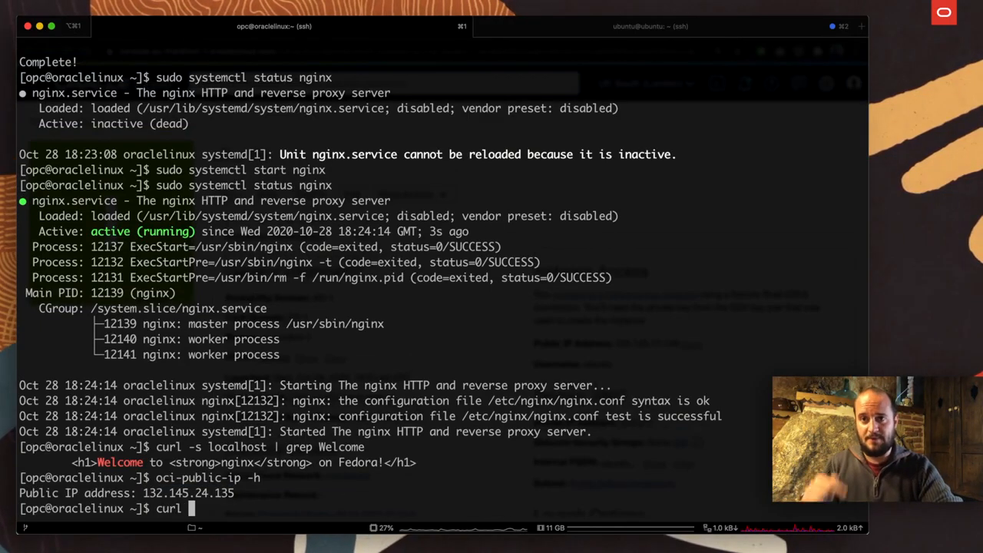
type("132.145.24.135")
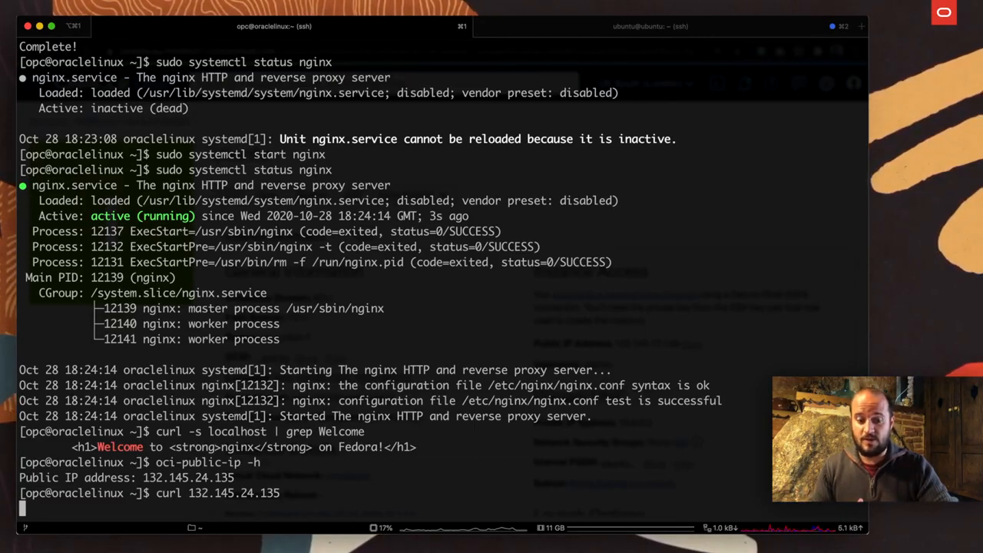
key("ctrl+c")
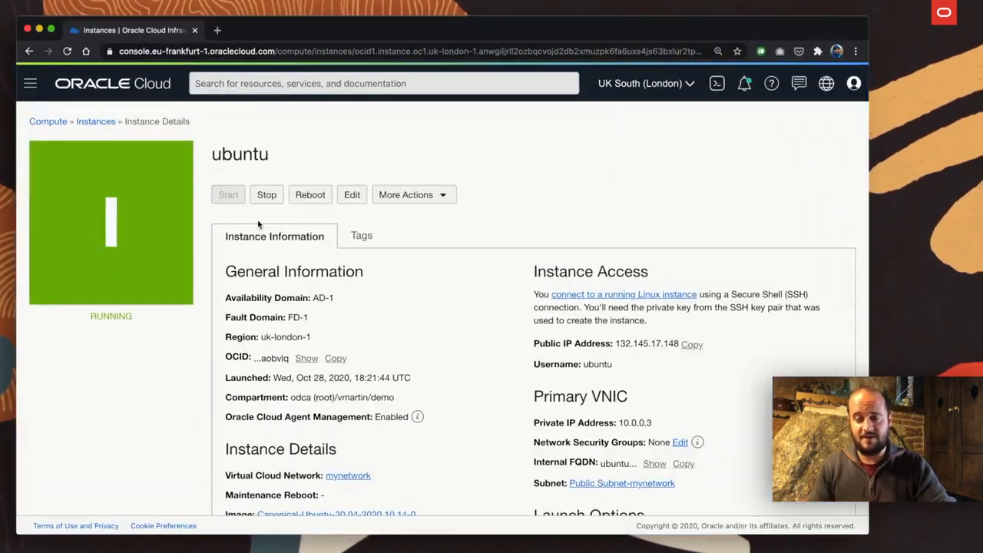
Return to the Instances list and bring up the oraclelinux instance details.
scroll("down", 3)
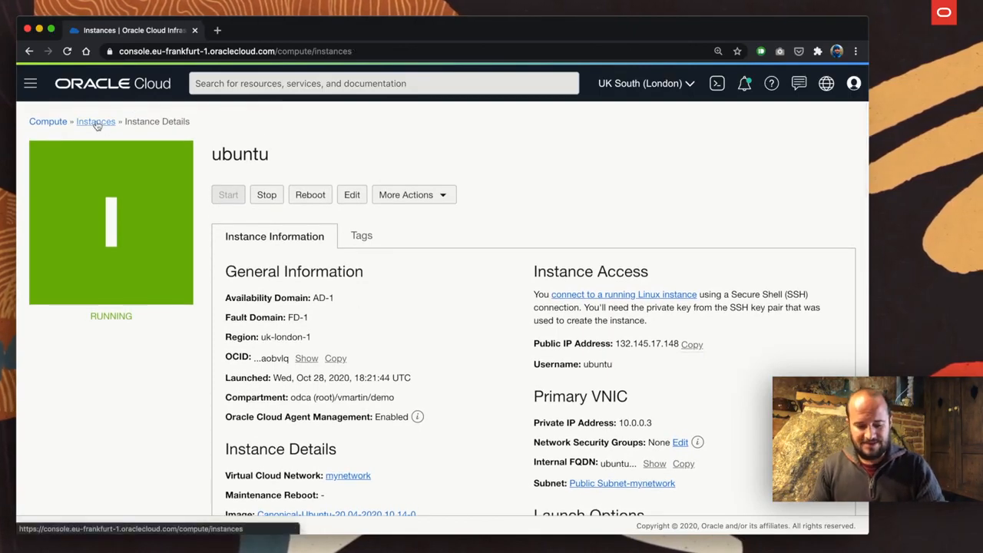
left_click(95, 121)
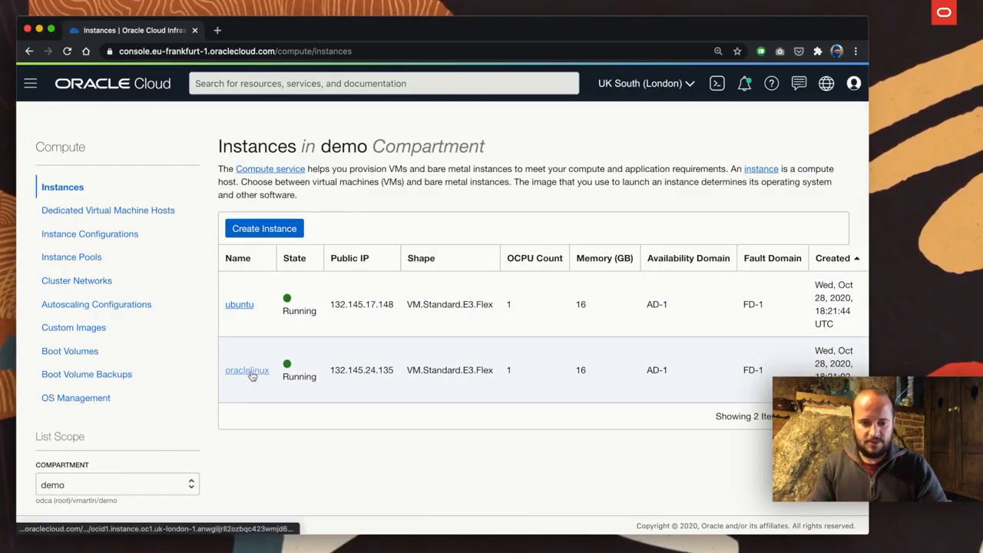
left_click(246, 370)
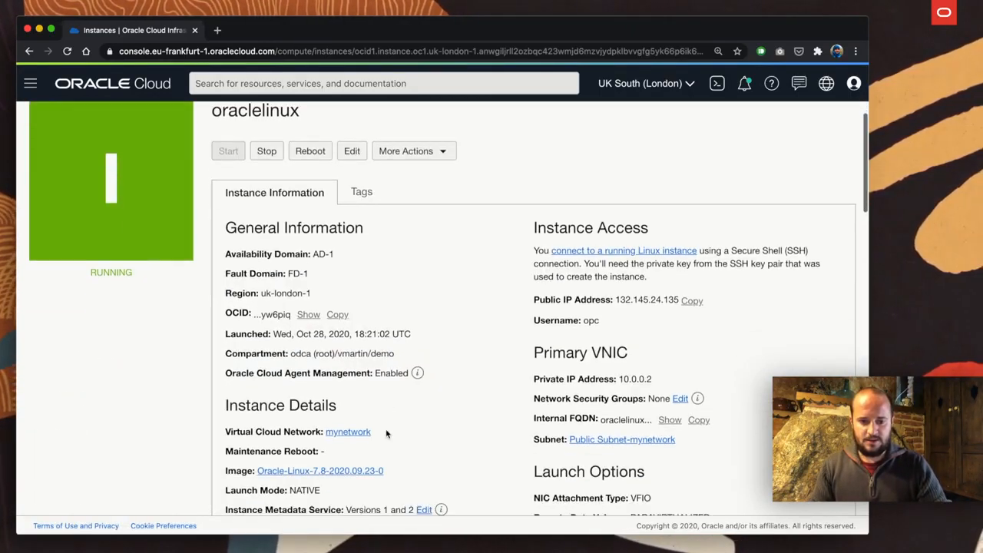
scroll("down", 3)
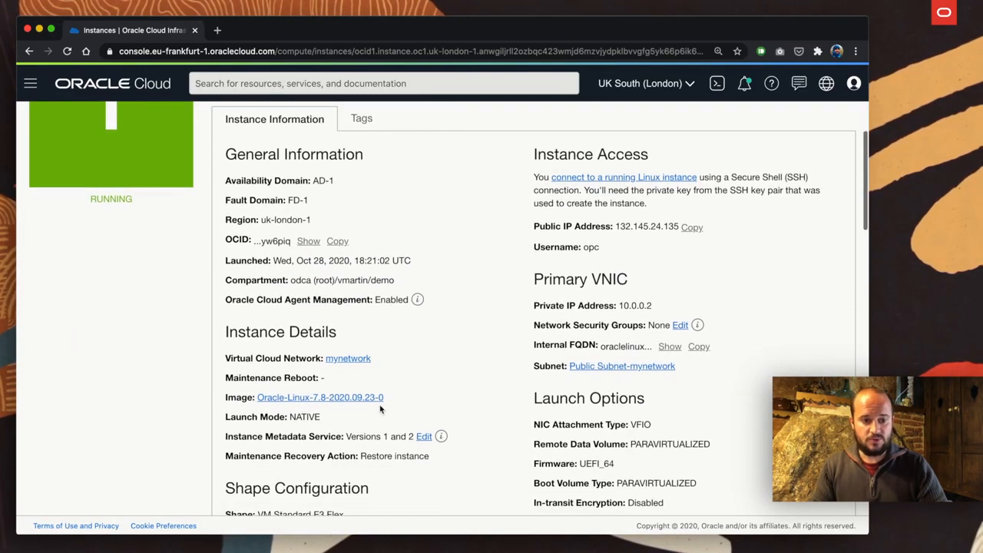
mouse_move(347, 358)
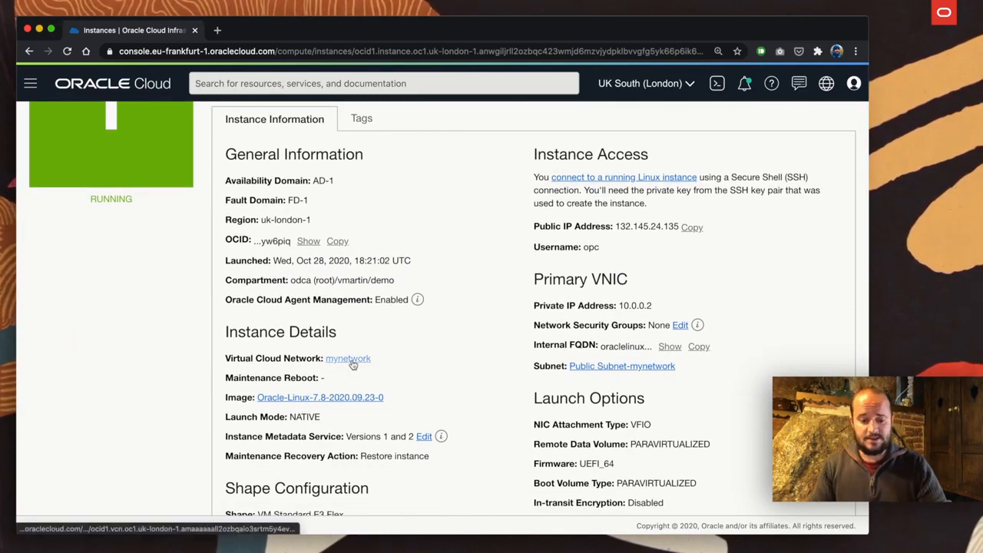
Go to the instance's mynetwork virtual cloud network page.
left_click(347, 358)
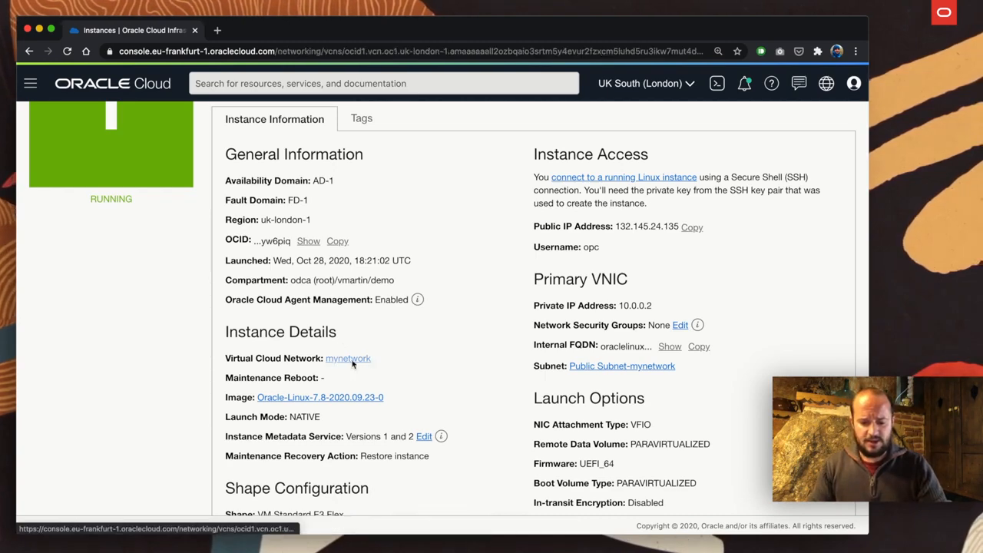
left_click(347, 358)
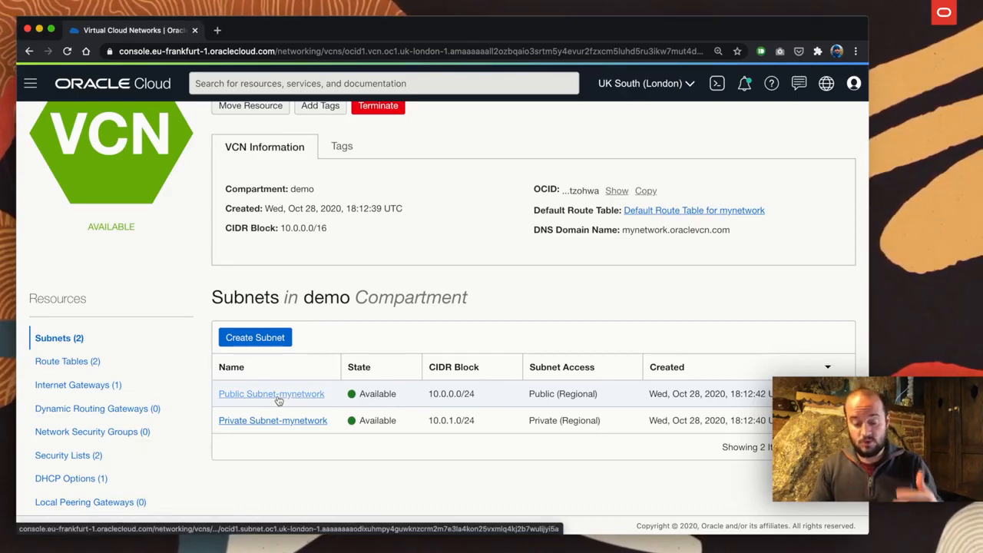
Go into Public Subnet-mynetwork and its Default Security List for mynetwork.
left_click(270, 393)
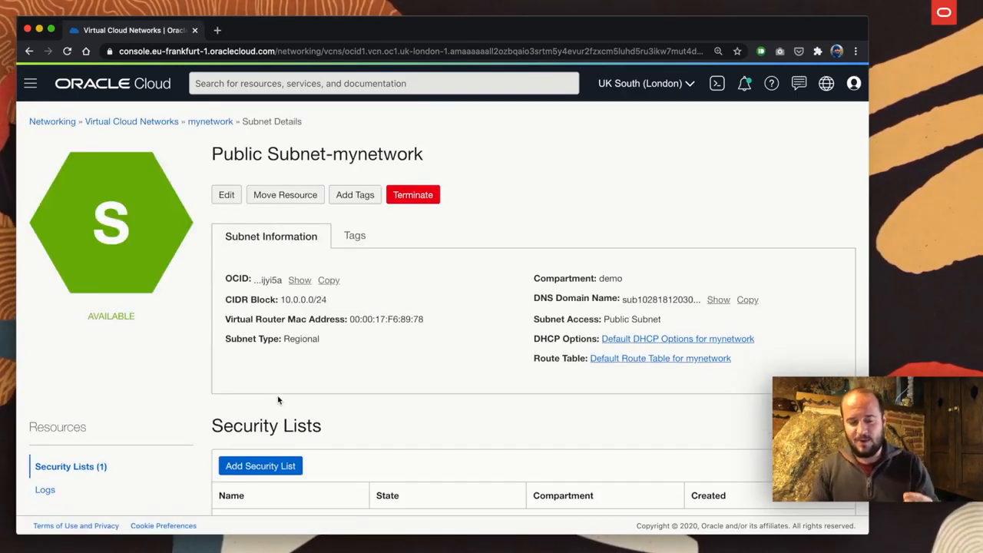
scroll("down", 3)
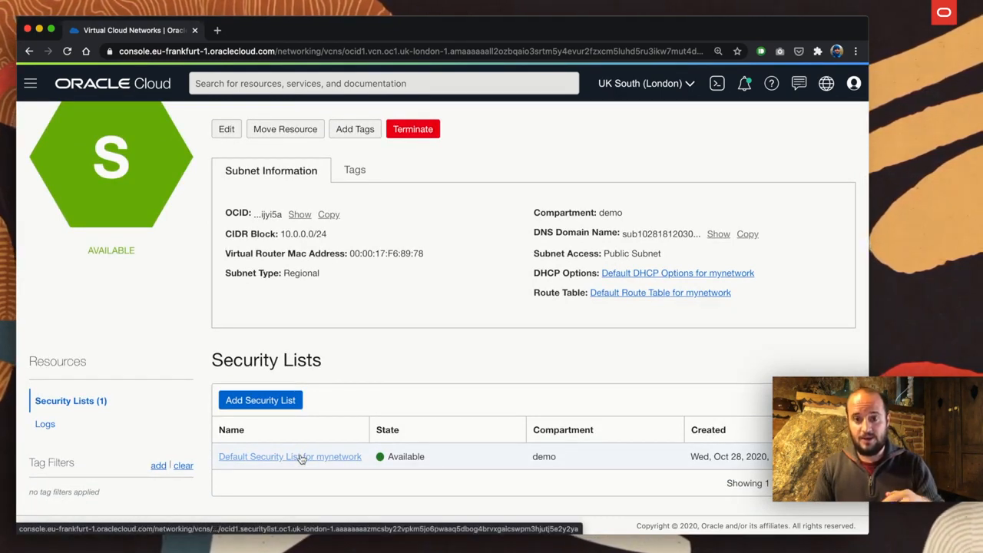
left_click(288, 456)
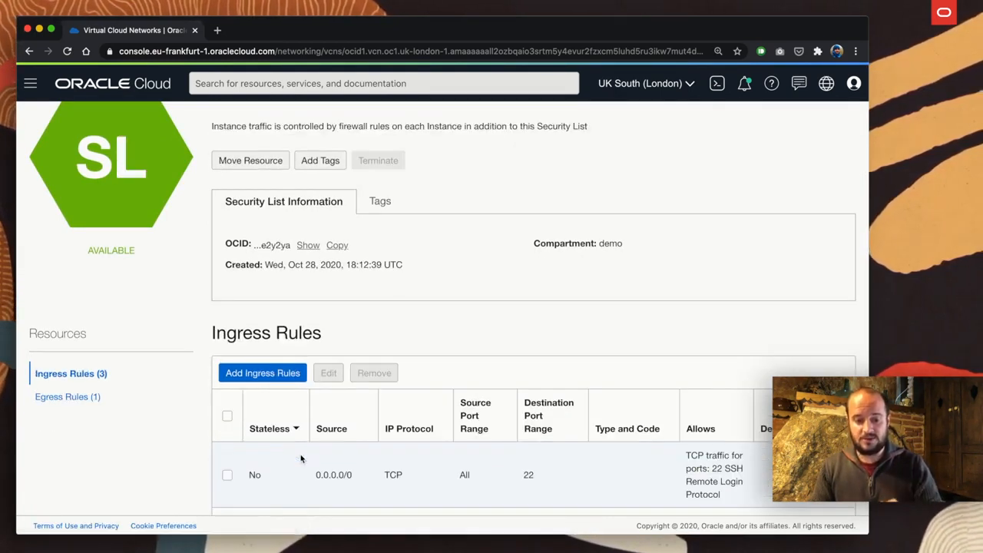
Review the ingress rules, highlighting the SSH rule's port 22.
scroll("down", 3)
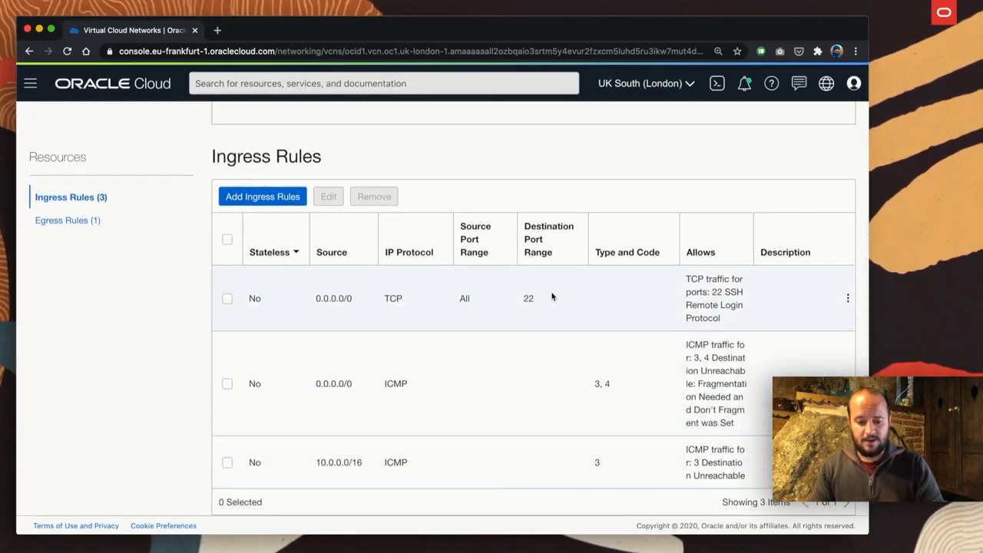
double_click(529, 298)
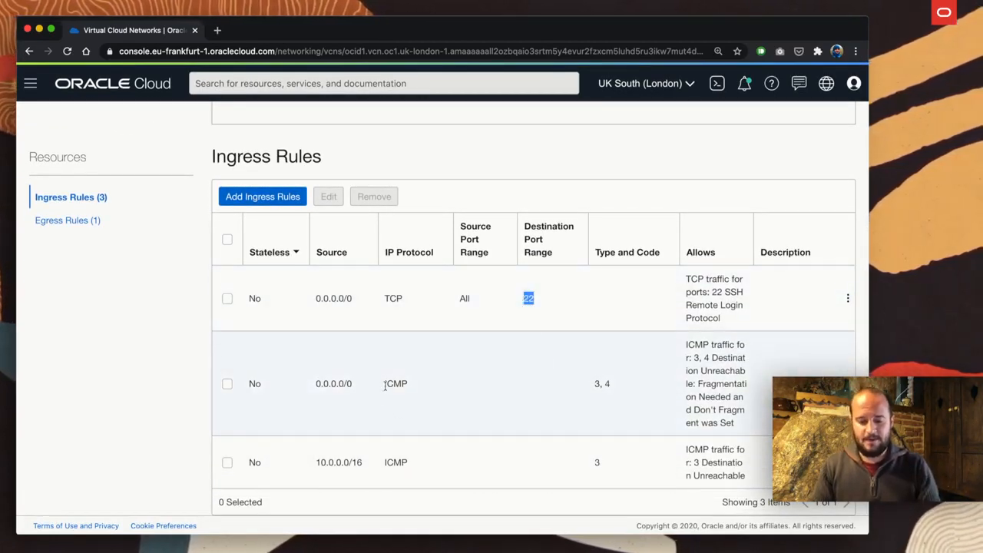
scroll("up", 3)
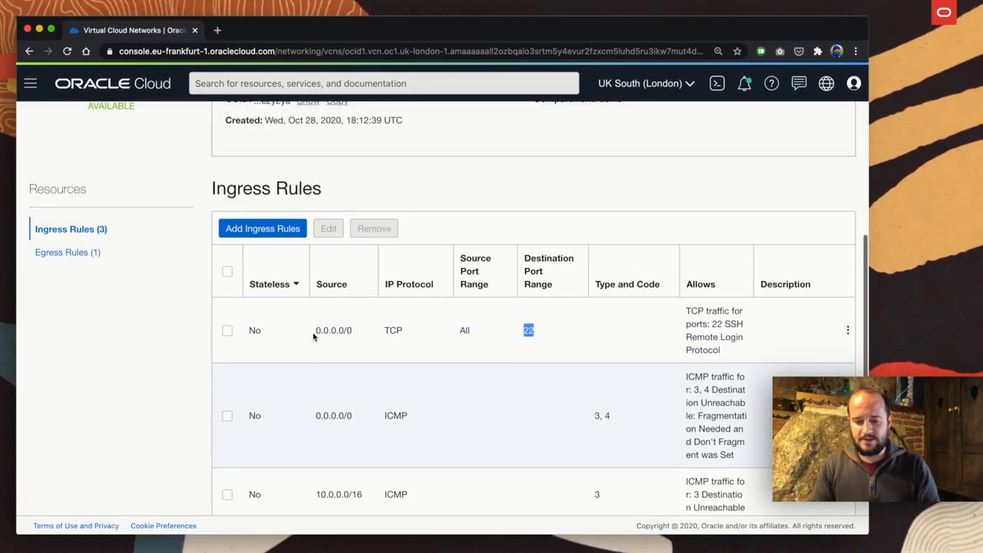
Add an ingress rule allowing TCP from source 0.0.0.0/0 to destination port 80 and save it.
left_click(263, 227)
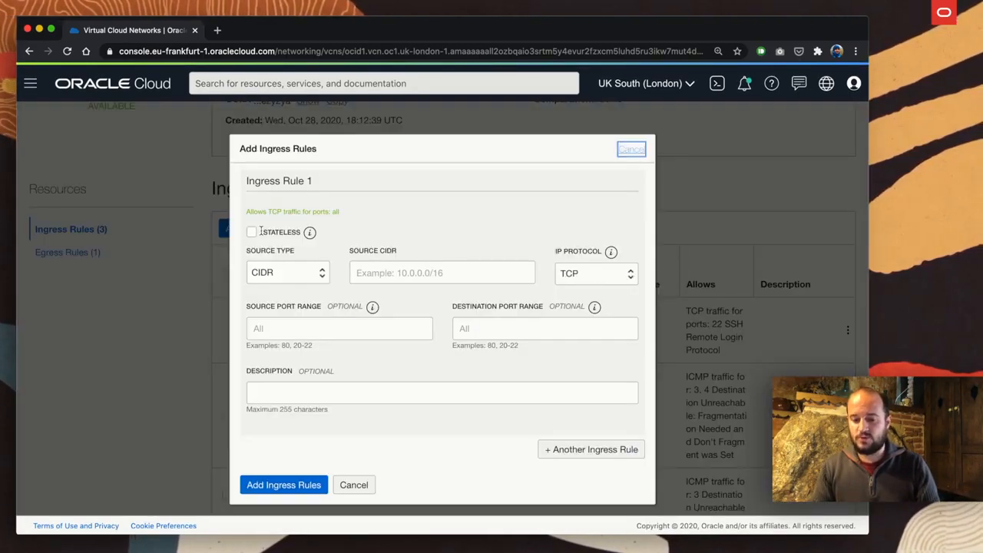
type("0.0.0.0/0")
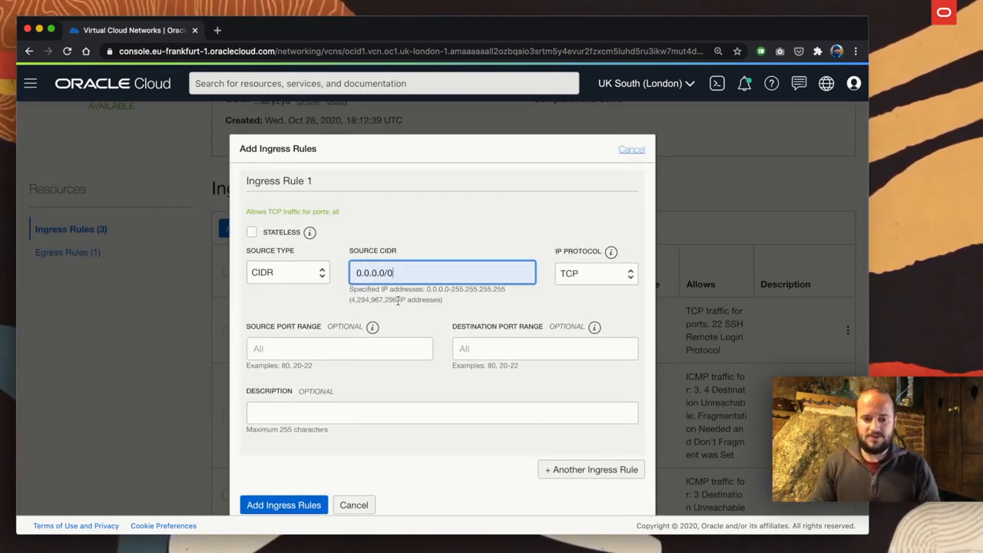
mouse_move(452, 312)
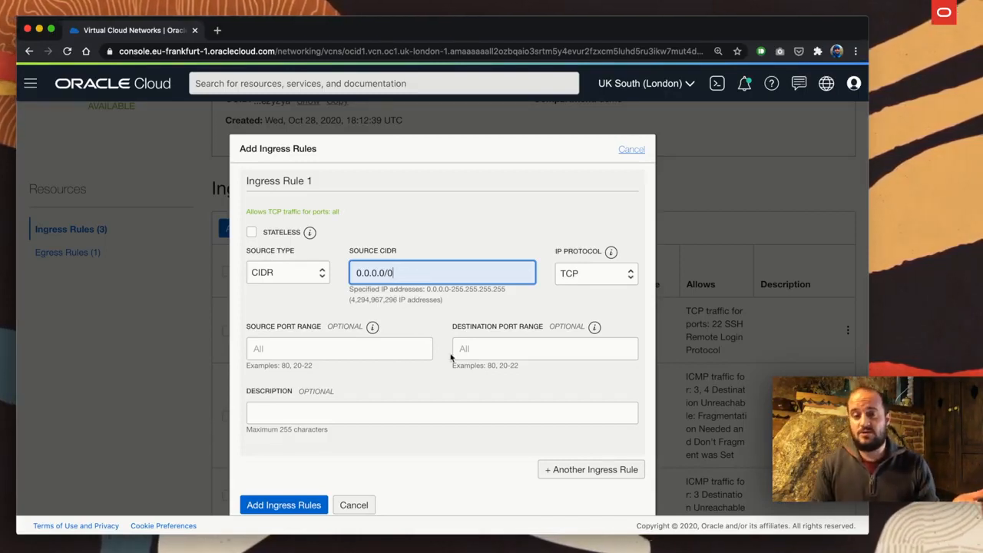
left_click(544, 347)
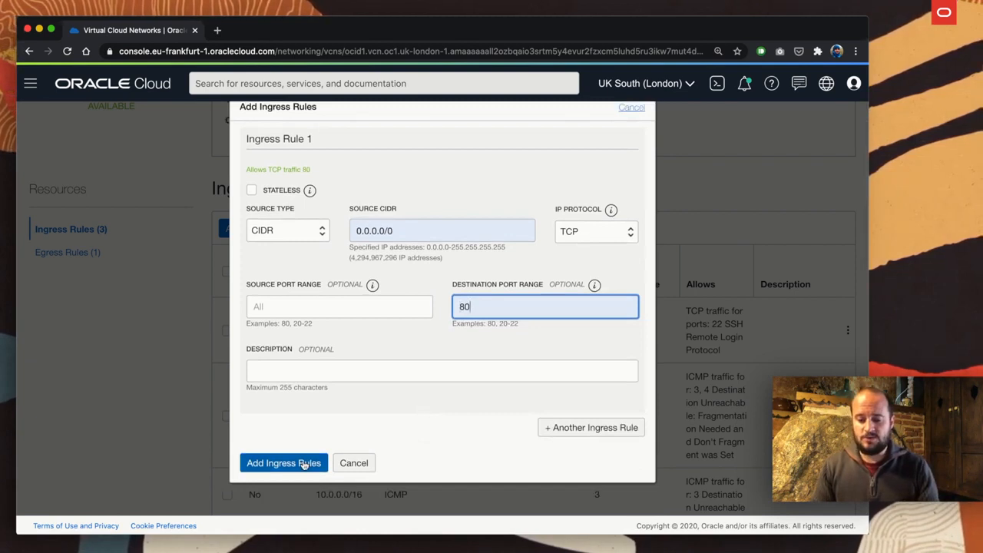
left_click(283, 462)
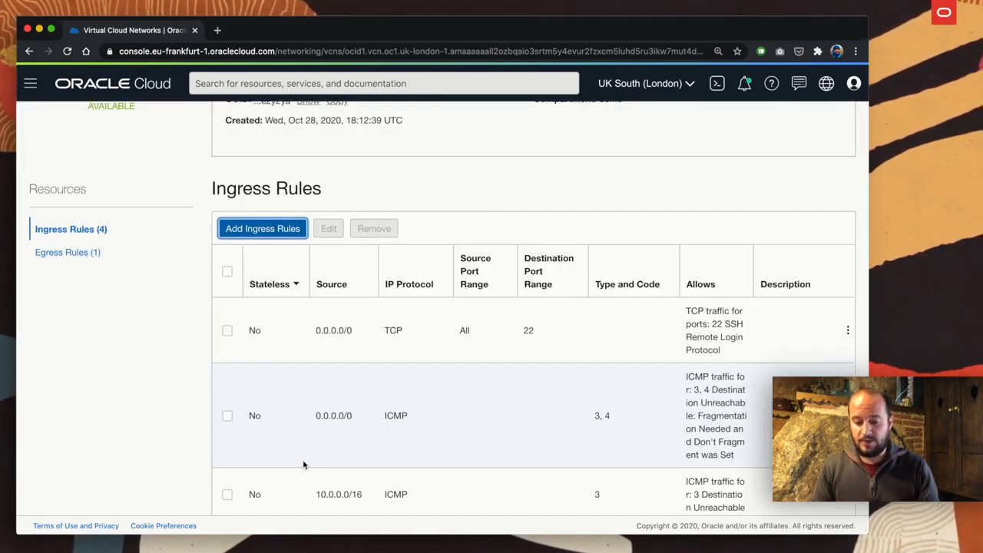
scroll("down", 3)
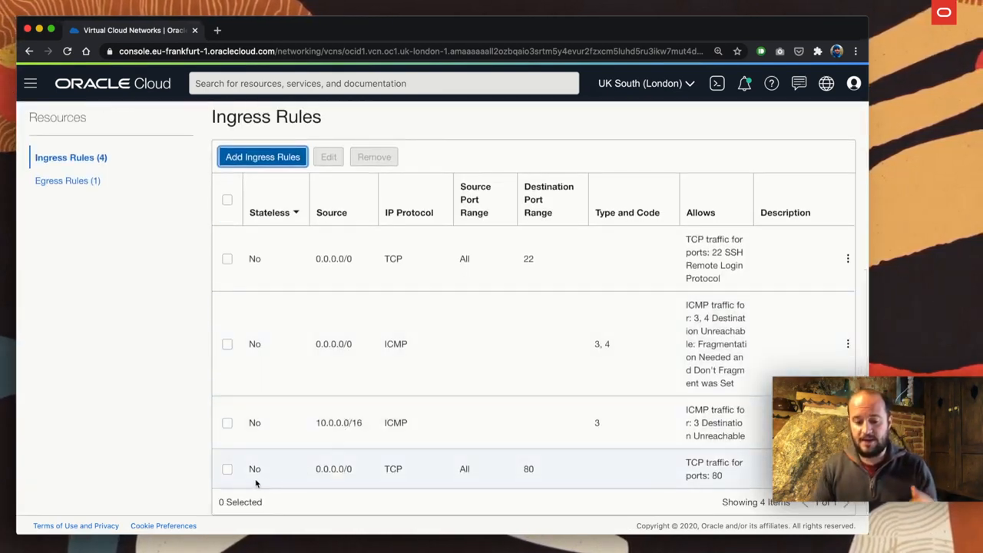
mouse_move(365, 316)
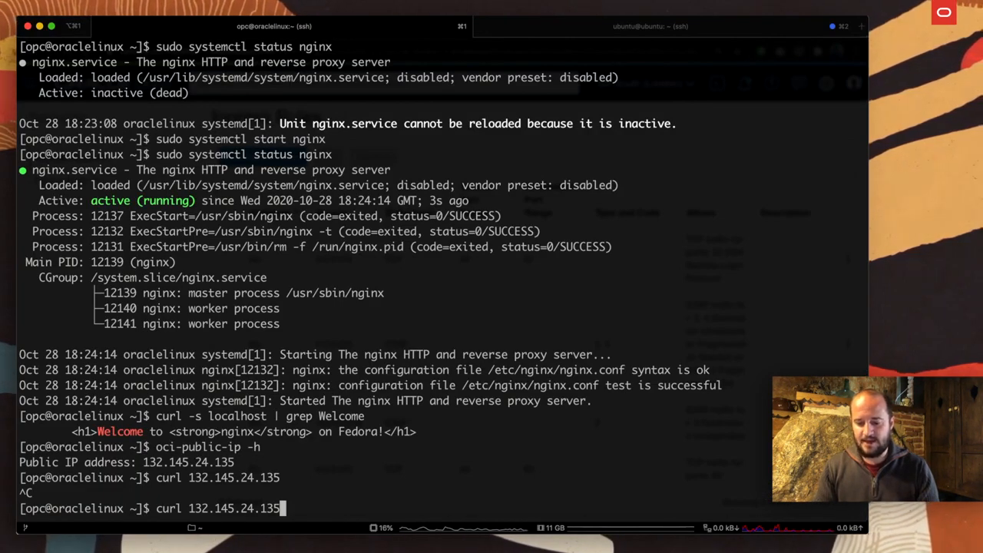
Run curl 132.145.24.135:80, which fails with No route to host.
type(":80")
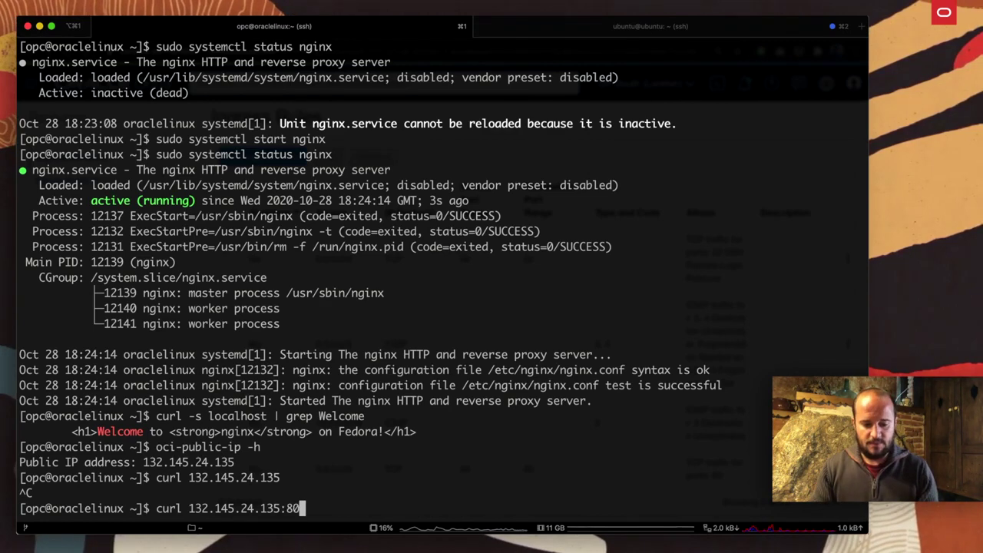
key("Return")
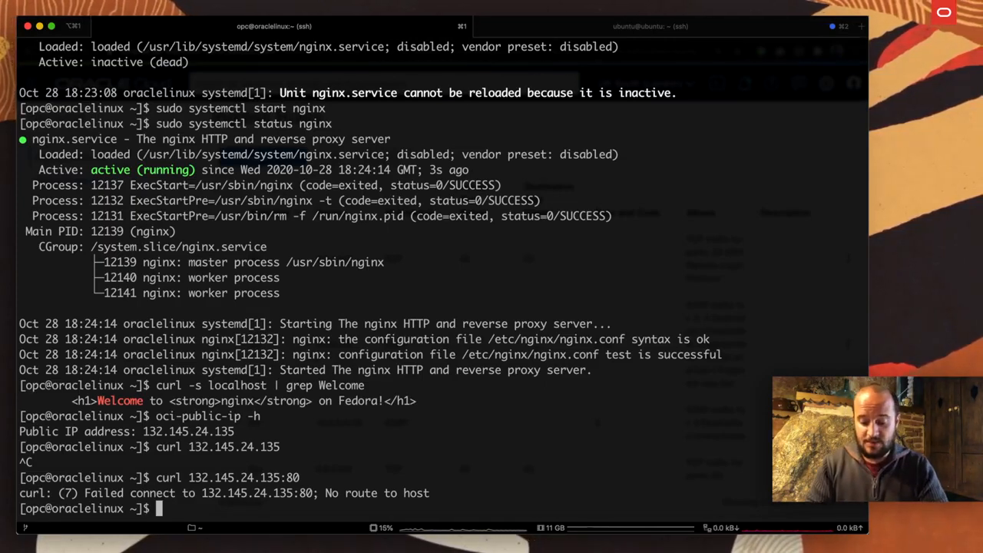
Run sudo firewall-cmd --zone=public --add-port=80/tcp --permanent to open port 80.
type("sudo")
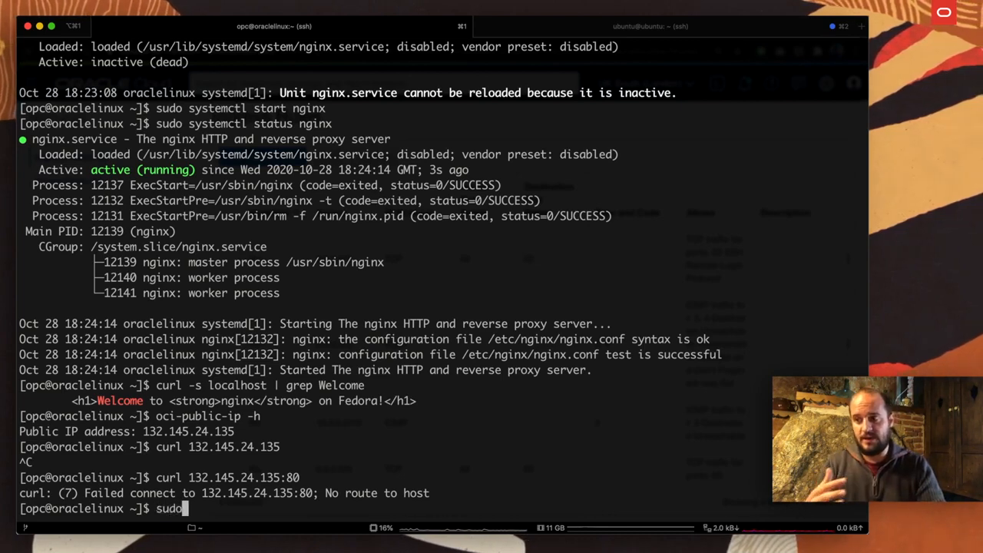
type("firewall")
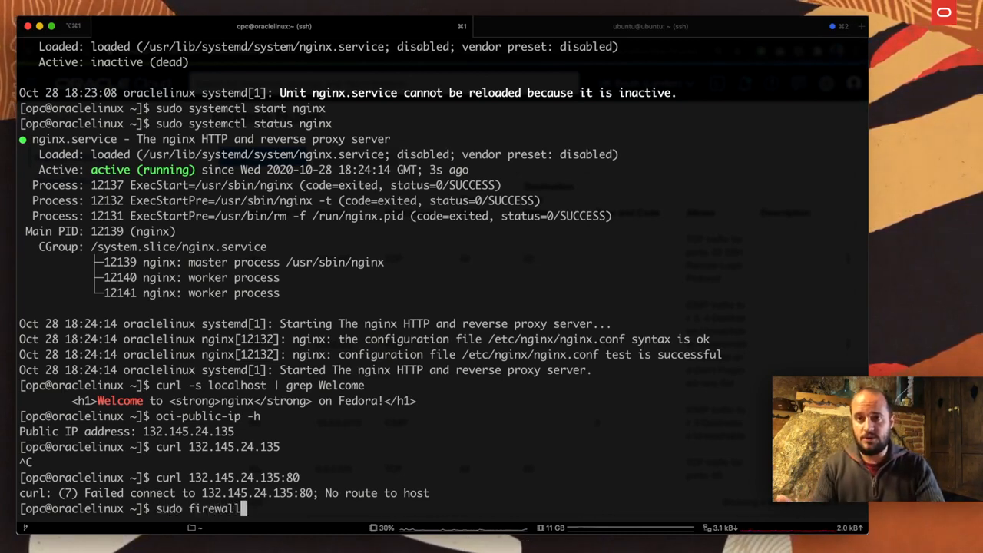
type("-cmd")
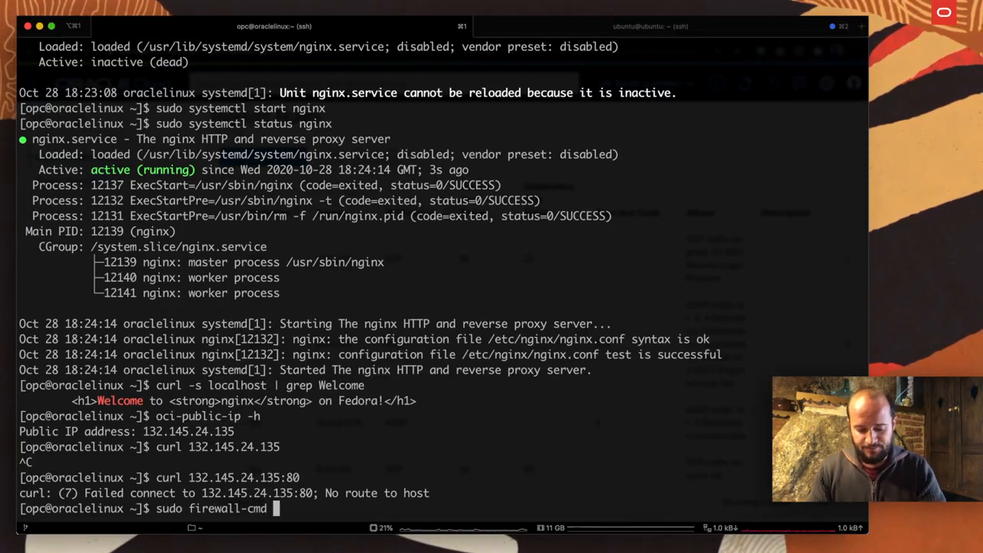
type("--zone")
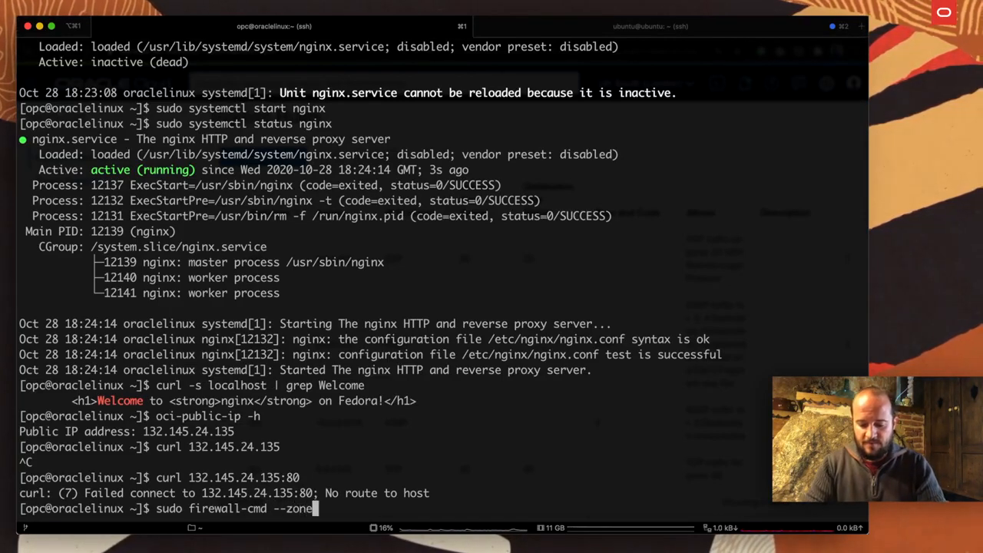
type("=")
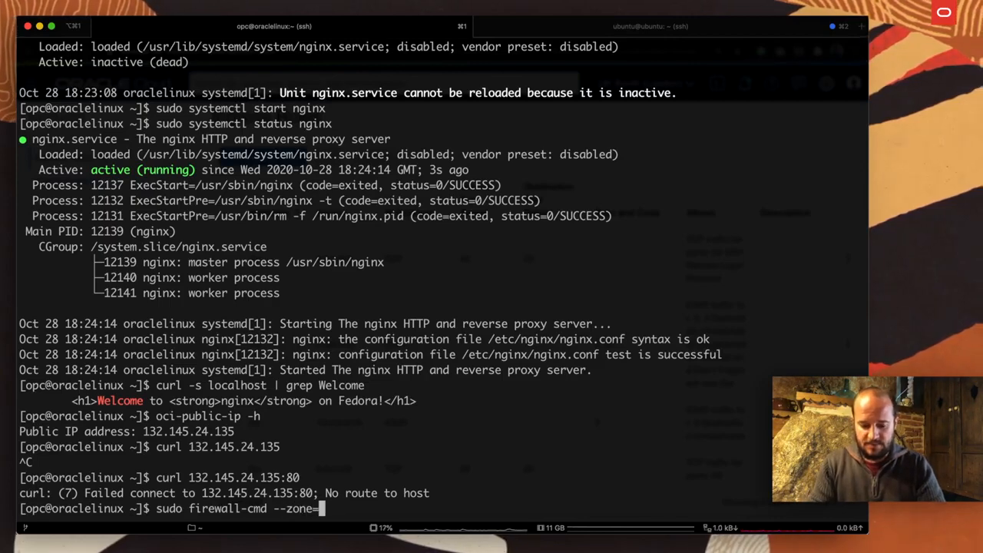
type("p")
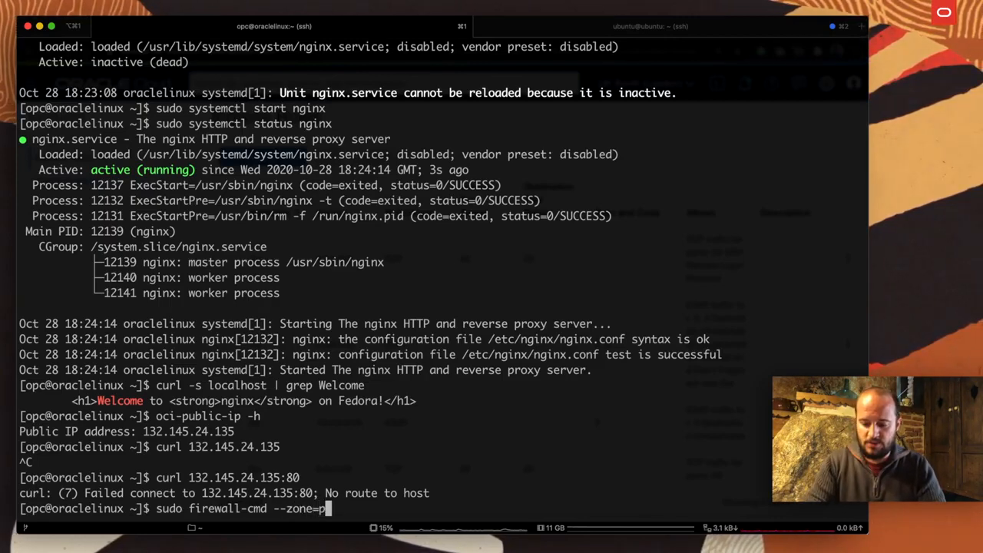
type("ublic")
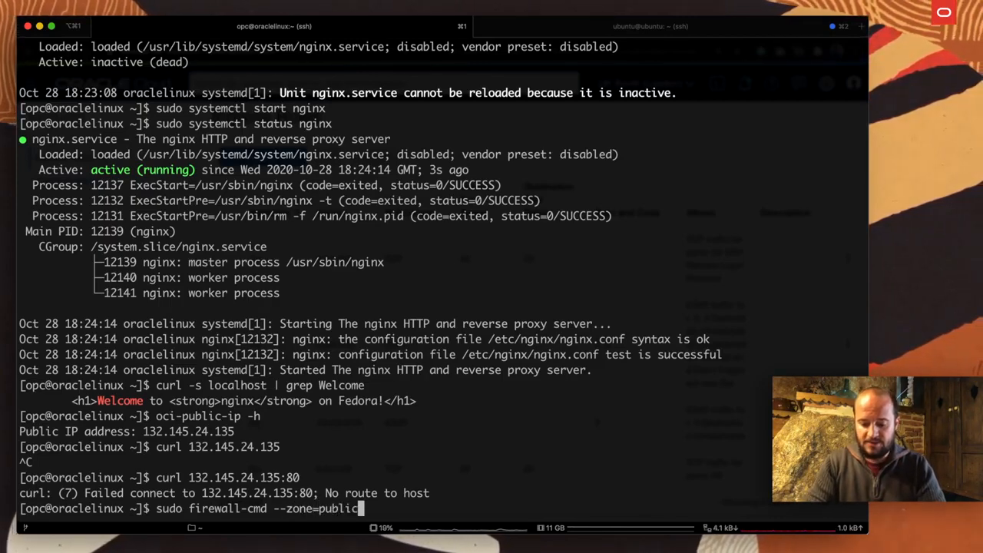
type("-")
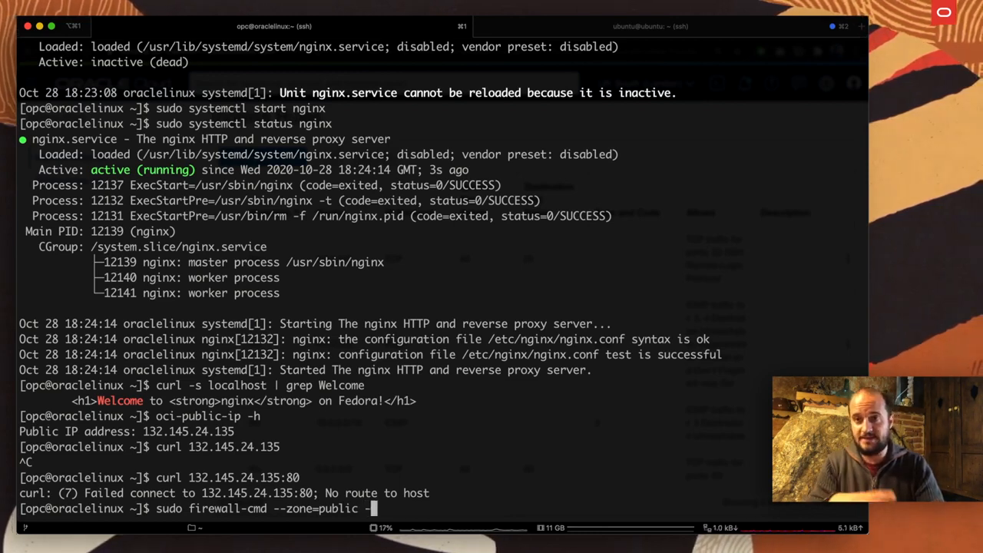
type("--add-port=")
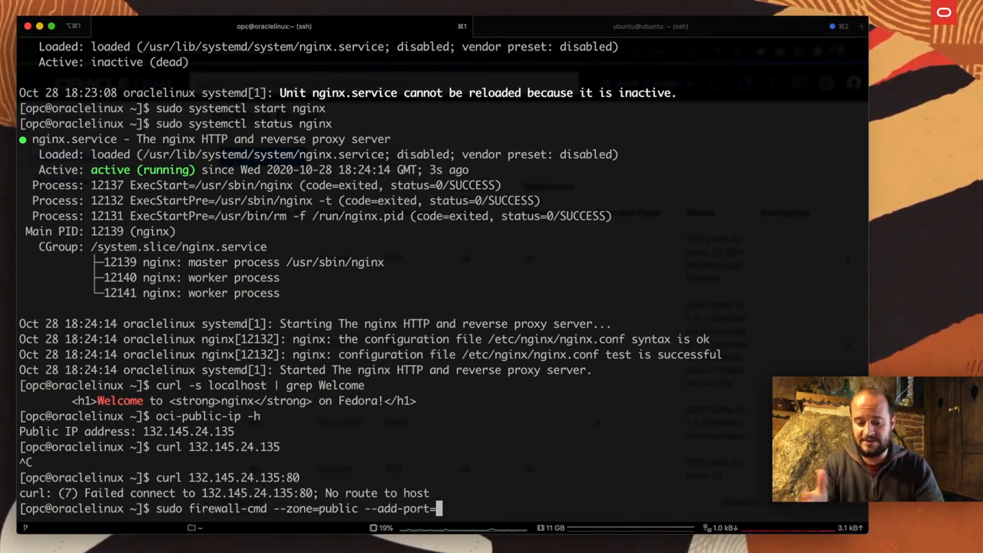
type("80/t")
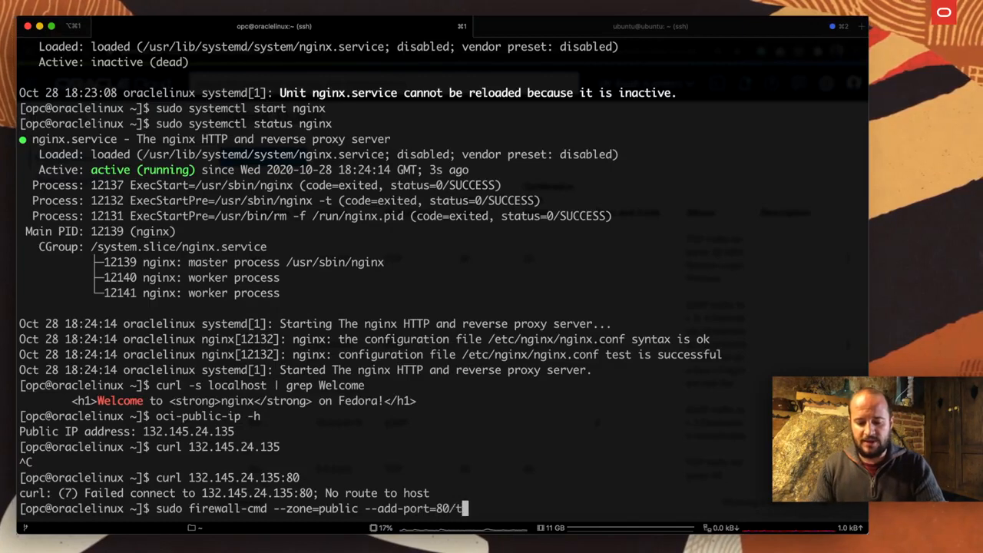
type("cp --")
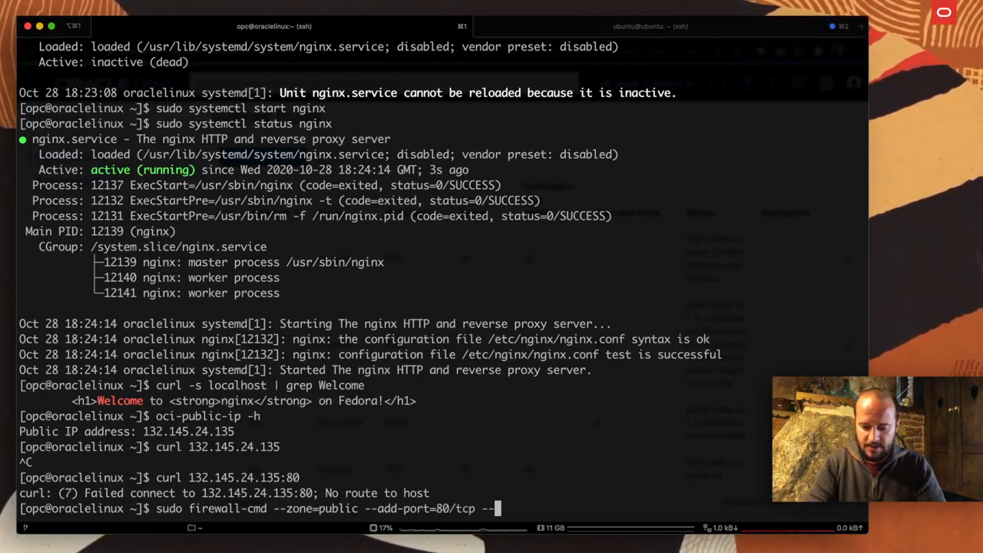
type("--permanent")
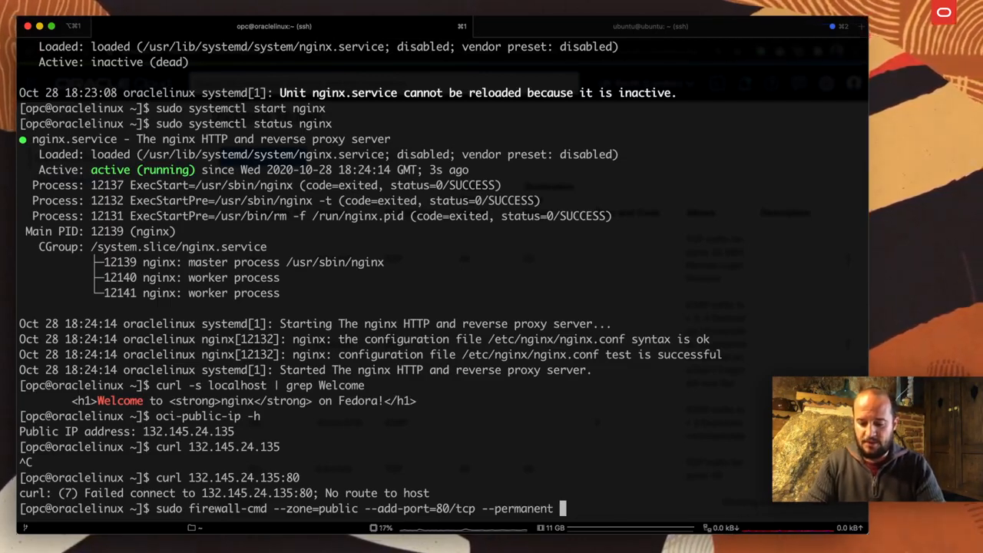
key("Return")
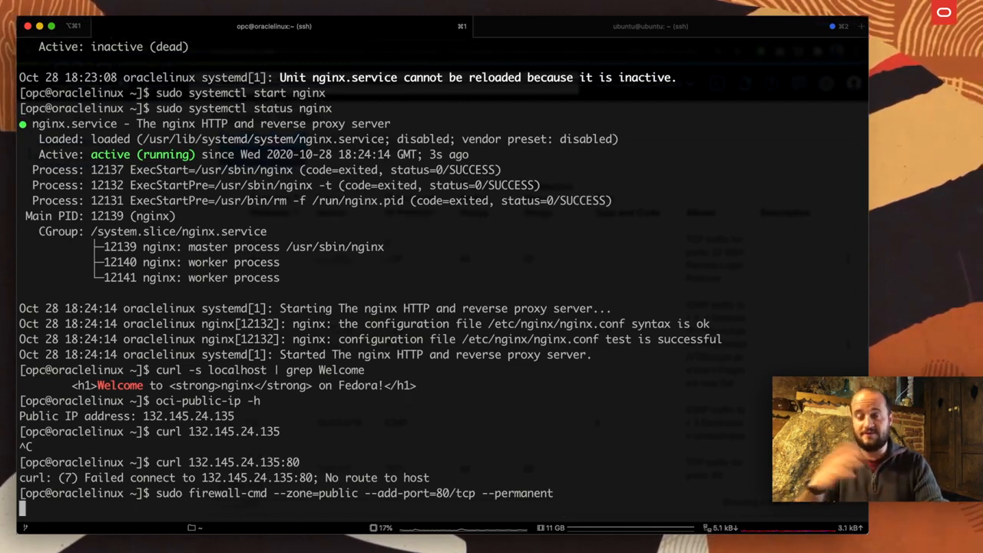
key("Return")
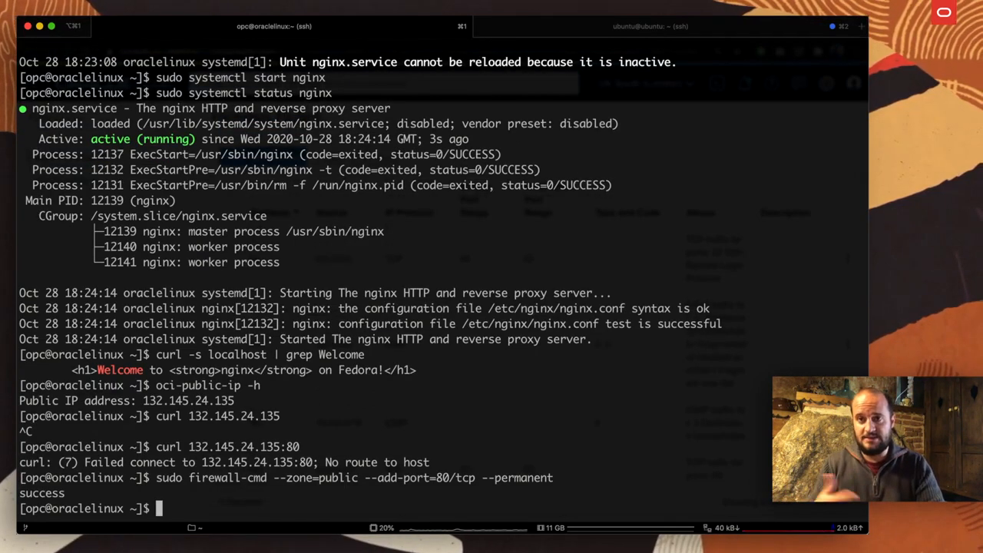
Reload firewalld with sudo firewall-cmd --reload and begin a new curl to 132.145.24.135:80.
type("sudo")
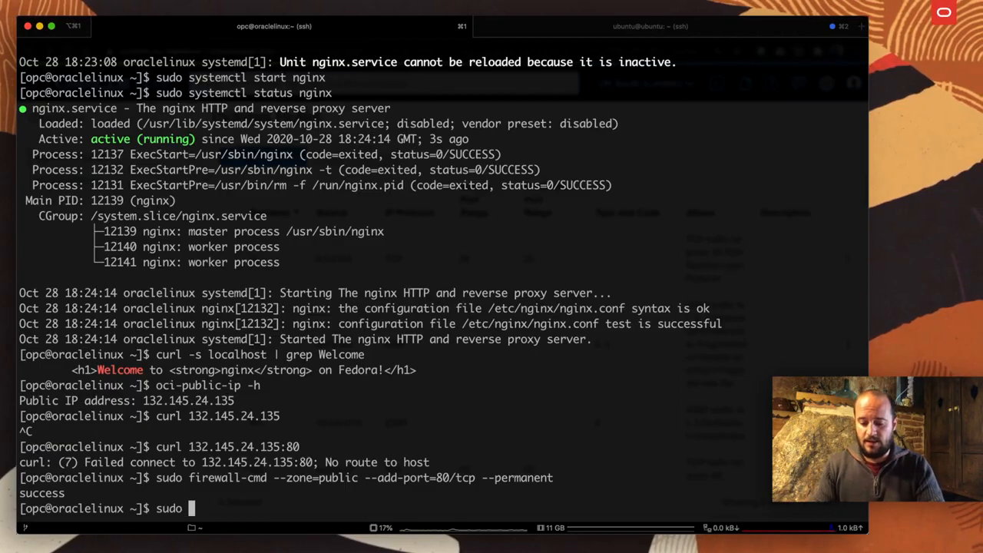
type("firewall")
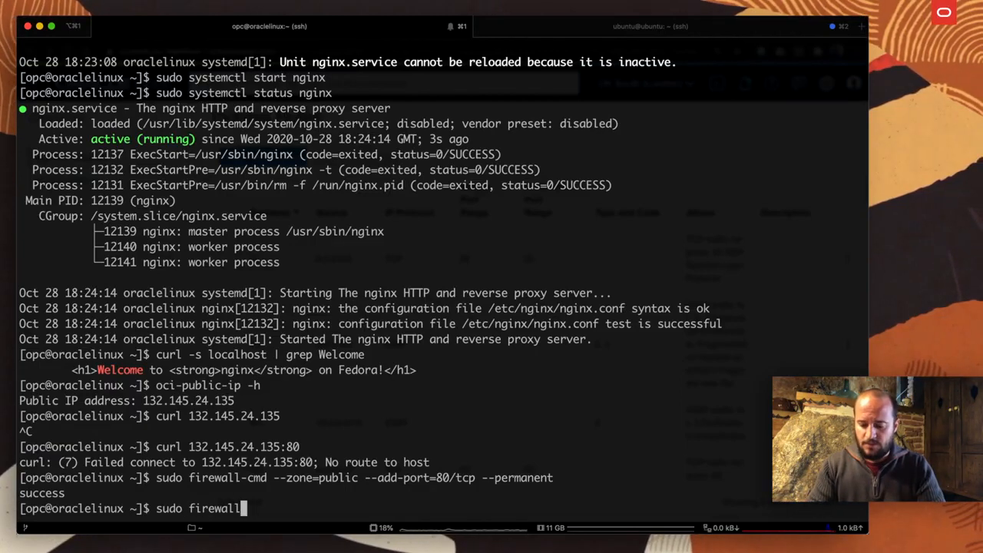
type("-cmd")
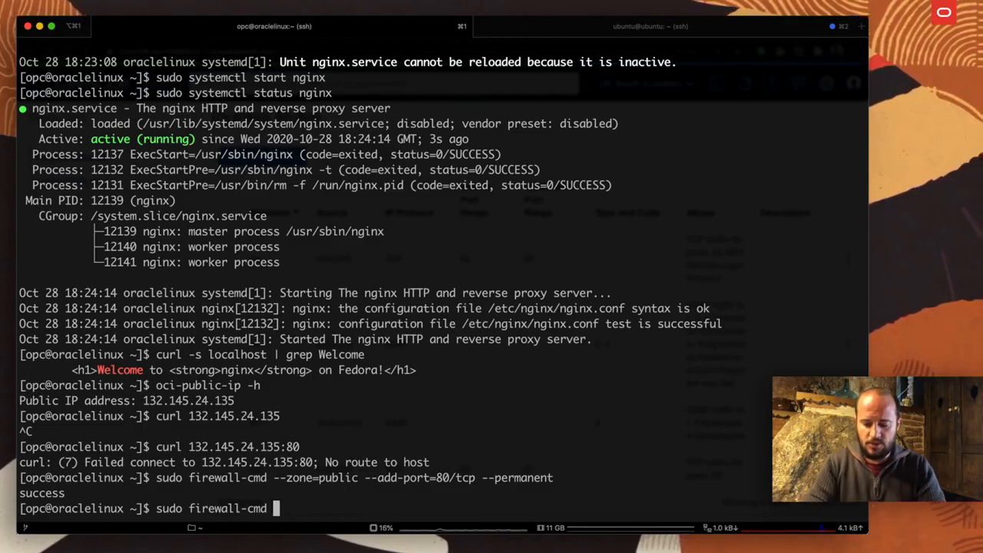
type("--reload")
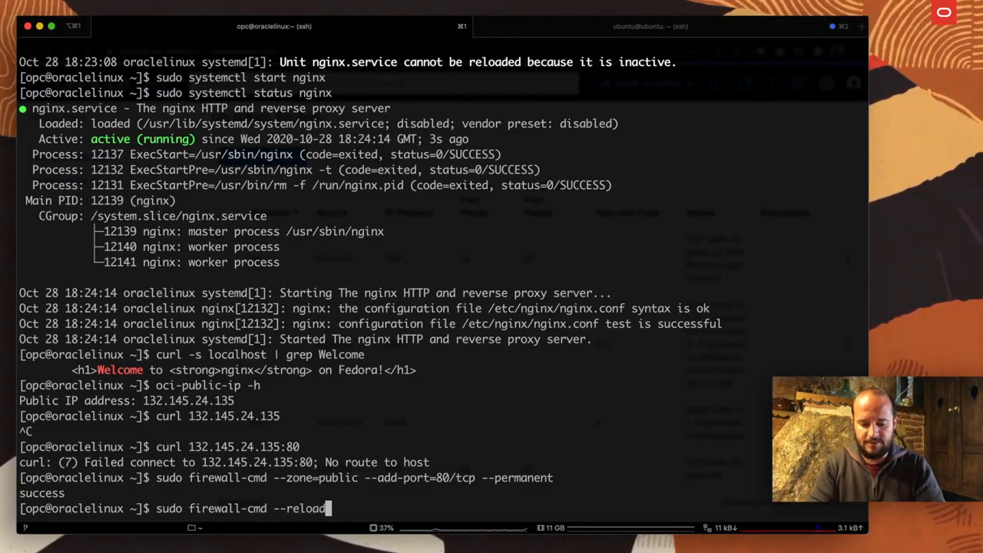
key("Return")
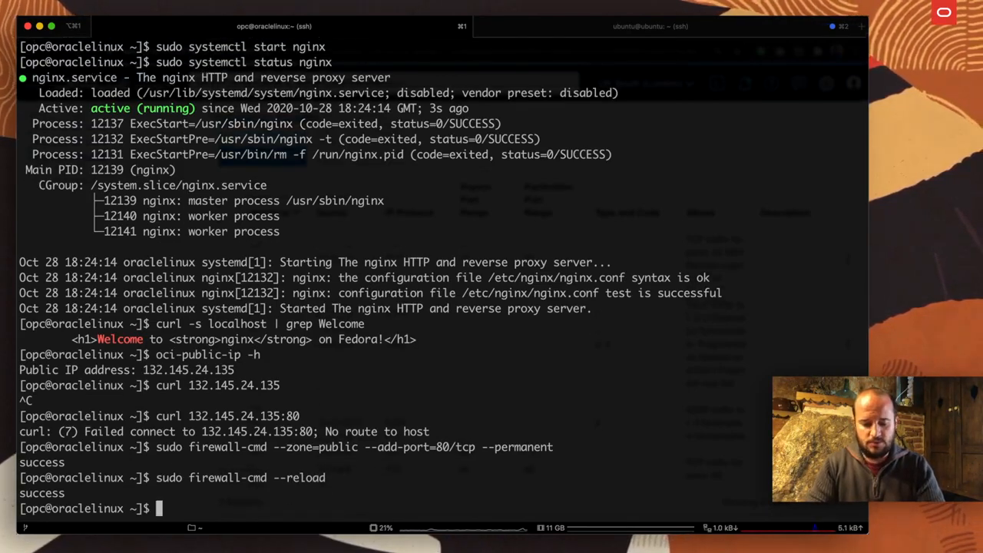
type("curl 132.145.24.135:80")
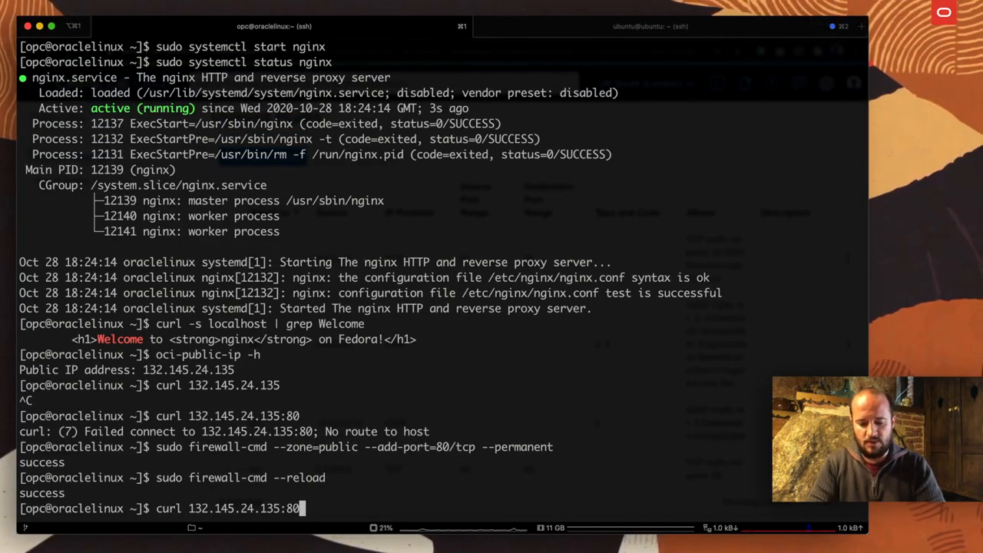
Curl 132.145.24.135 to fetch the nginx welcome page over the public IP.
key("Backspace")
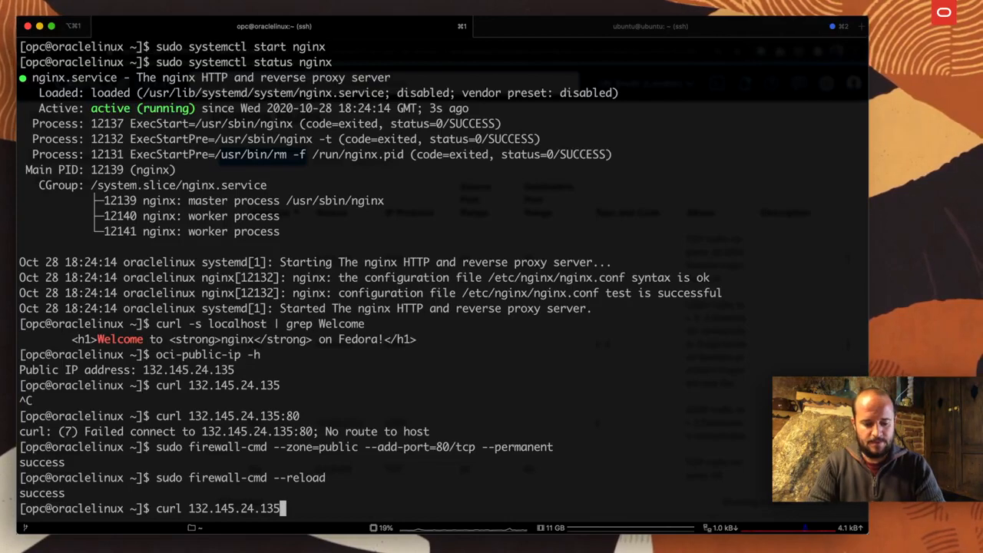
key("Return")
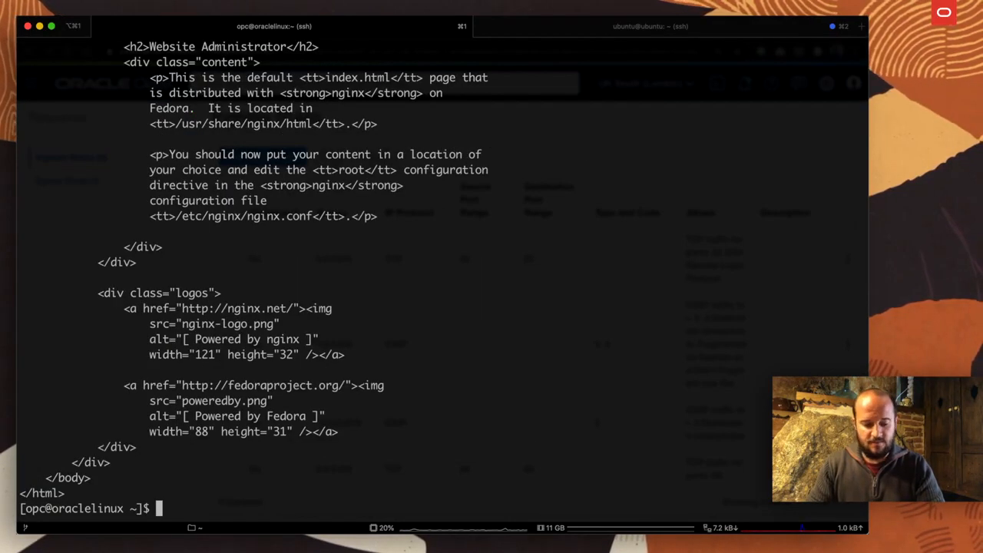
type("curl 132.145.24.135 | grep Welcome")
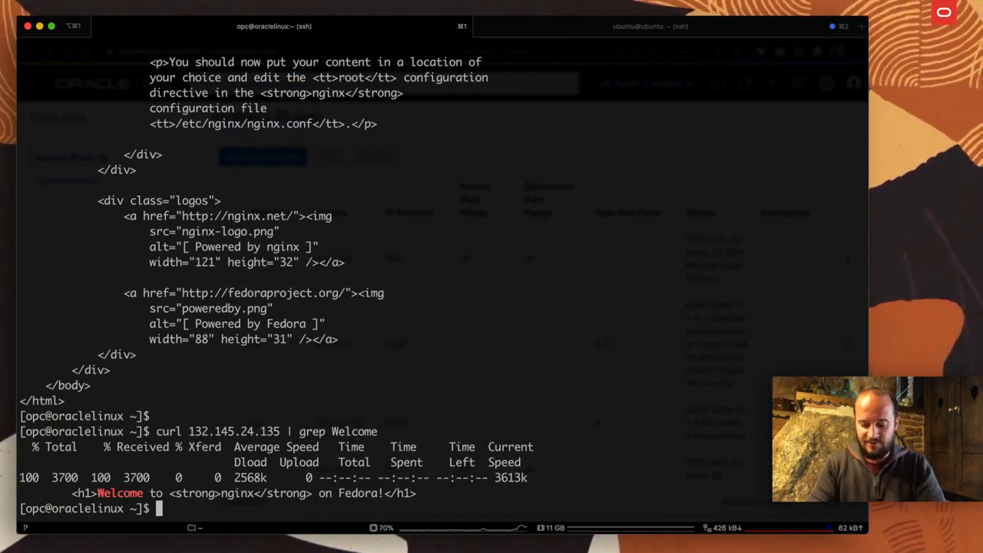
mouse_move(353, 307)
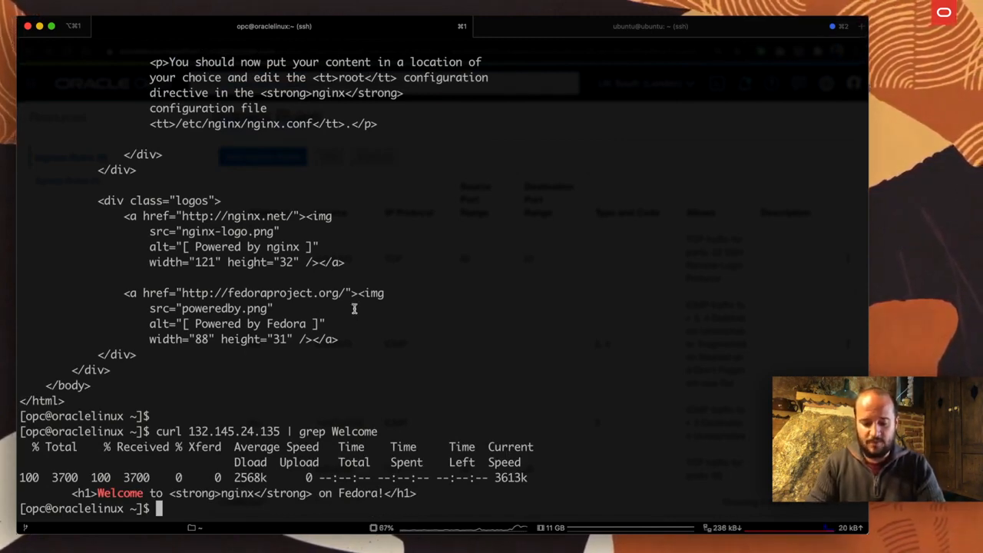
mouse_move(590, 33)
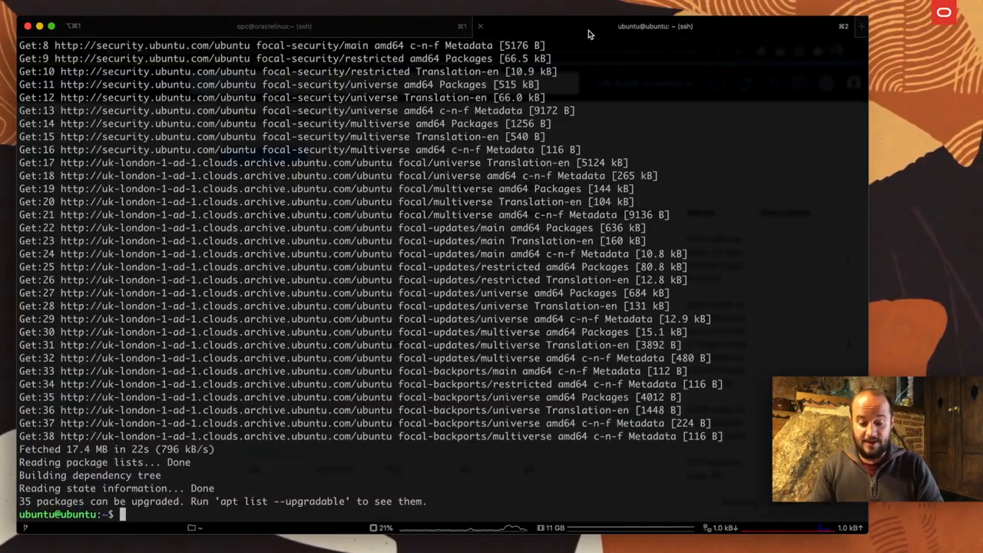
mouse_move(475, 340)
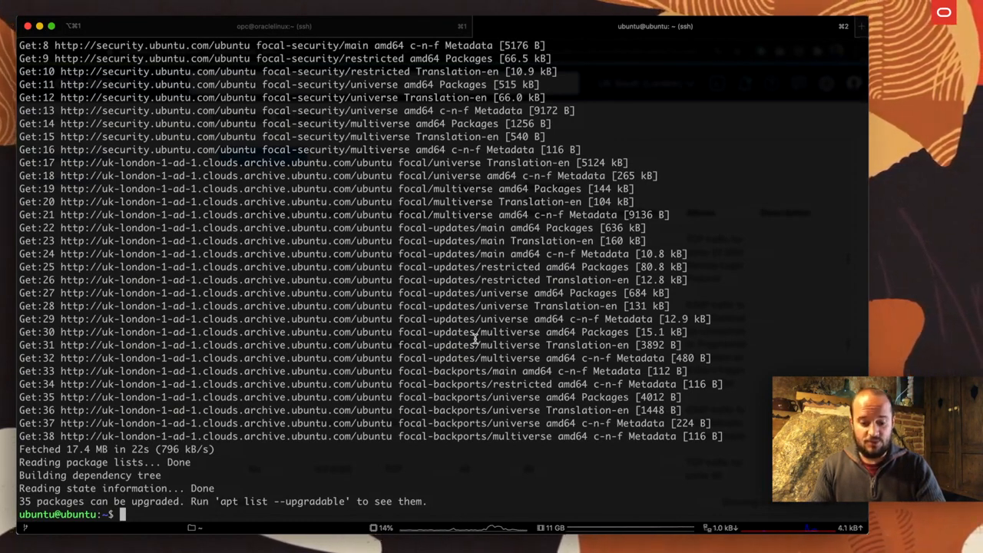
Install nginx on the Ubuntu VM with sudo apt install -y nginx.
type("sudo")
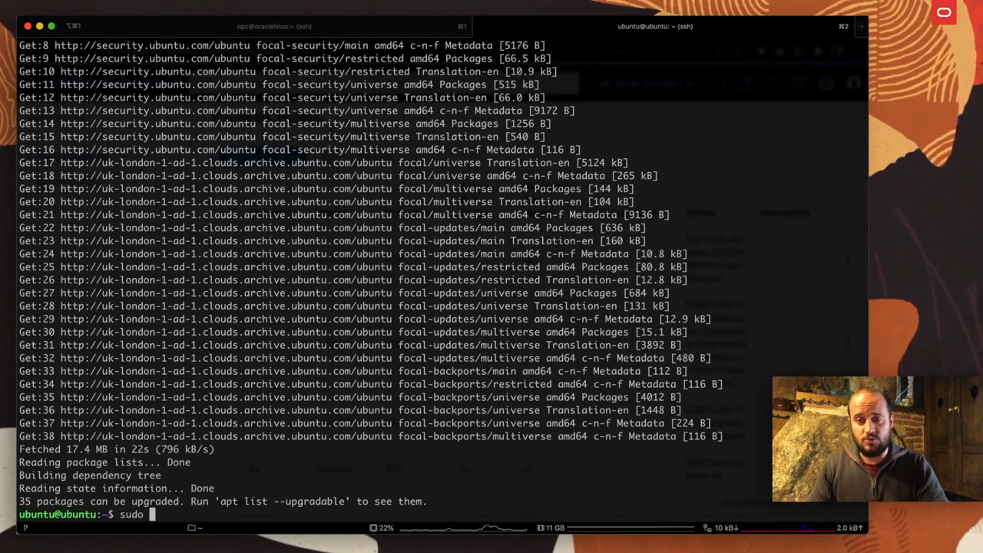
type("apt")
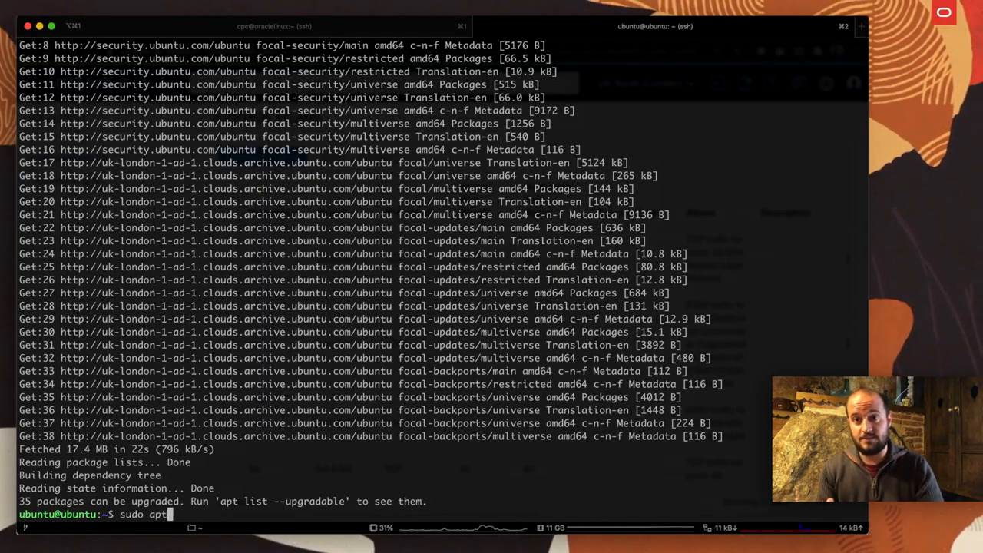
type("install -y")
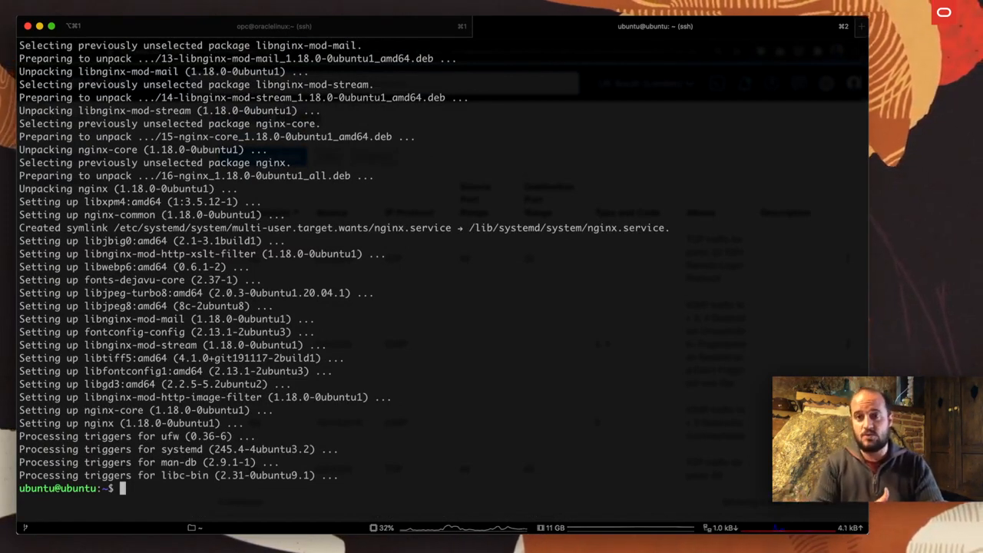
Check with sudo systemctl status nginx that the service is active and running.
type("syst")
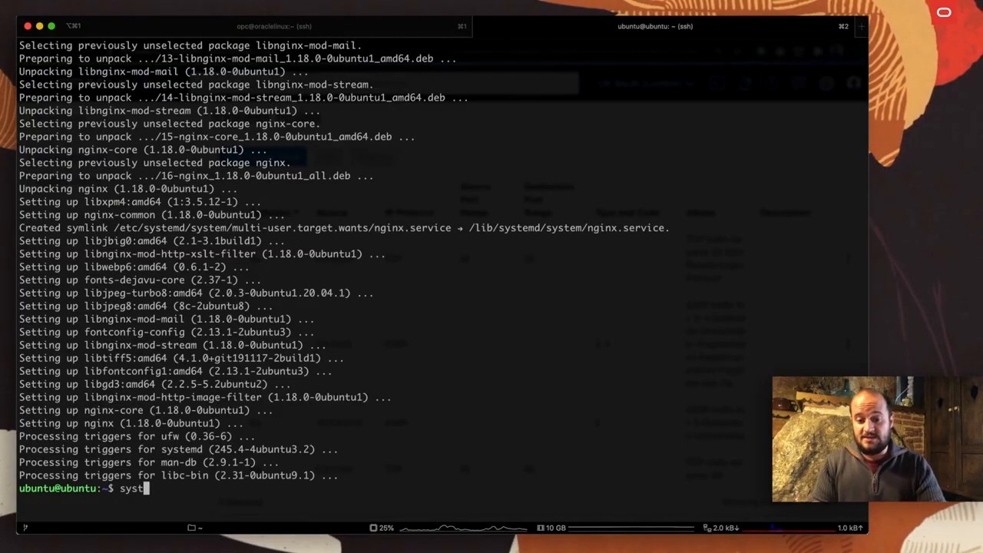
type("sudo sy")
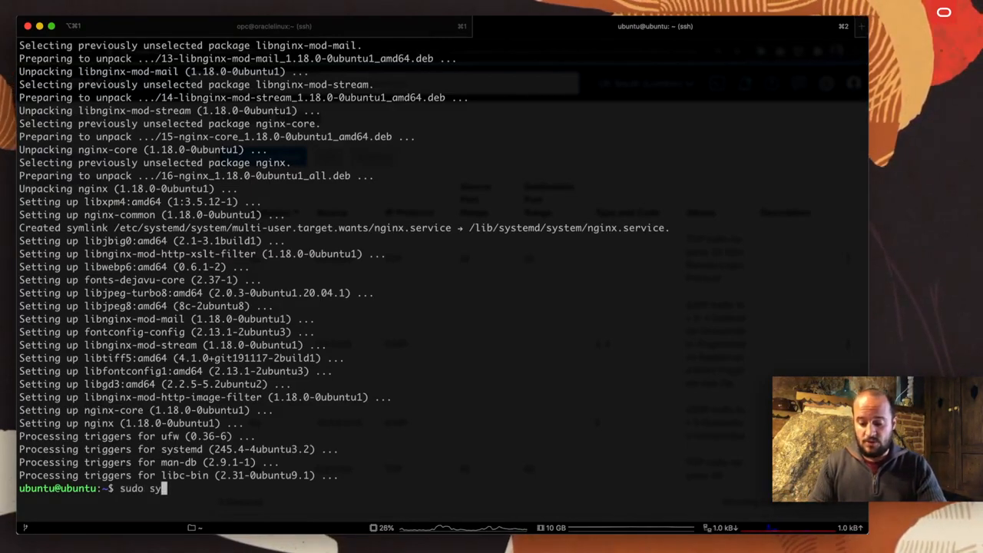
type("stemctl")
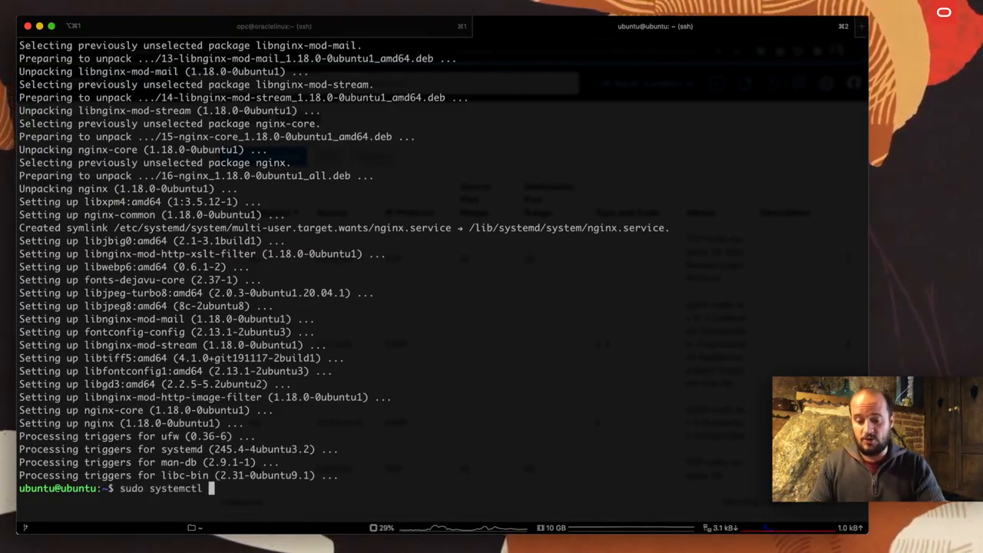
key("Return")
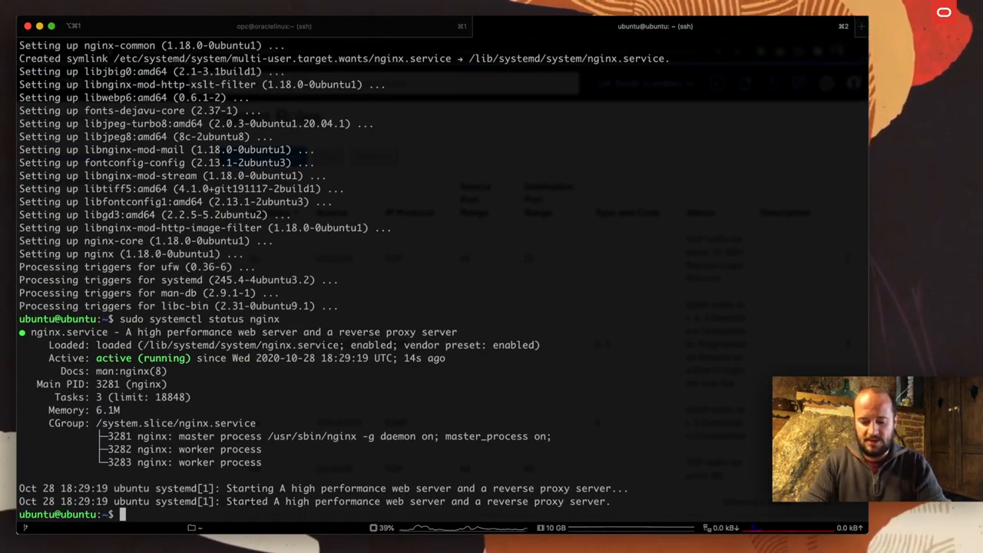
Run curl -s localhost | grep Welcome to confirm the local welcome page.
type("curl")
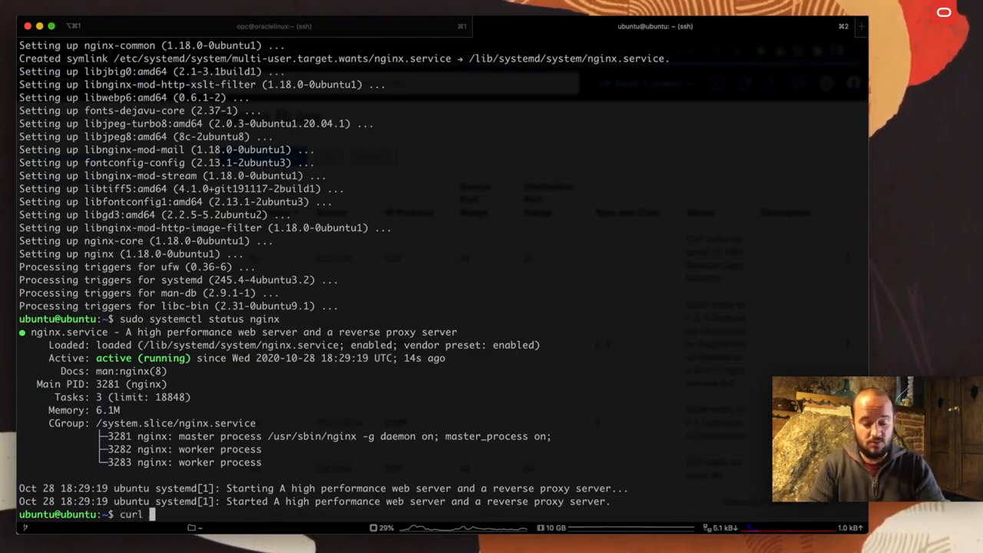
type("-s")
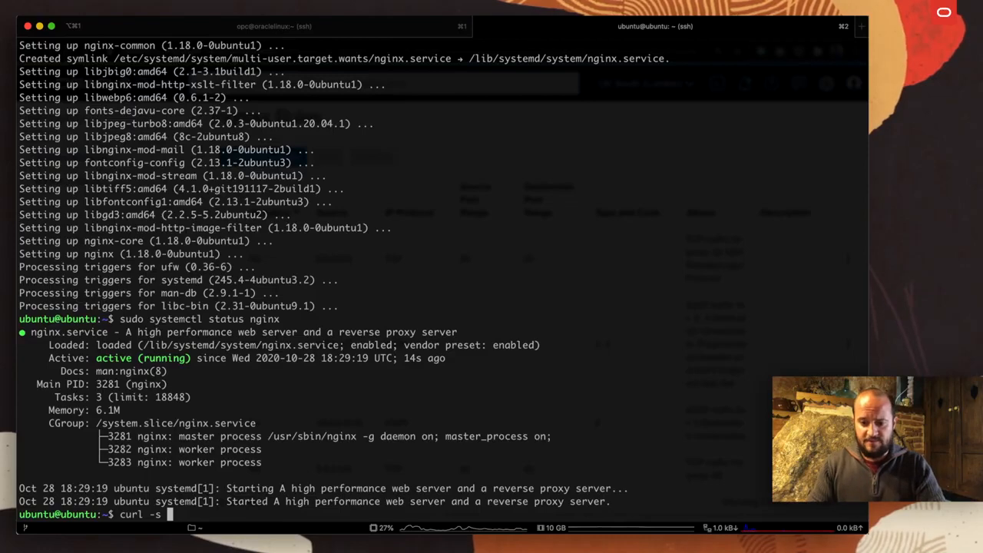
type("localhost | grep")
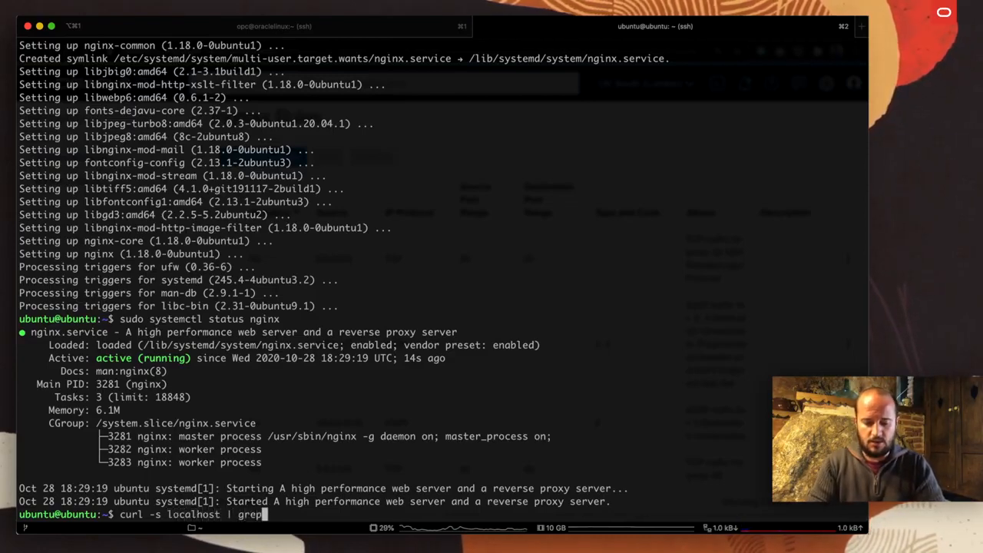
key("Return")
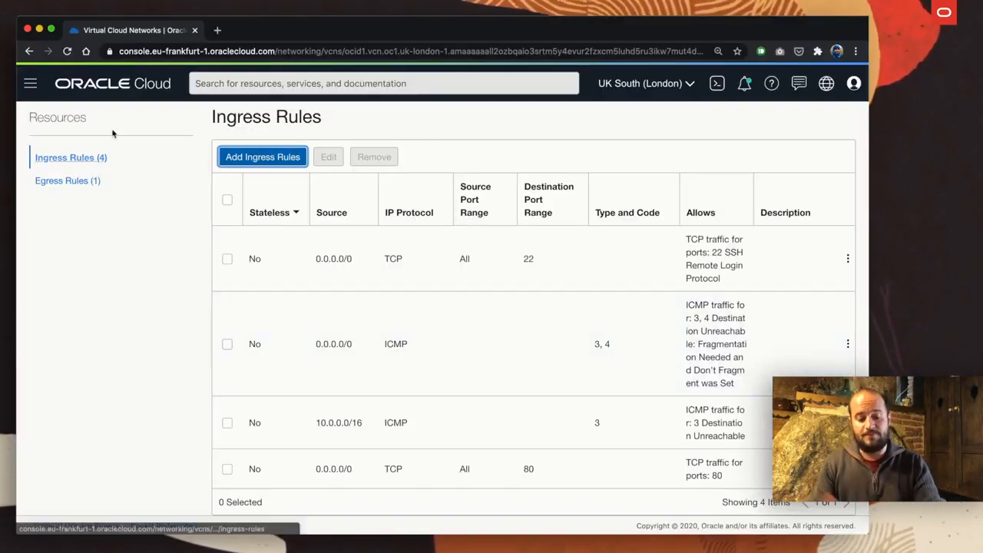
Go to the Compute Instances list and select the ubuntu instance's public IP, 132.145.17.148.
left_click(30, 83)
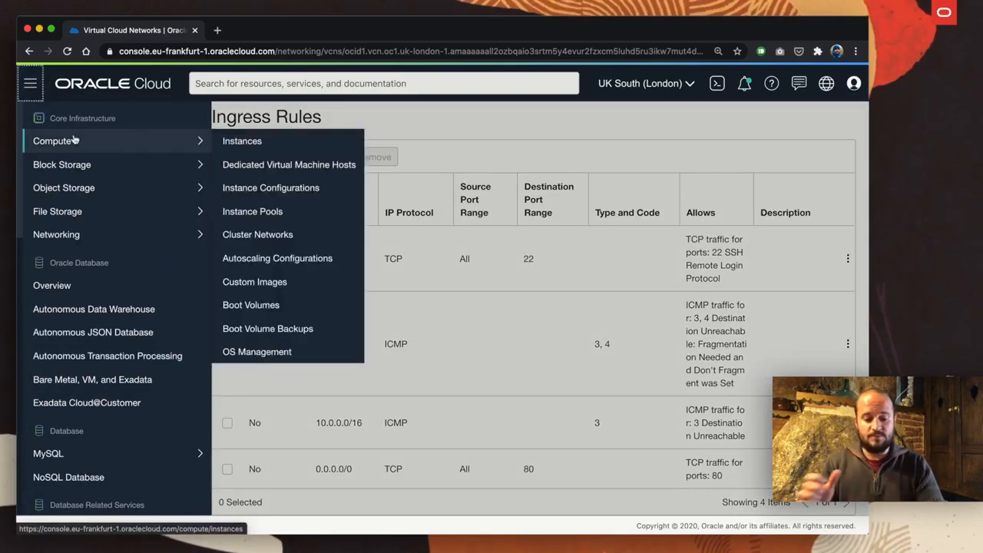
left_click(242, 142)
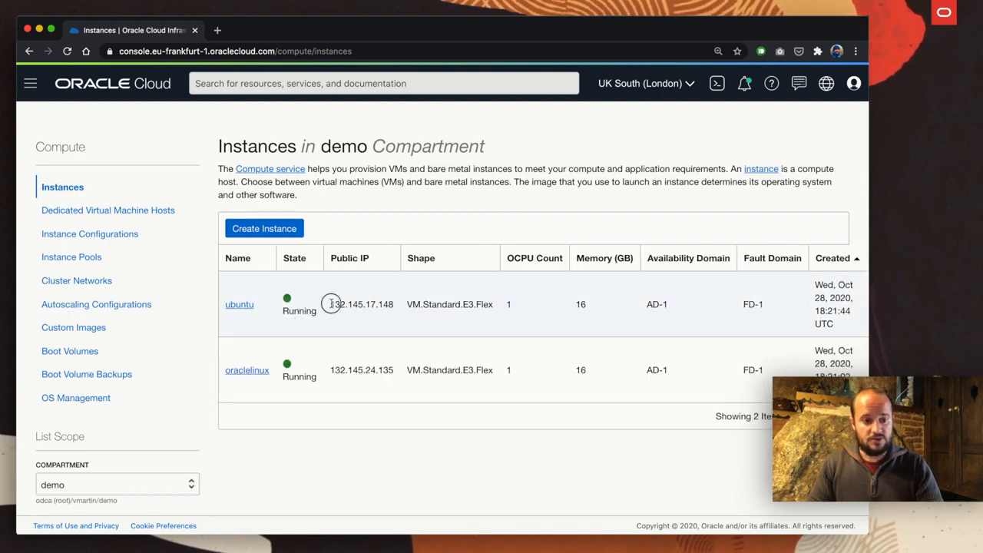
double_click(361, 304)
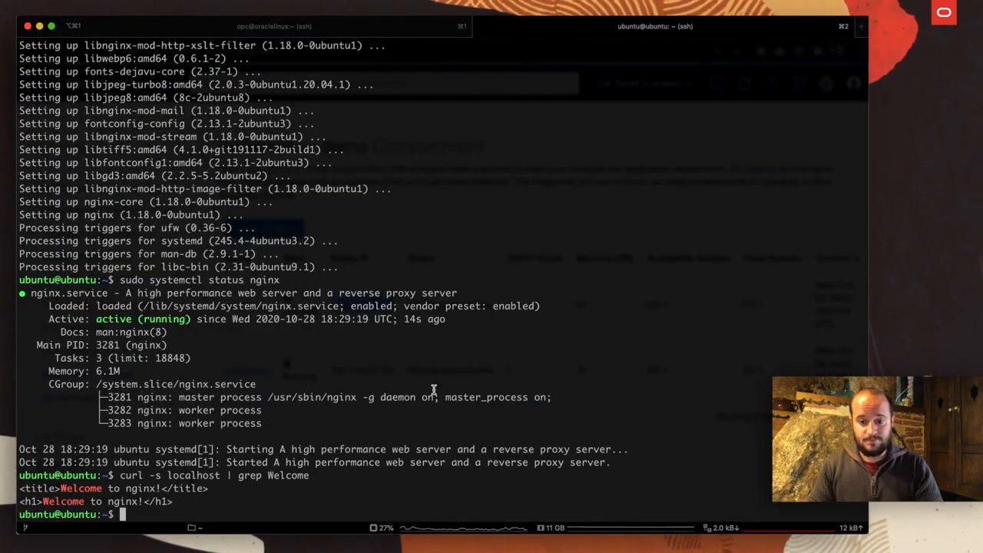
Curl 132.145.17.148, see 'No route to host', then run sudo ufw disable to turn off ufw.
type("curl 132.145.17.148")
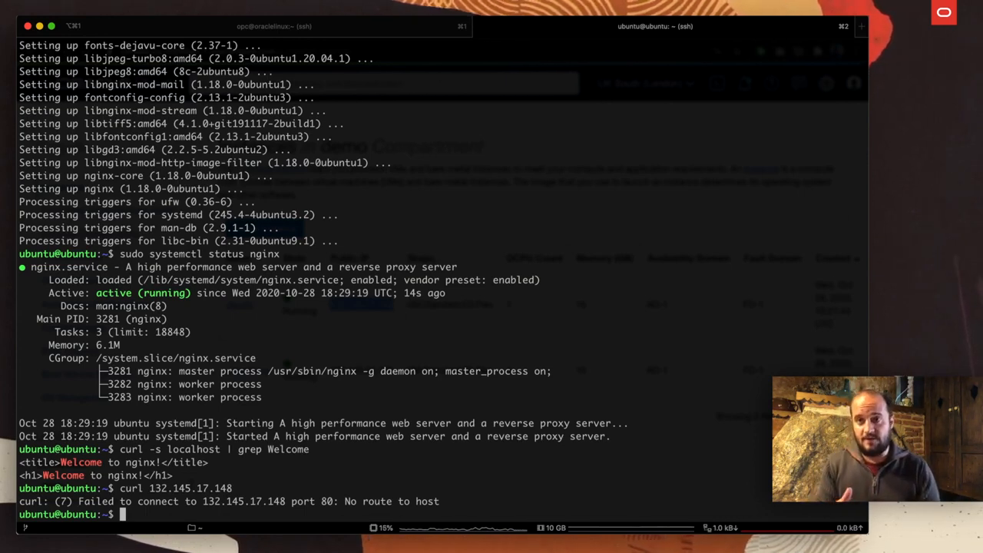
type("sudo uf")
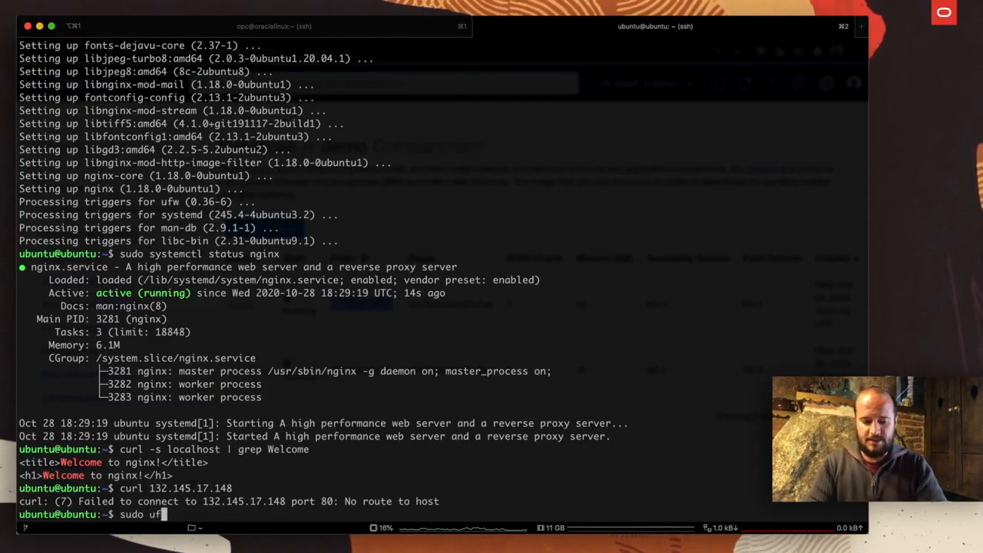
type("w")
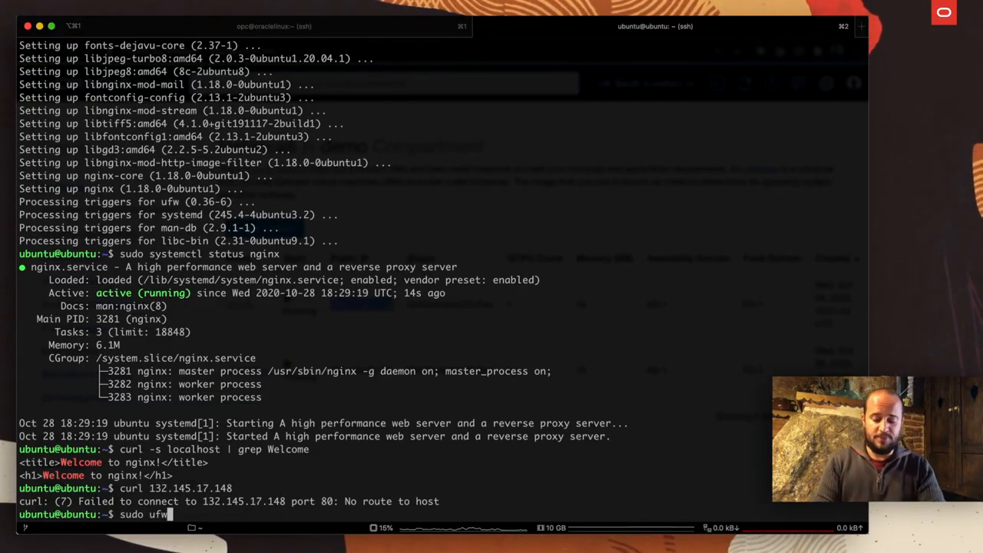
type("d")
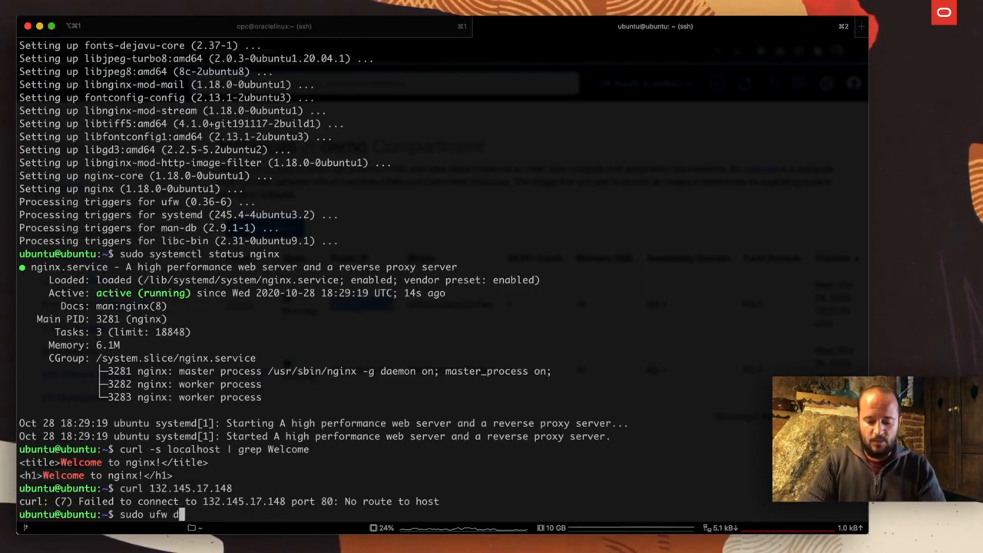
key("Return")
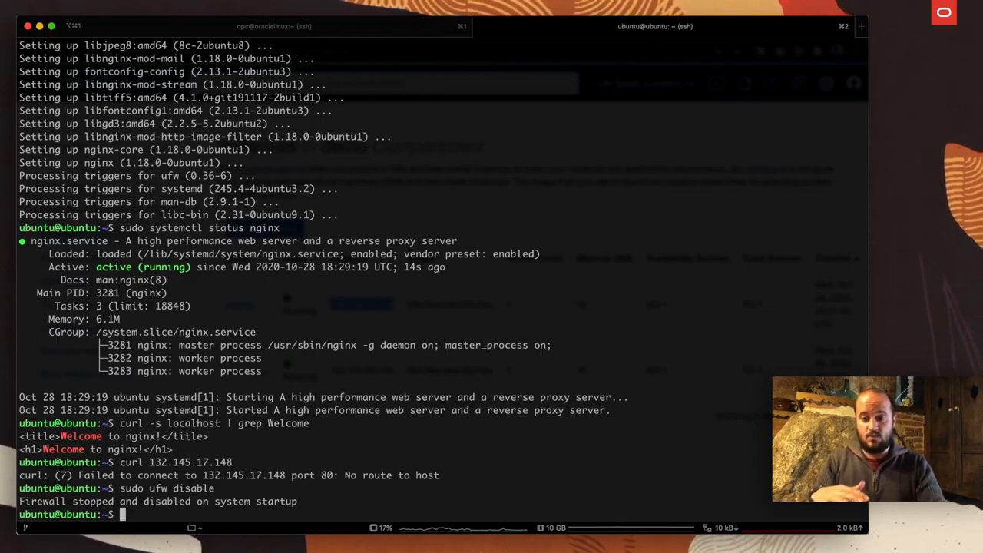
type("sudo")
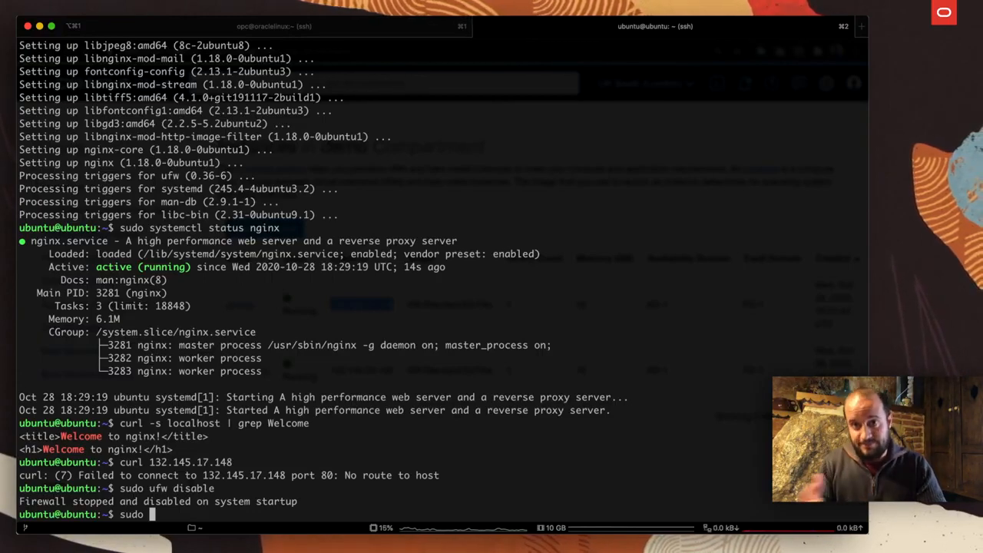
Install firewalld on the ubuntu VM with sudo apt install -y firewalld.
type("apt install -y")
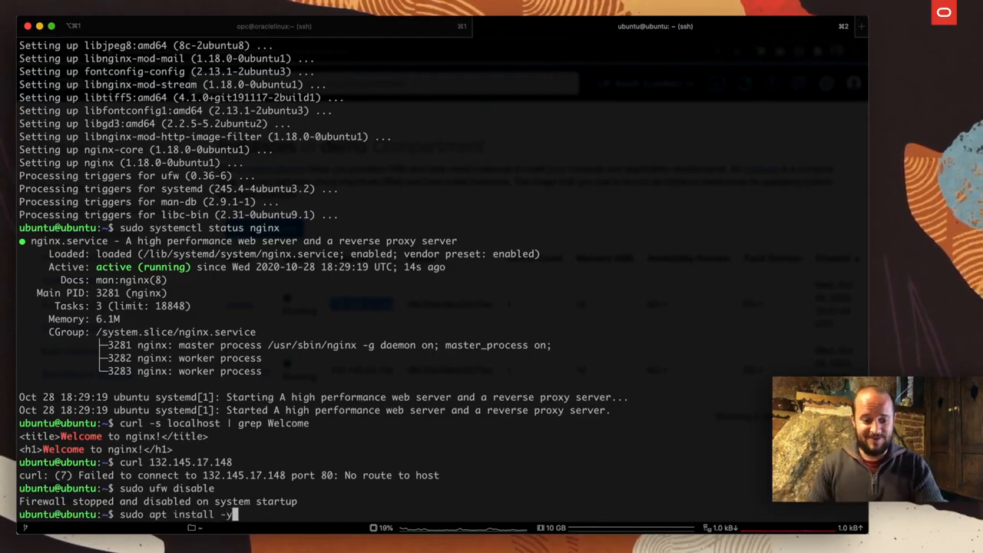
type("fi")
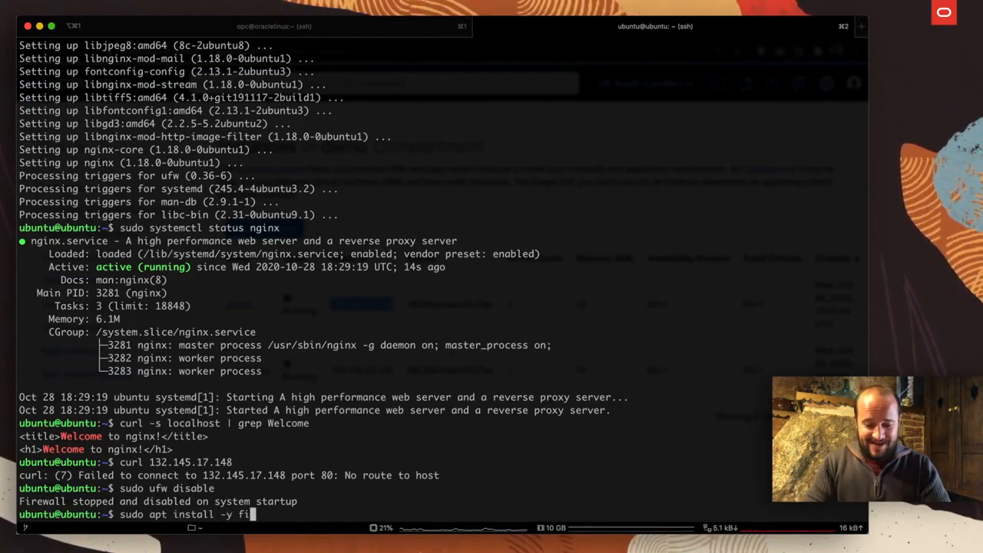
type("rewalld")
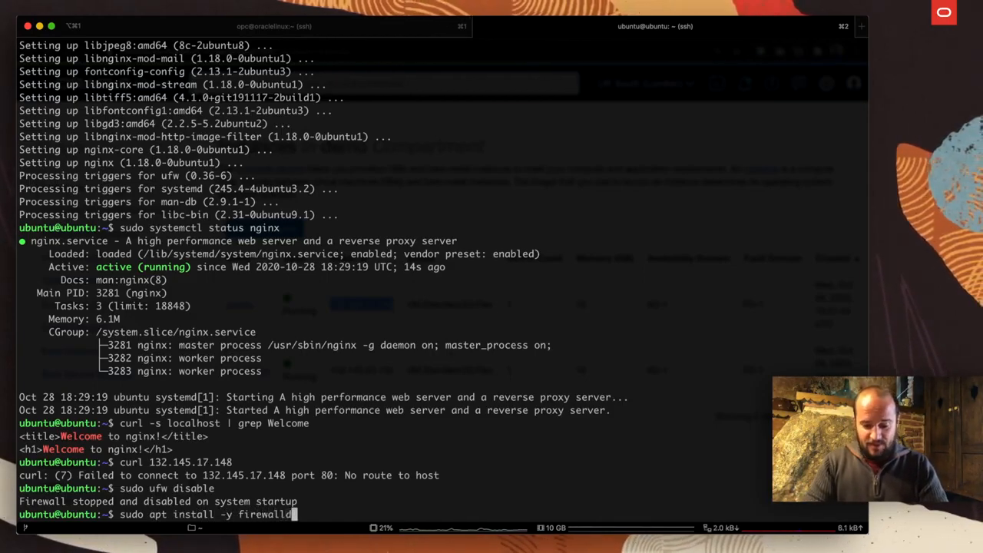
key("Return")
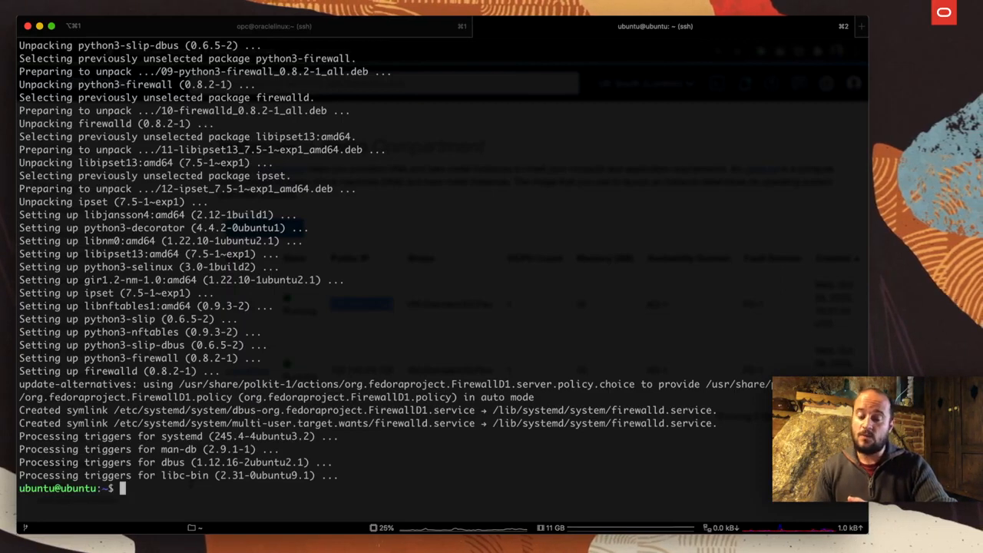
Permanently open port 80/tcp in firewalld's public zone with firewall-cmd, reporting success.
type("sudo")
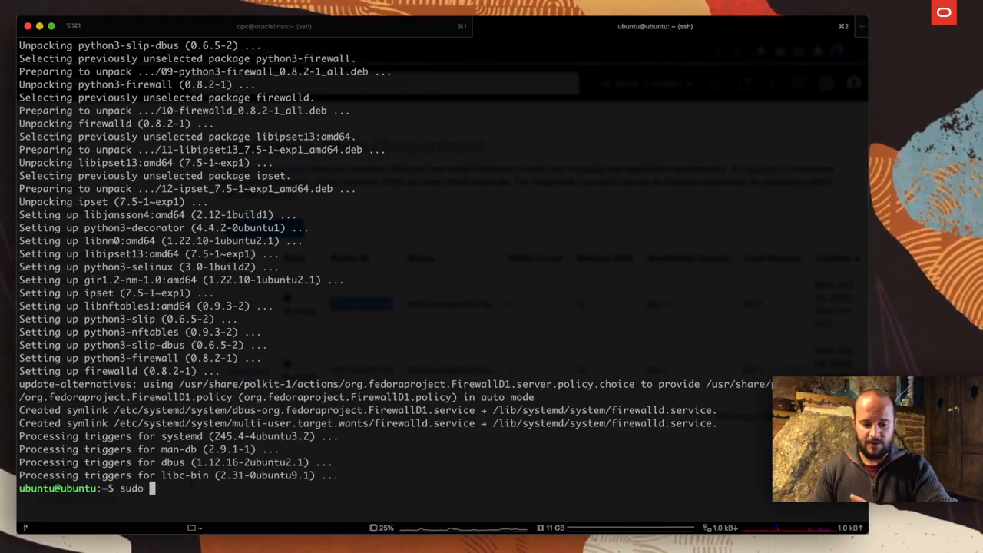
type("firewall-")
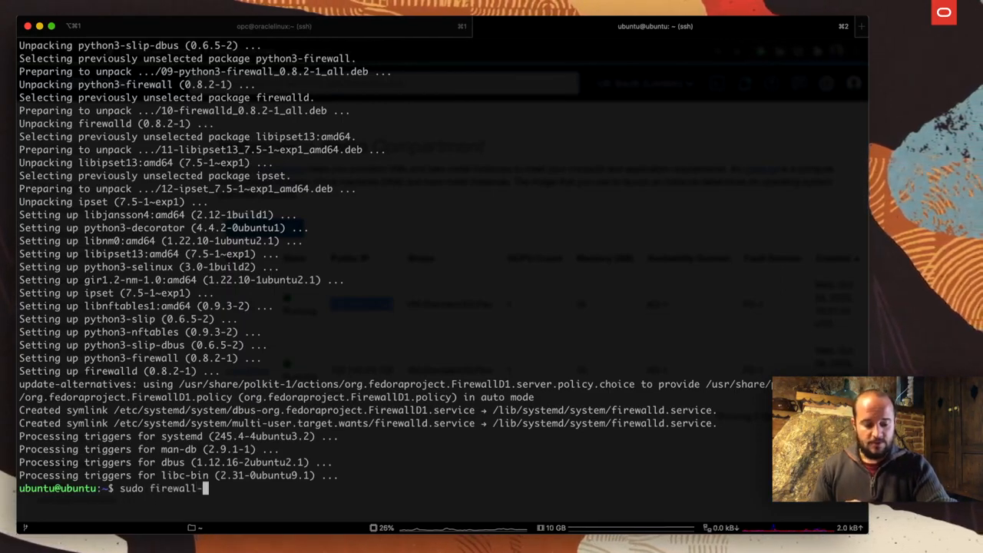
type("cmd --zone=p")
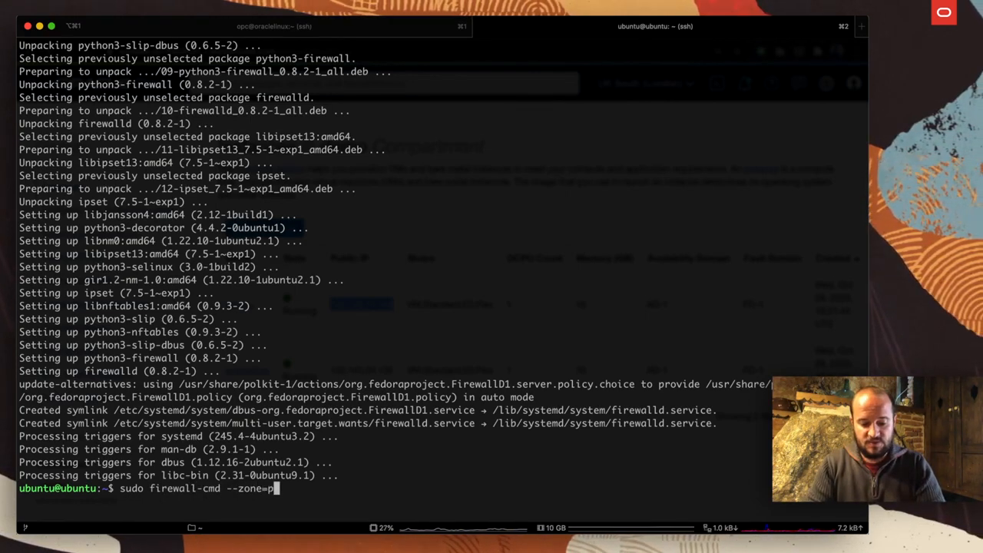
type("ublic")
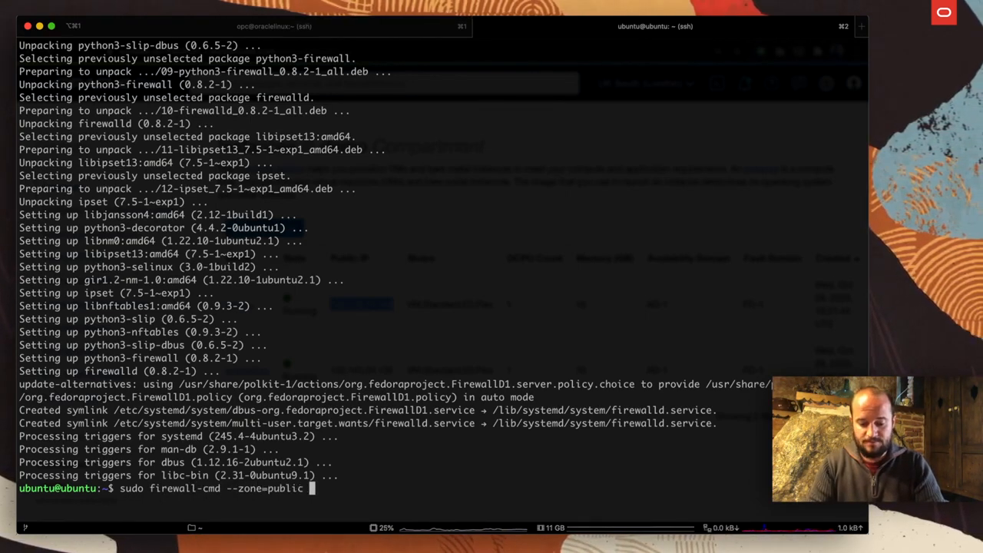
type("--add-port=")
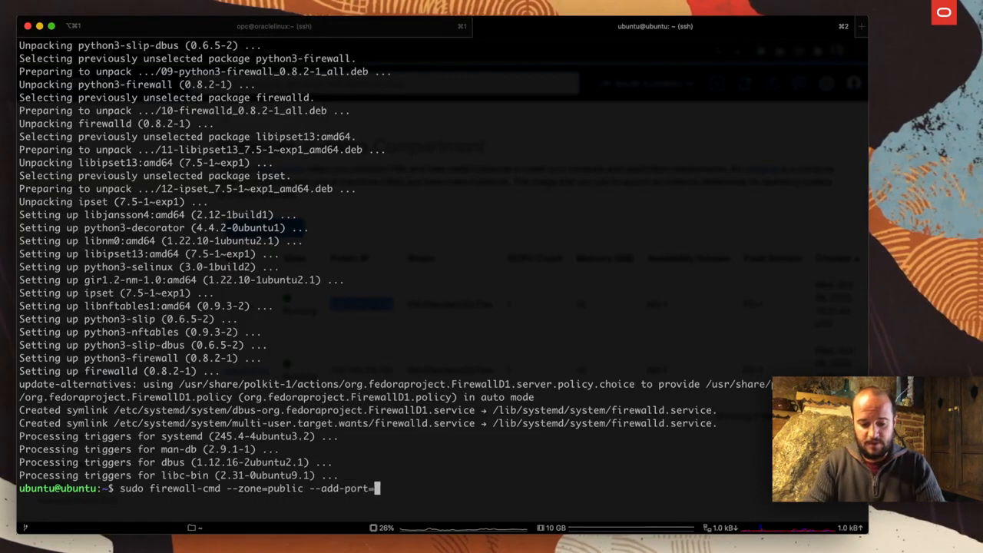
type("80/")
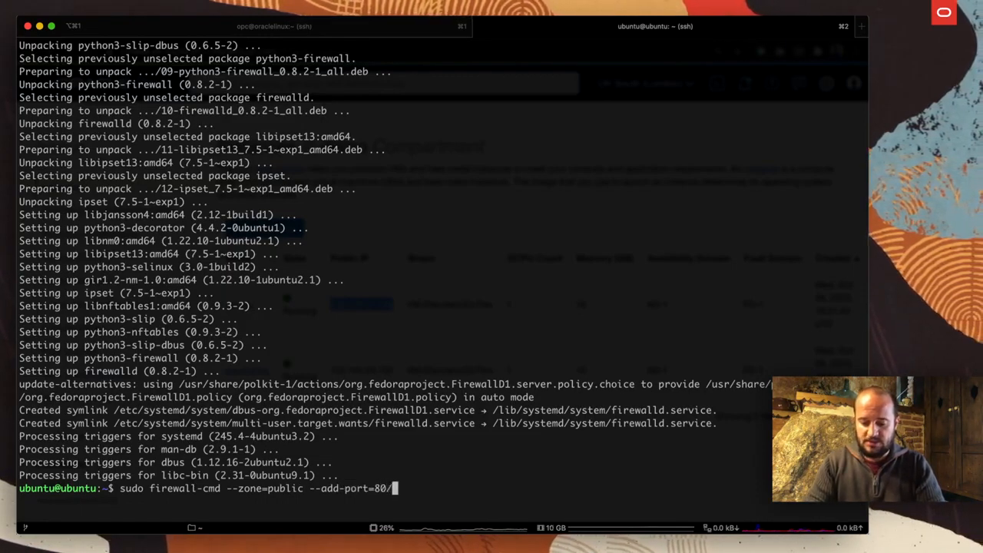
type("tcp")
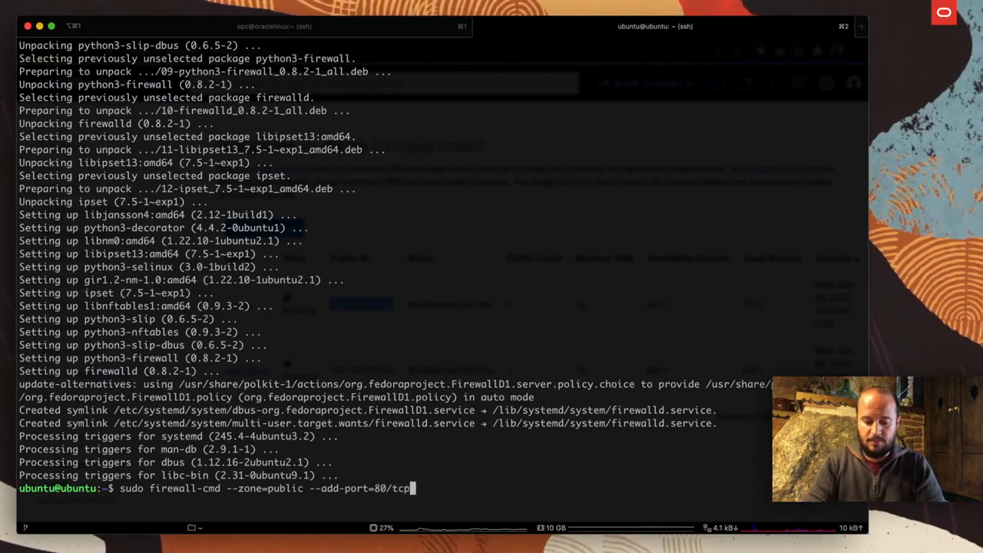
type("--per")
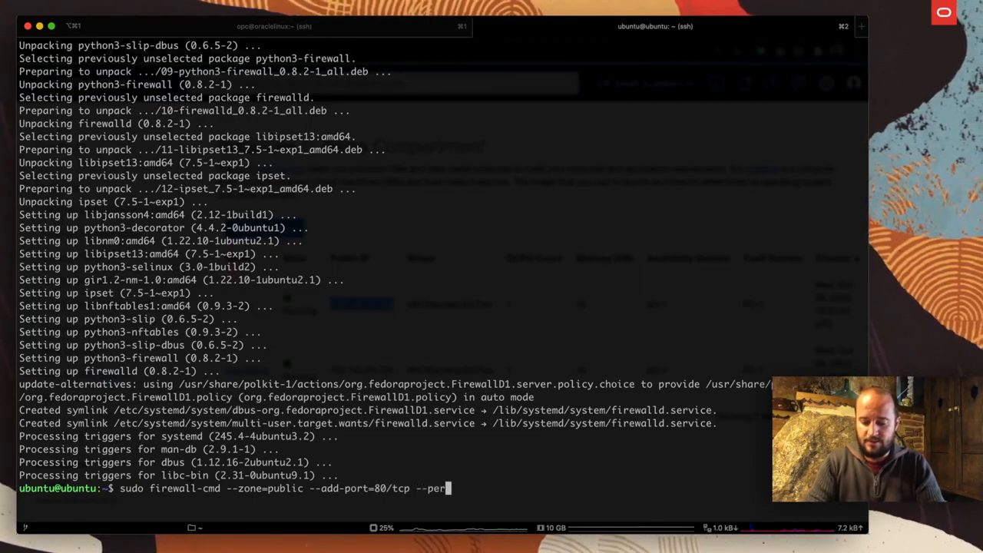
key("Return")
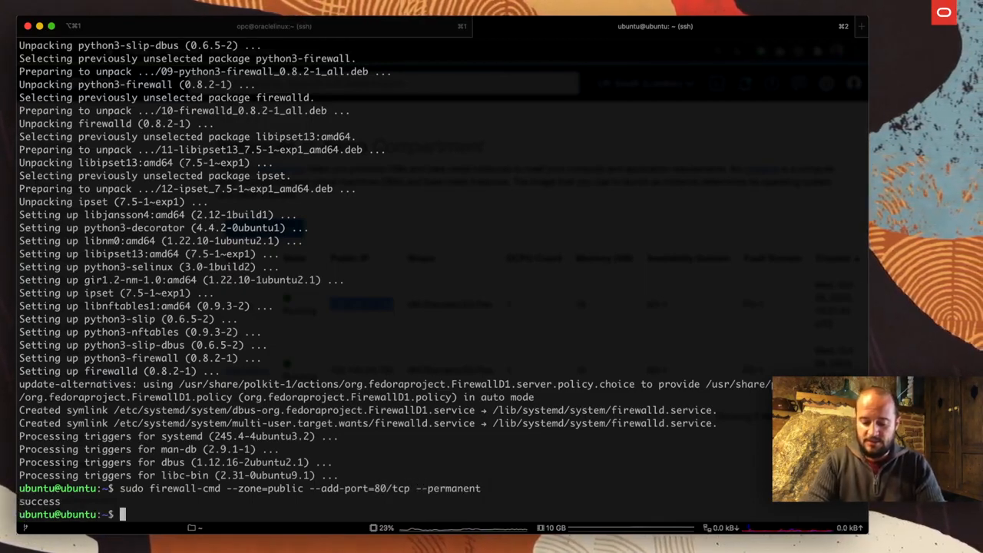
Reload firewalld with sudo firewall-cmd --reload to apply the new rule.
type("su")
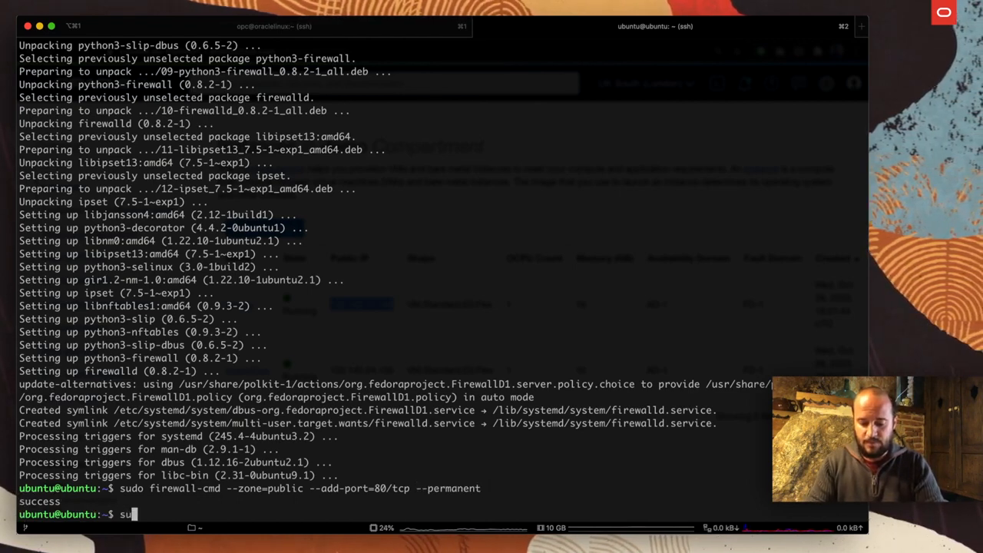
type("do firewa")
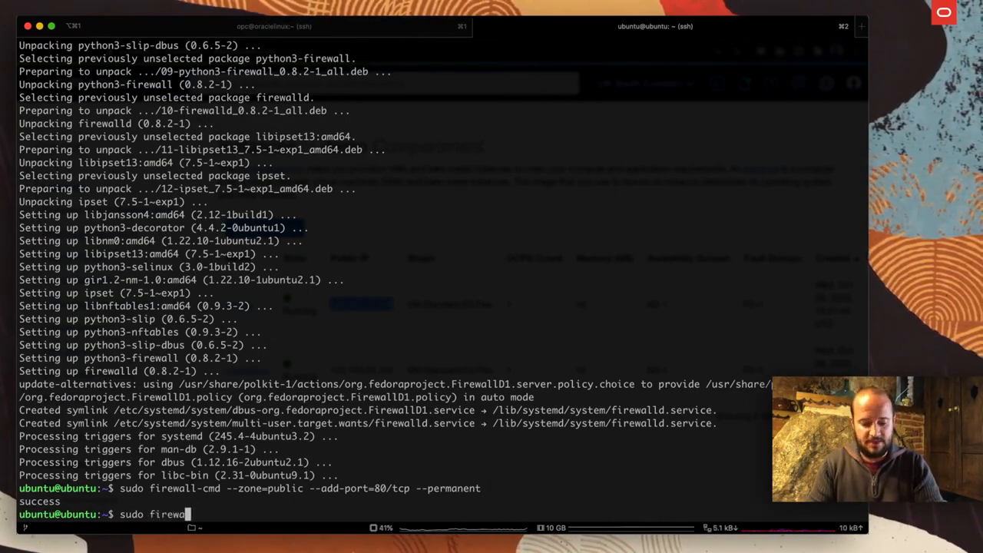
type("ll-cm")
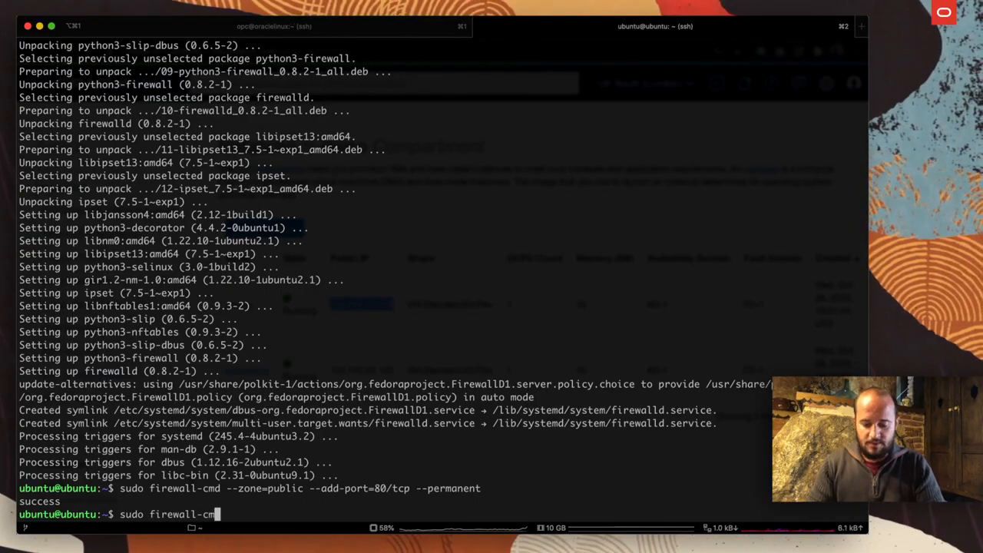
type("d --reload")
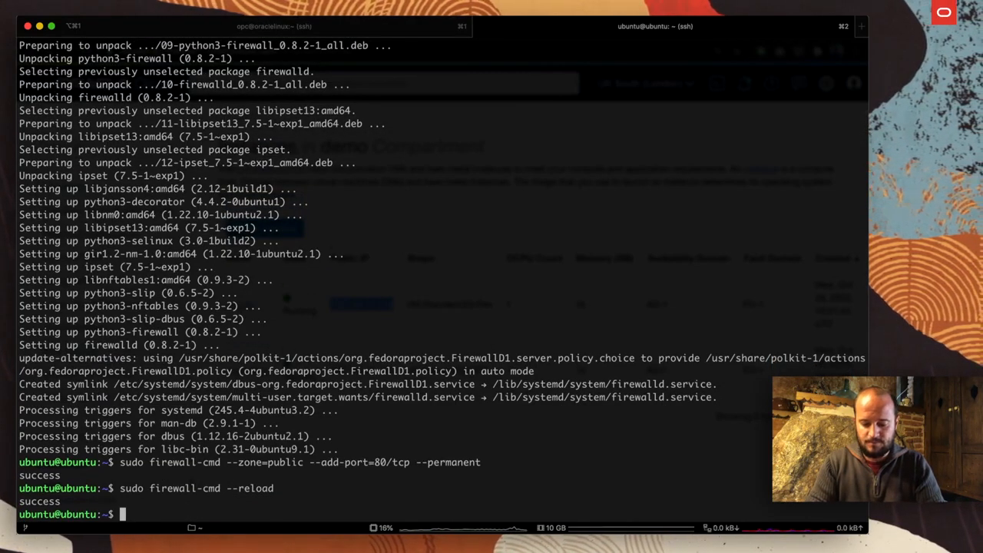
Curl 132.145.17.148 and grep Welcome to confirm the nginx welcome page is served.
type("curl 132.145.17.148")
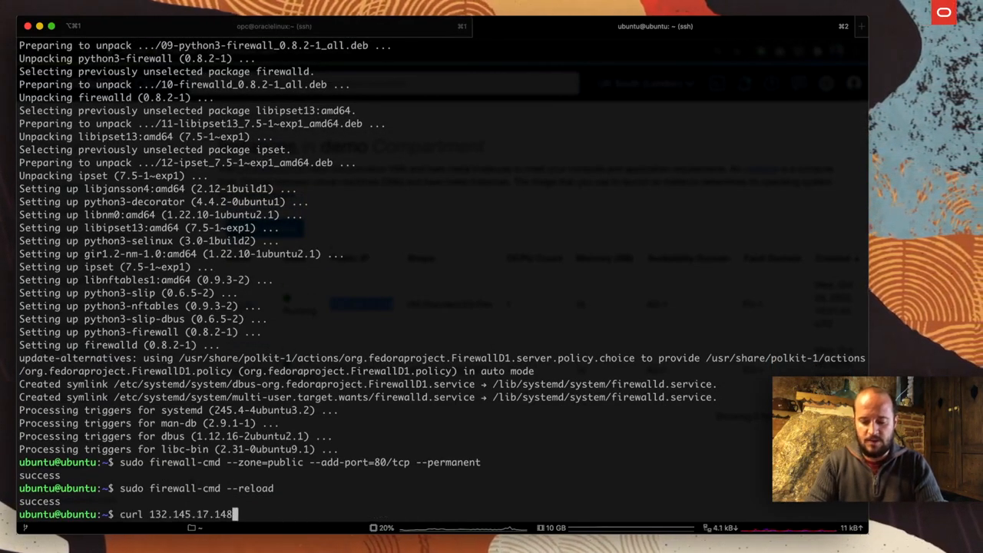
key("Return")
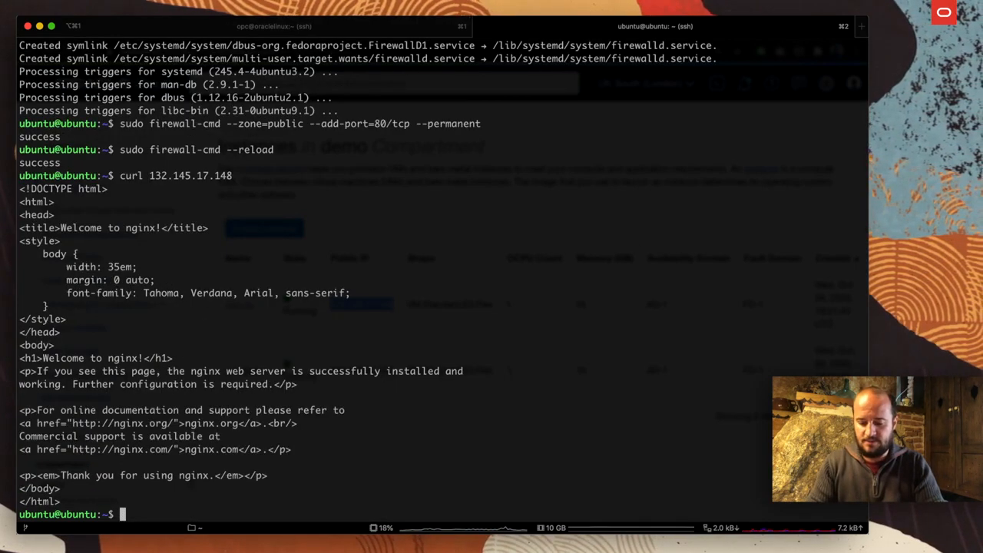
type("curl 132.145.17.148 |")
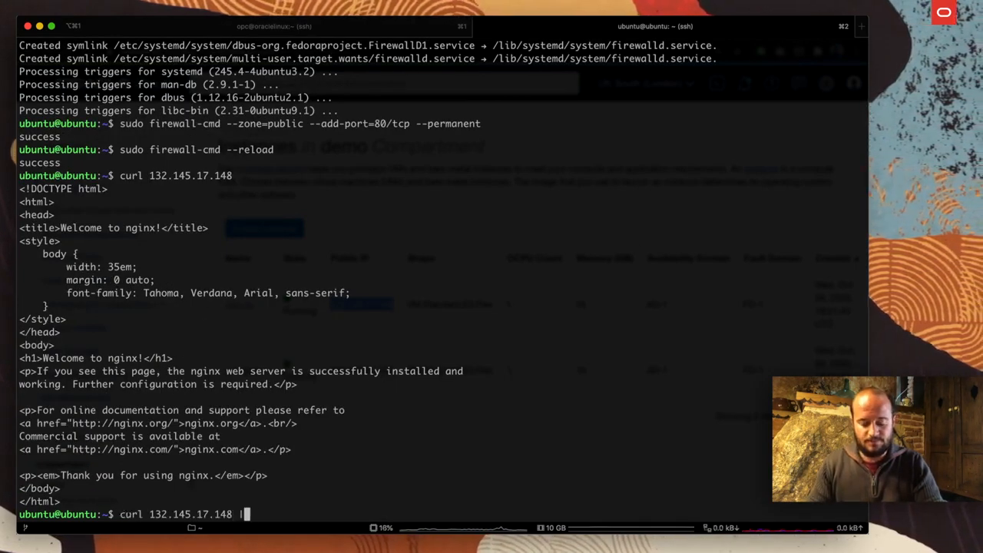
type("grep")
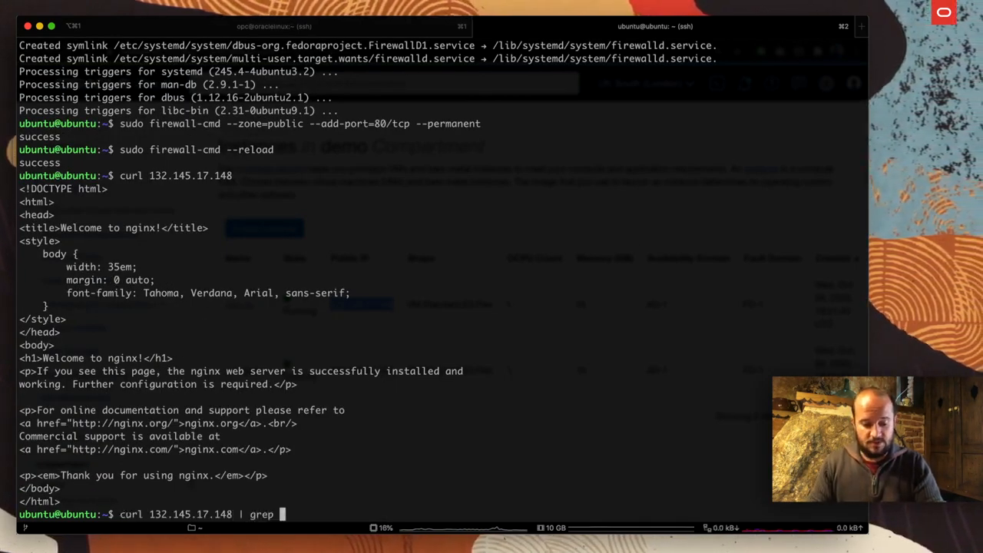
key("Return")
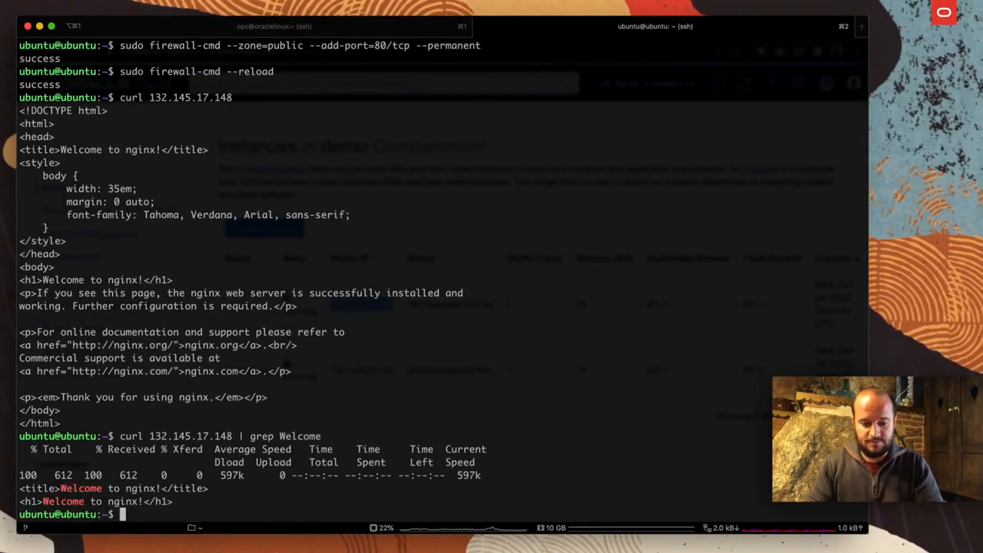